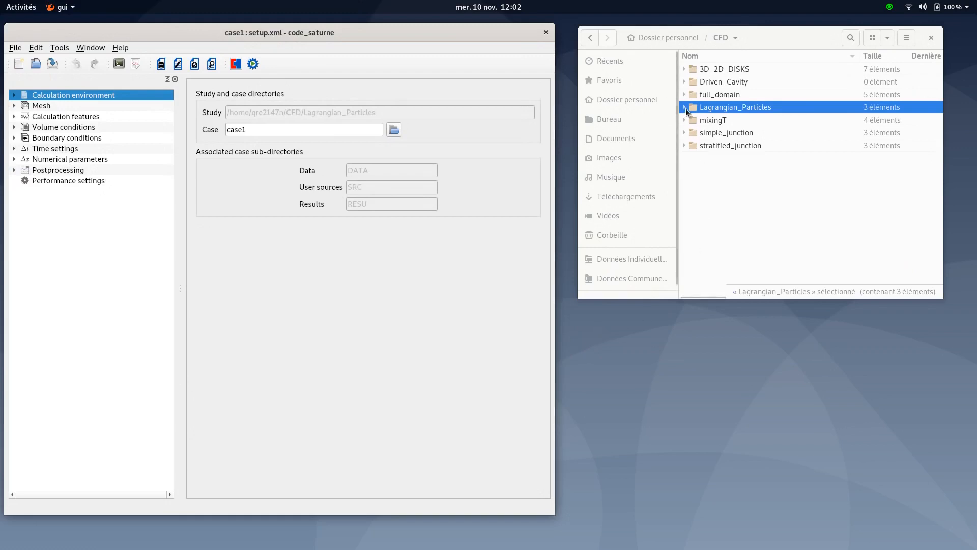
# Browse the Lagrangian_Particles study folders, checking the MESH file and case1's SRC user source.
pyautogui.click(684, 106)
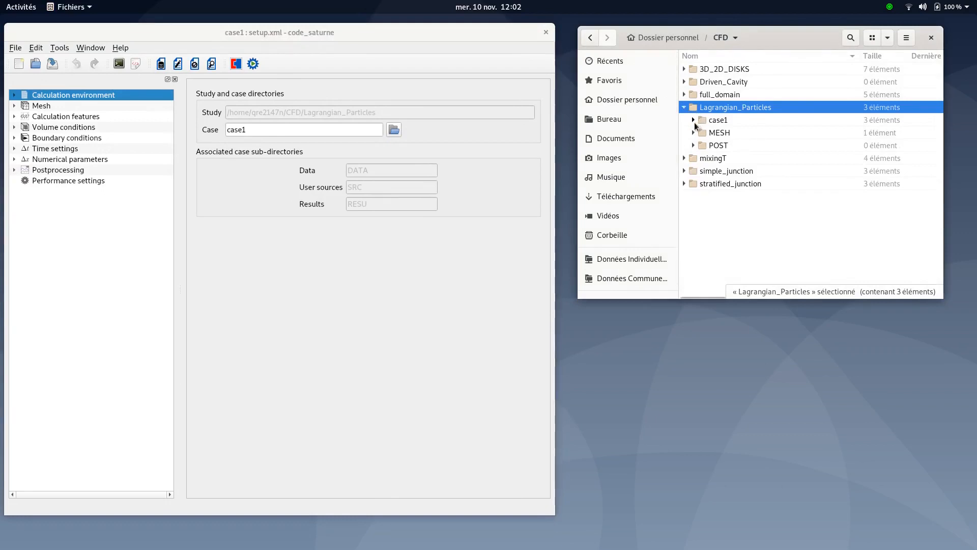
pyautogui.click(692, 133)
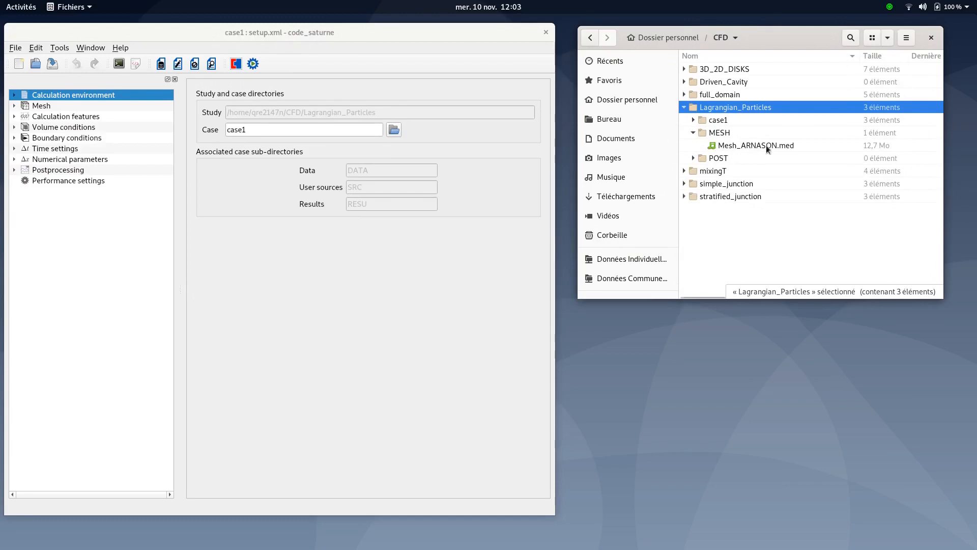
pyautogui.moveTo(789, 155)
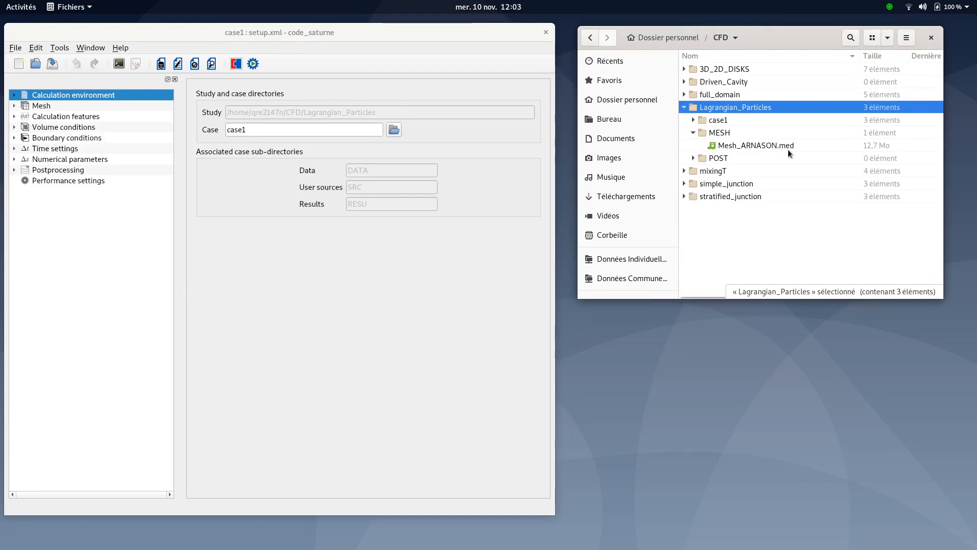
pyautogui.click(684, 119)
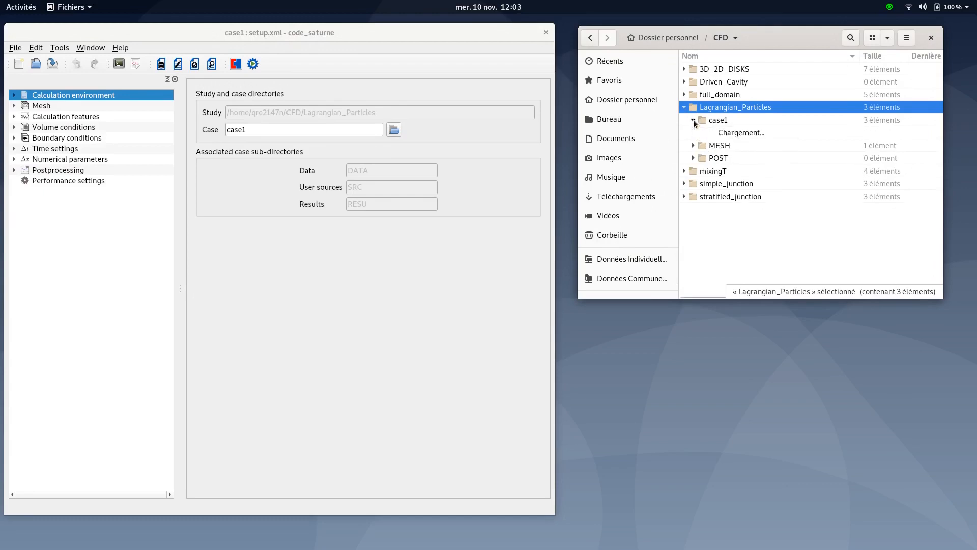
pyautogui.click(693, 119)
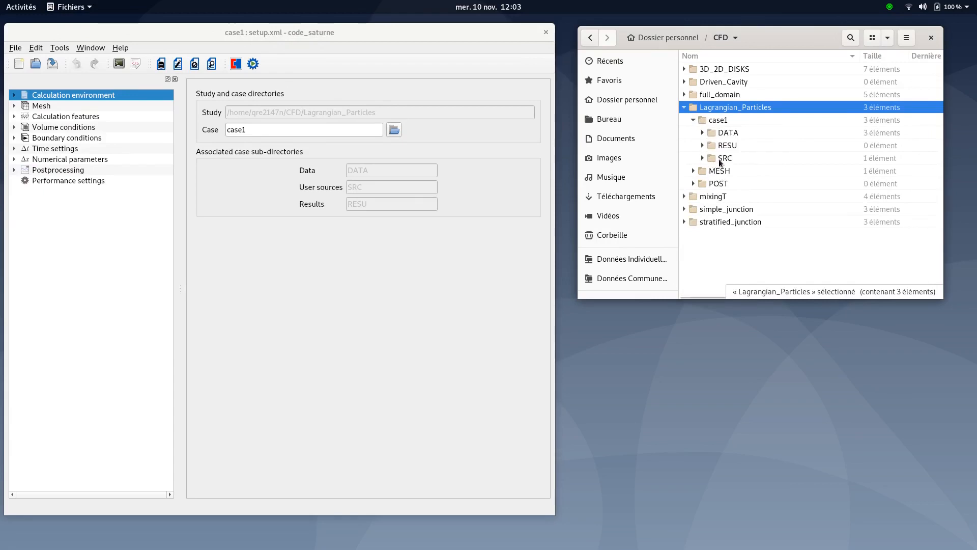
pyautogui.click(703, 157)
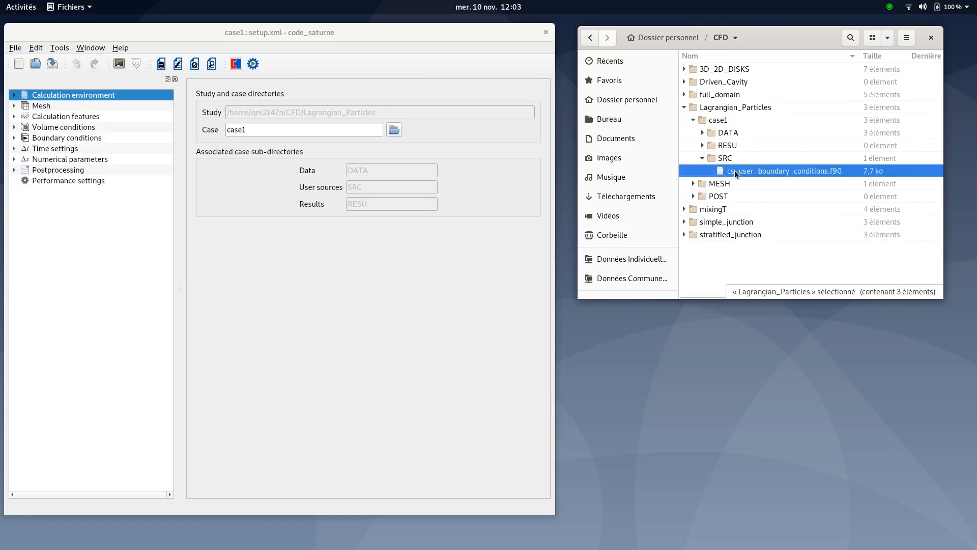
pyautogui.click(702, 158)
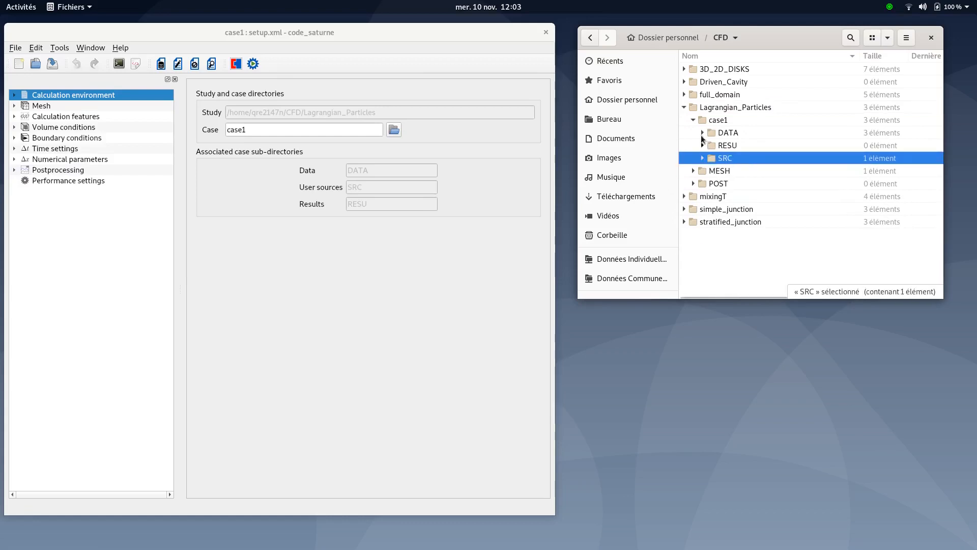
pyautogui.click(683, 107)
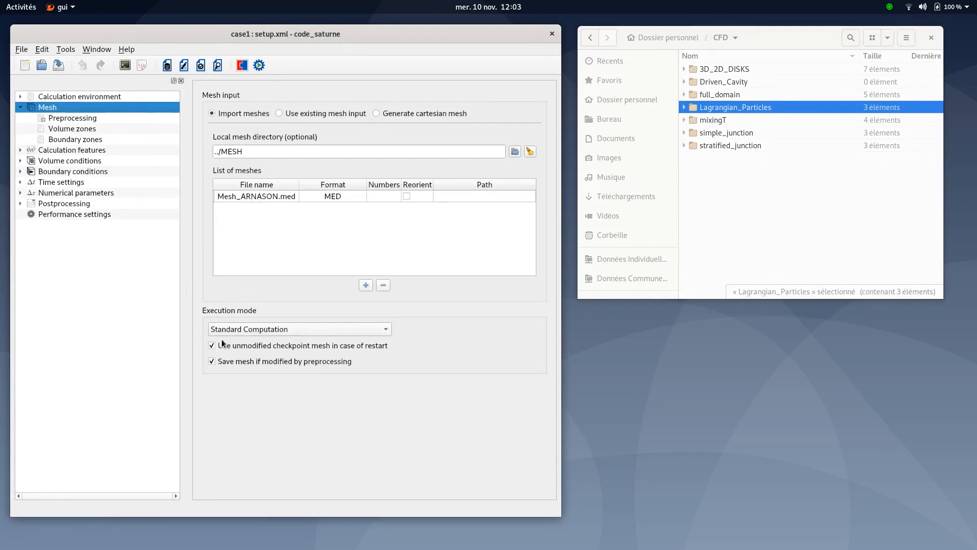
pyautogui.moveTo(105, 142)
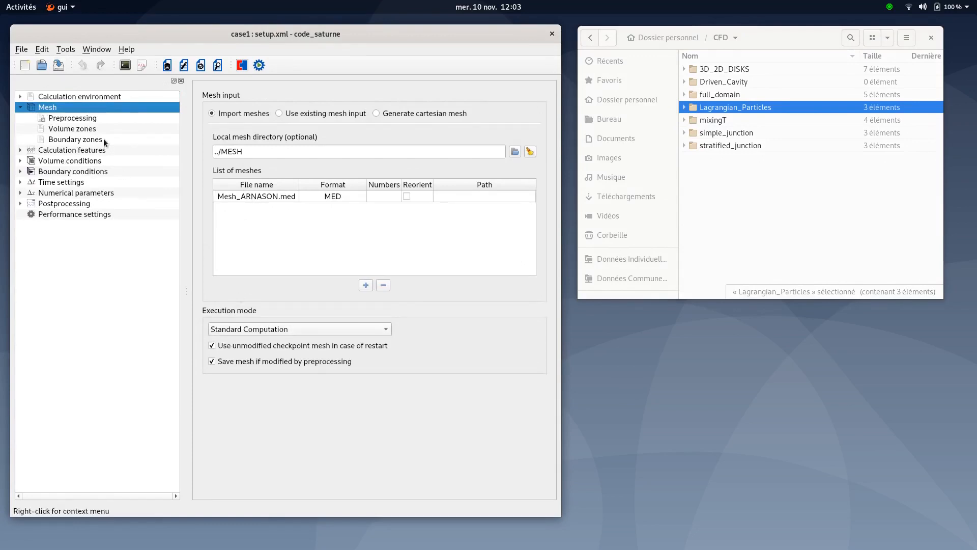
# Show the boundary zones listing BC_1 (outlet) and BC_2 (wall).
pyautogui.click(75, 139)
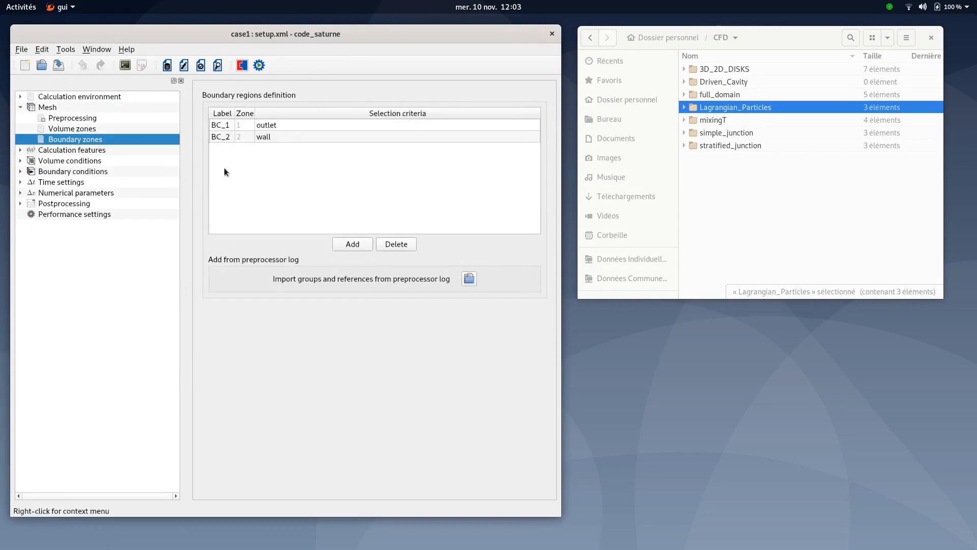
pyautogui.moveTo(294, 131)
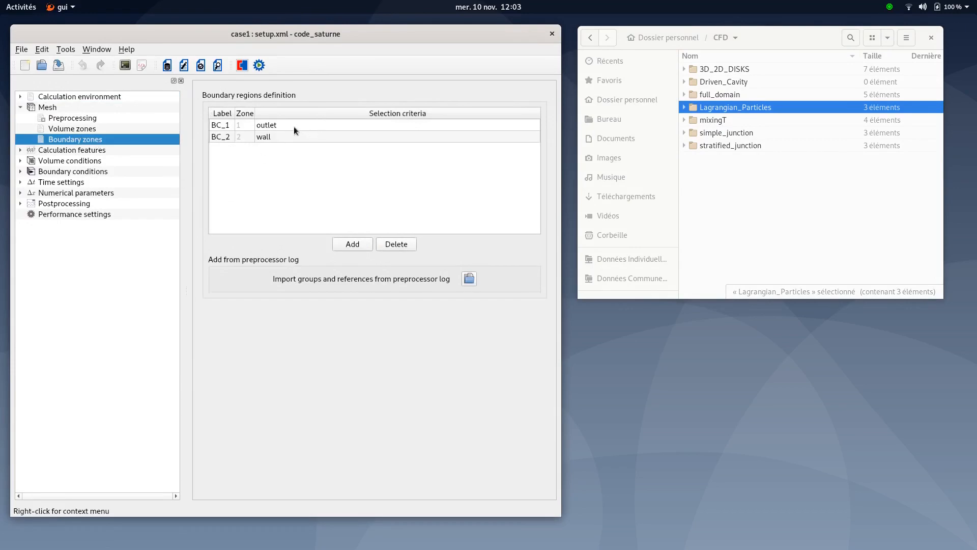
pyautogui.moveTo(284, 139)
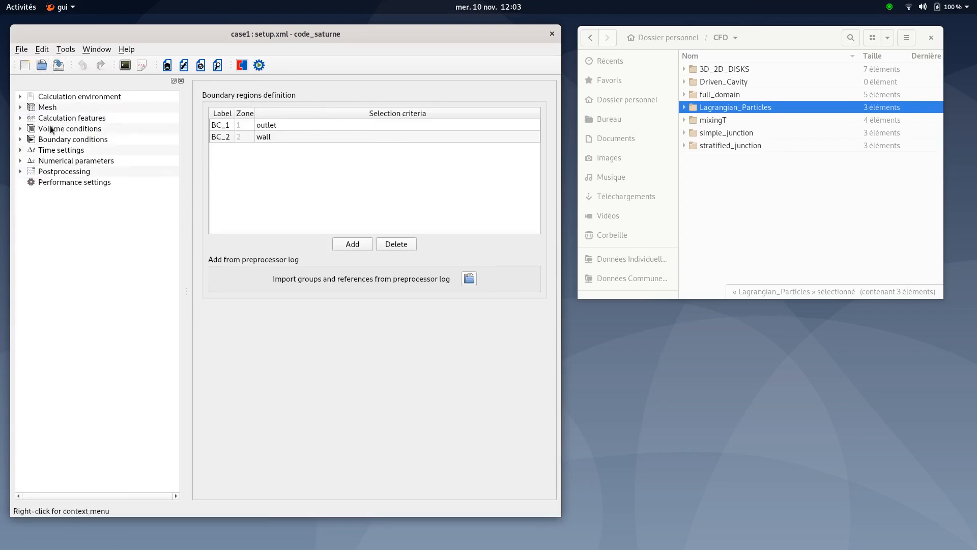
# Review calculation features: incompressible flow, Rij-ε SSG turbulence, no thermal model, gravity −9.81, no species.
pyautogui.click(71, 118)
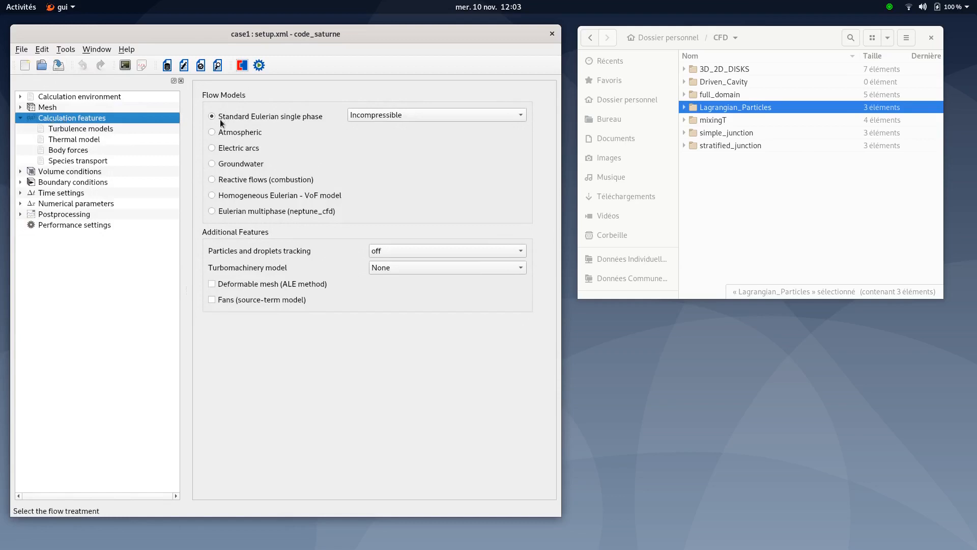
pyautogui.moveTo(324, 127)
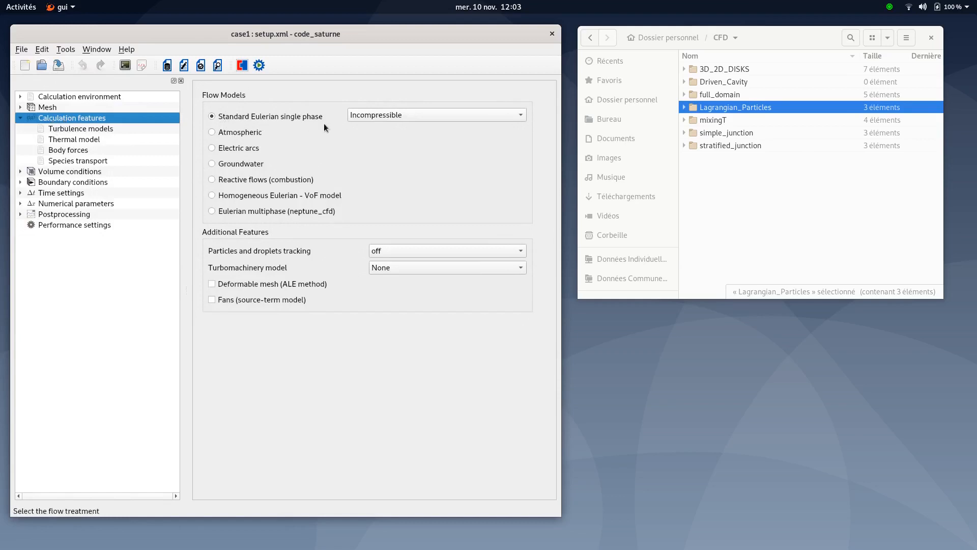
pyautogui.click(80, 129)
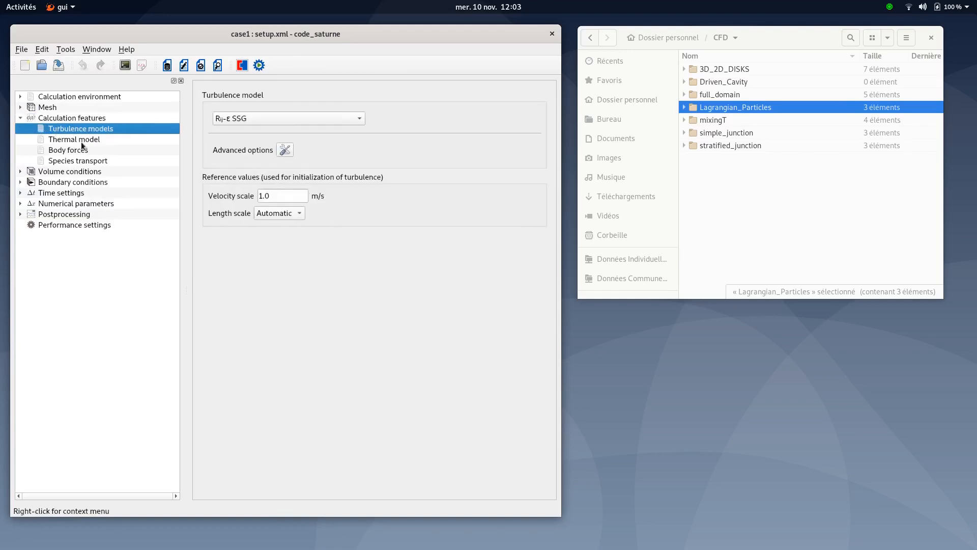
pyautogui.moveTo(287, 119)
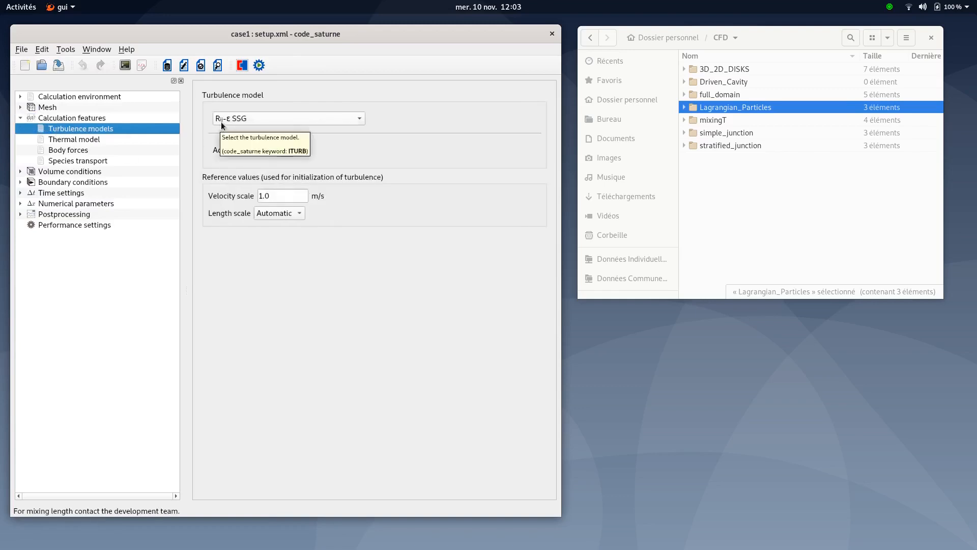
pyautogui.moveTo(243, 122)
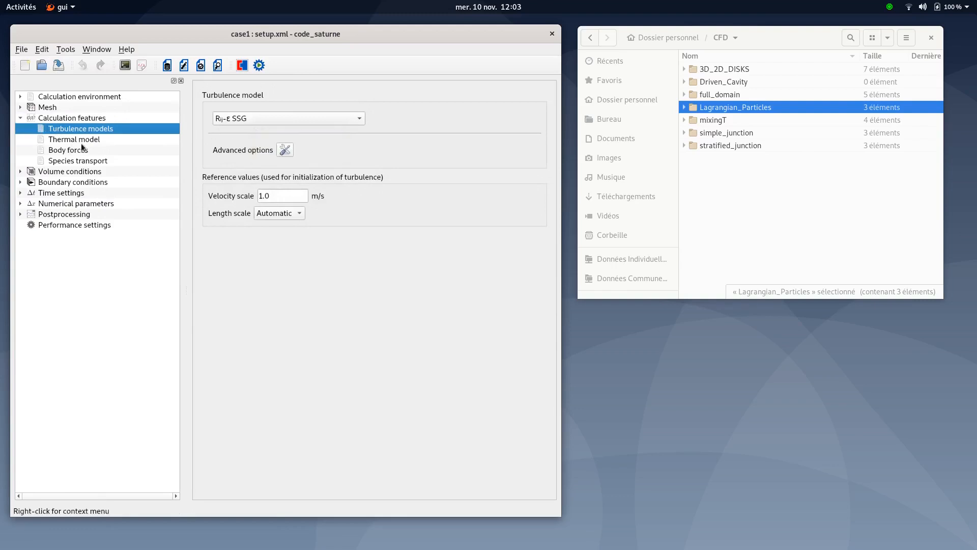
pyautogui.click(73, 139)
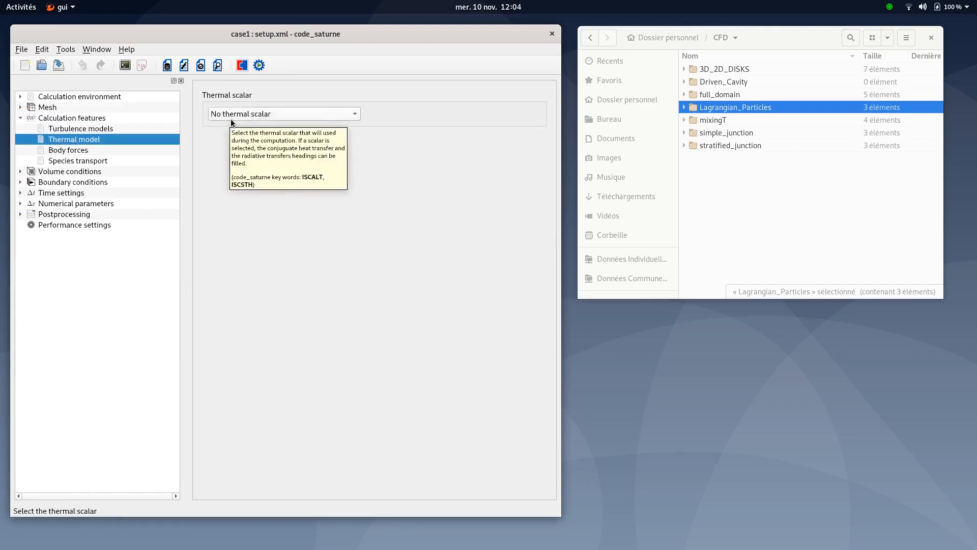
pyautogui.moveTo(67, 151)
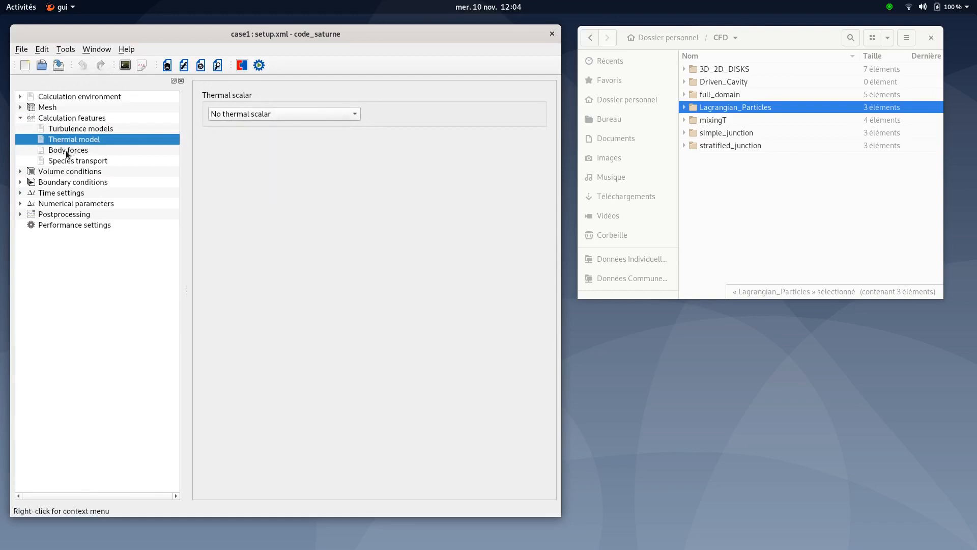
pyautogui.click(68, 150)
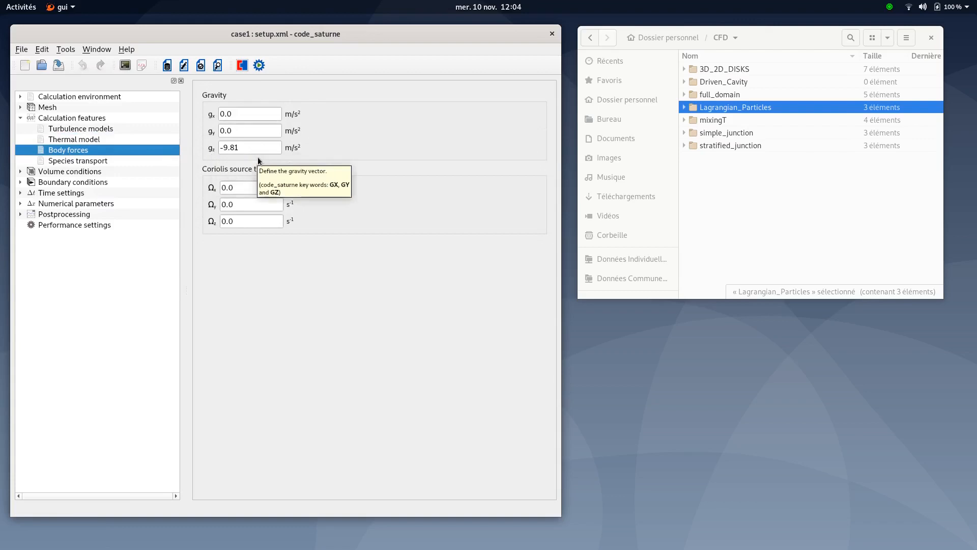
pyautogui.click(77, 160)
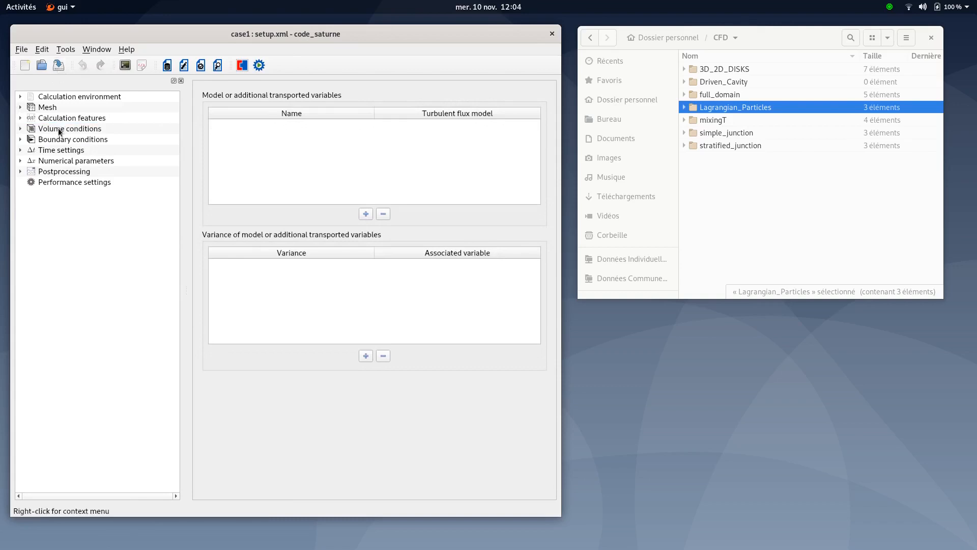
# Check all_cells properties (ρ 1.2361 kg/m³, μ 1.78e-05 Pa·s) and confirm the zero initial velocity.
pyautogui.click(70, 128)
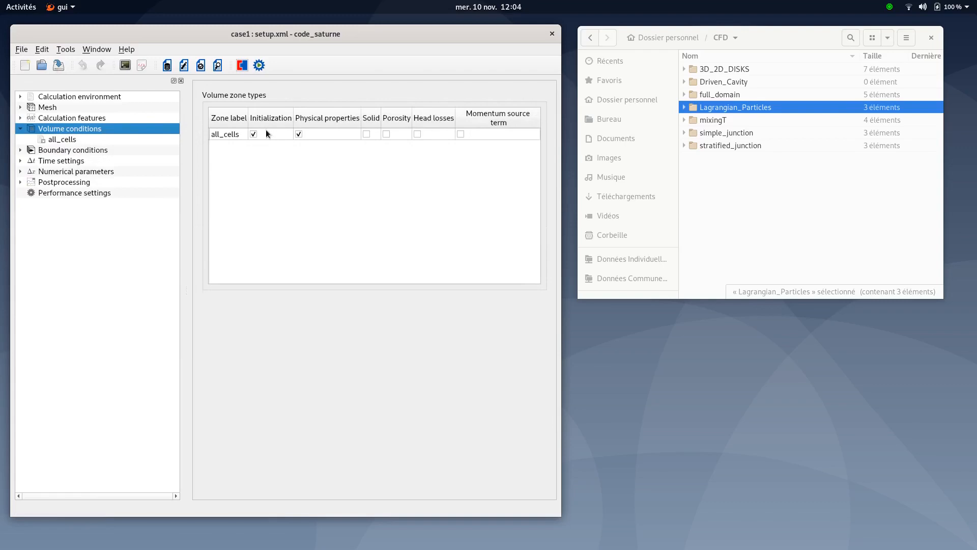
pyautogui.moveTo(320, 139)
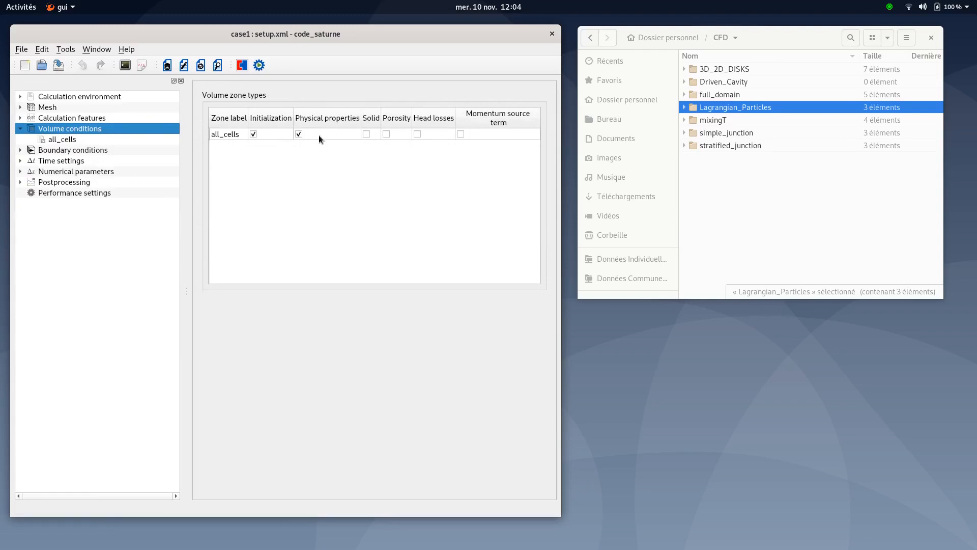
pyautogui.click(61, 139)
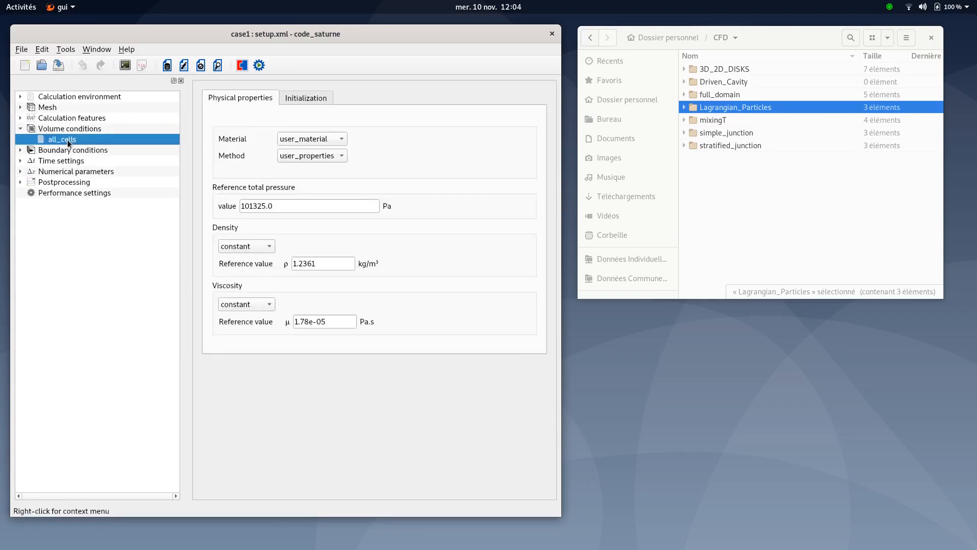
pyautogui.click(306, 97)
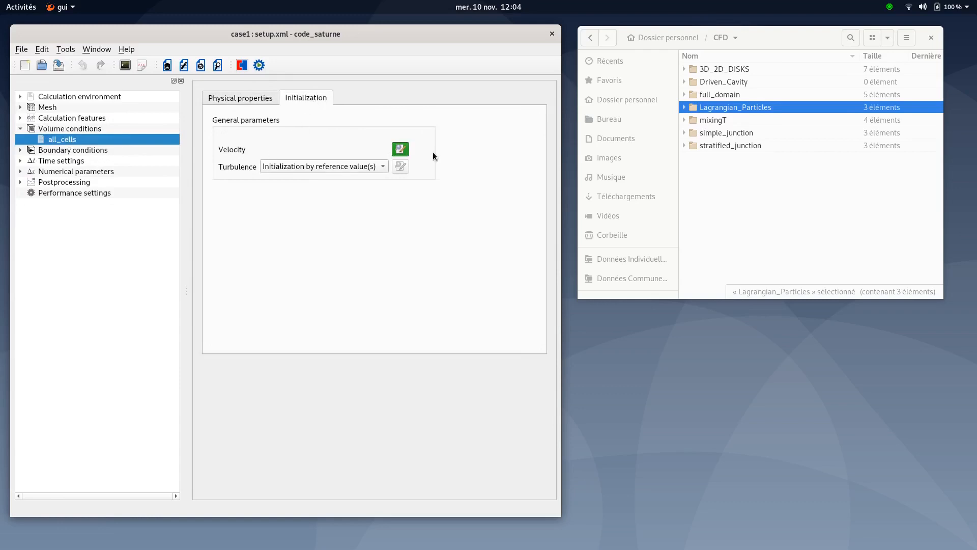
pyautogui.click(400, 148)
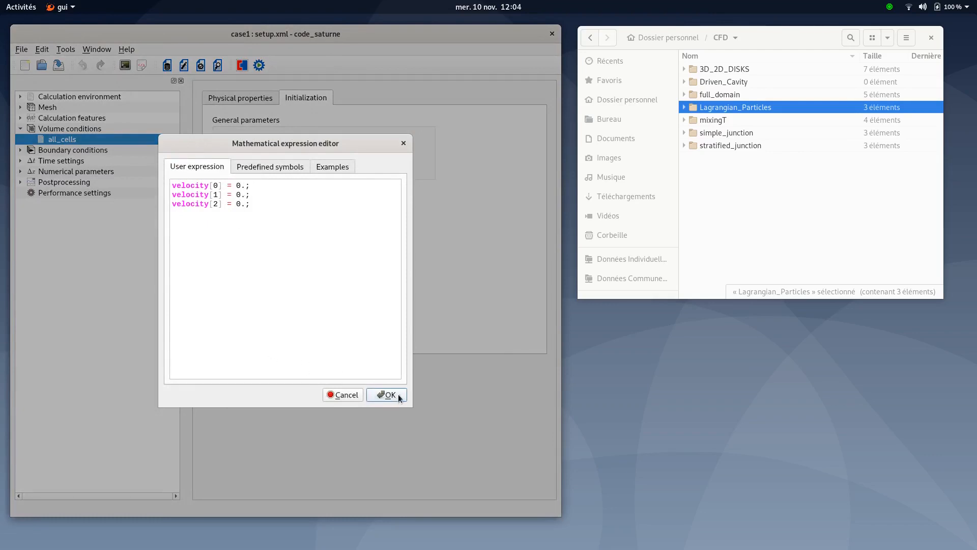
pyautogui.click(386, 394)
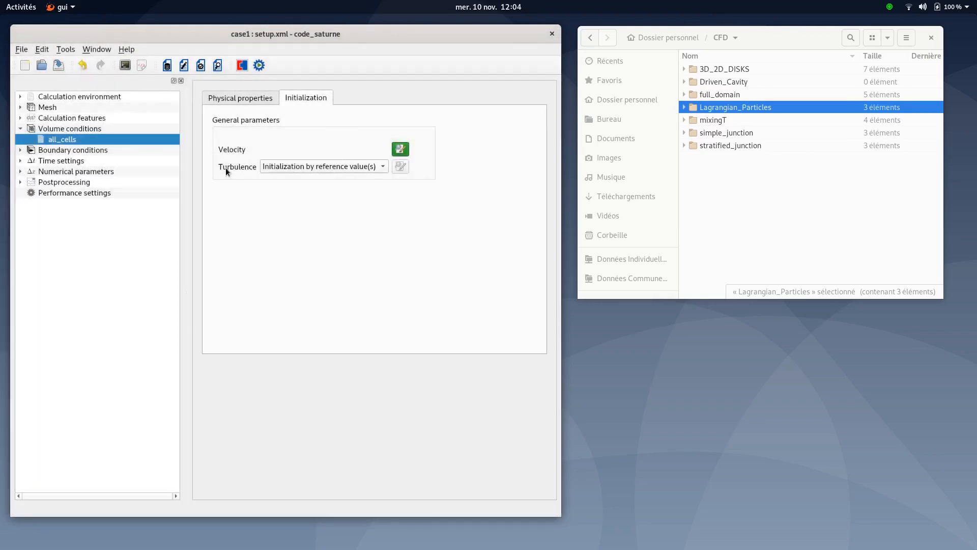
pyautogui.click(240, 97)
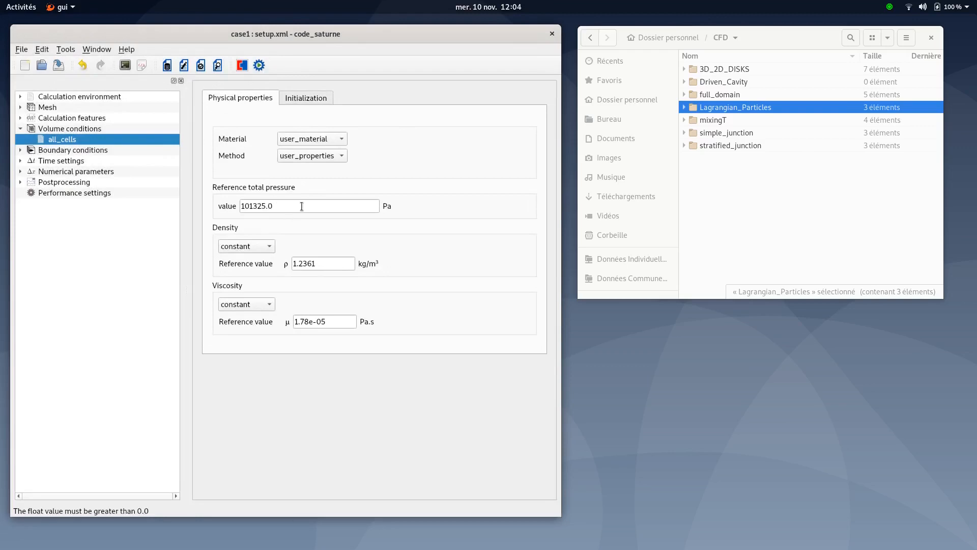
pyautogui.moveTo(308, 205)
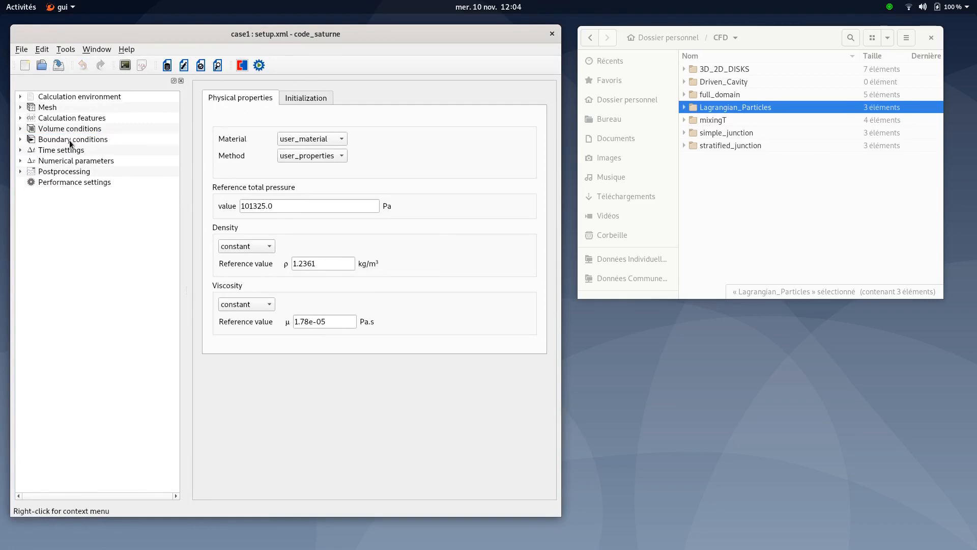
# Show boundary condition types and inspect BC_2 as a smooth wall with sliding disabled.
pyautogui.click(72, 138)
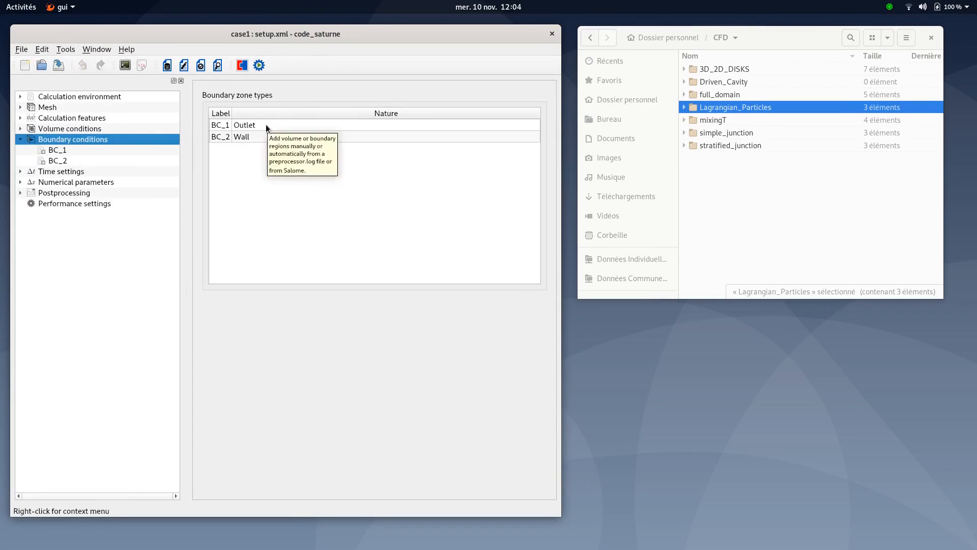
pyautogui.moveTo(241, 128)
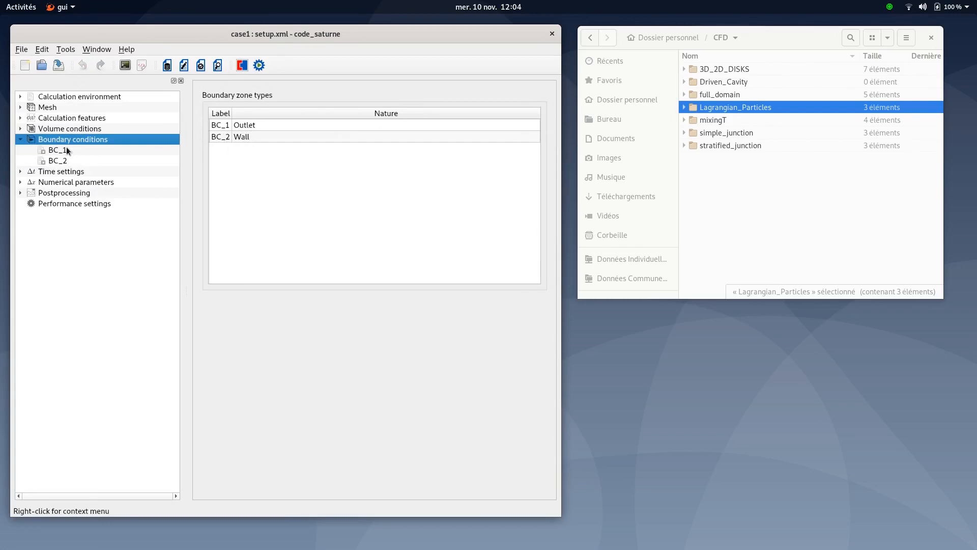
pyautogui.click(58, 160)
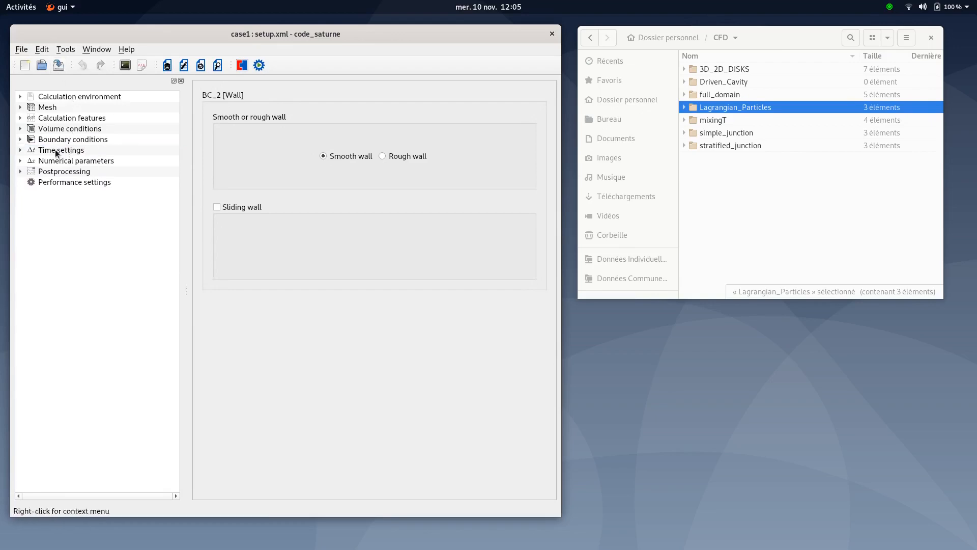
# Set the stopping criterion to 850 total time steps and check restart from checkpoint is off.
pyautogui.click(61, 150)
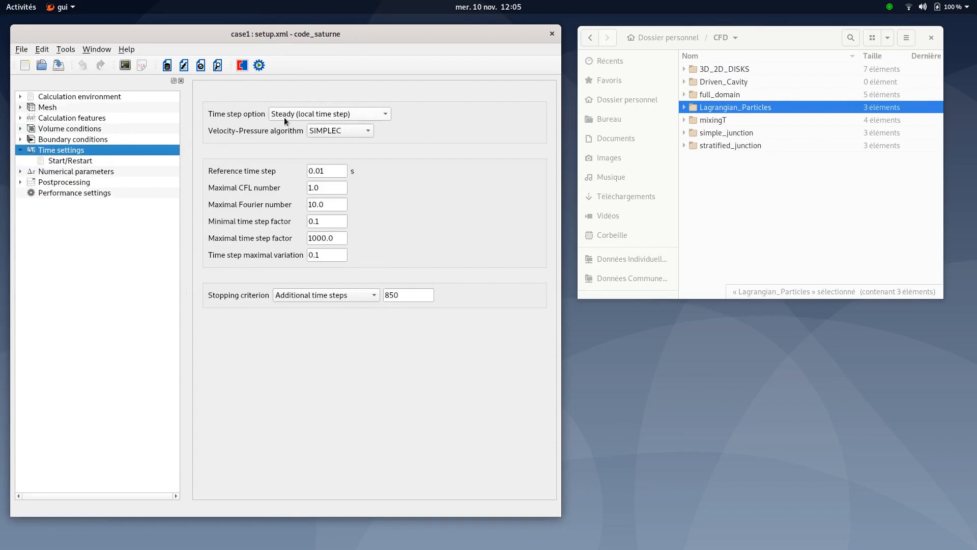
pyautogui.moveTo(346, 145)
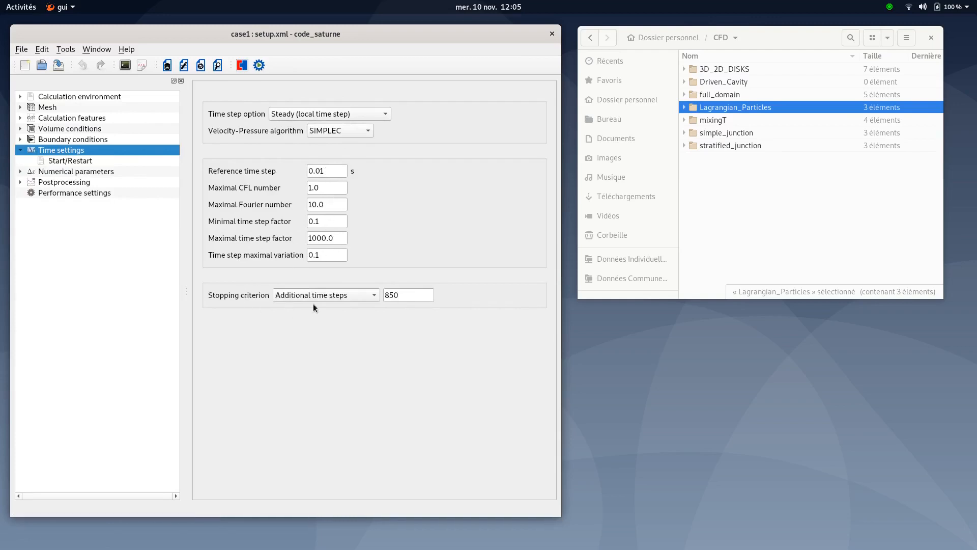
pyautogui.click(325, 295)
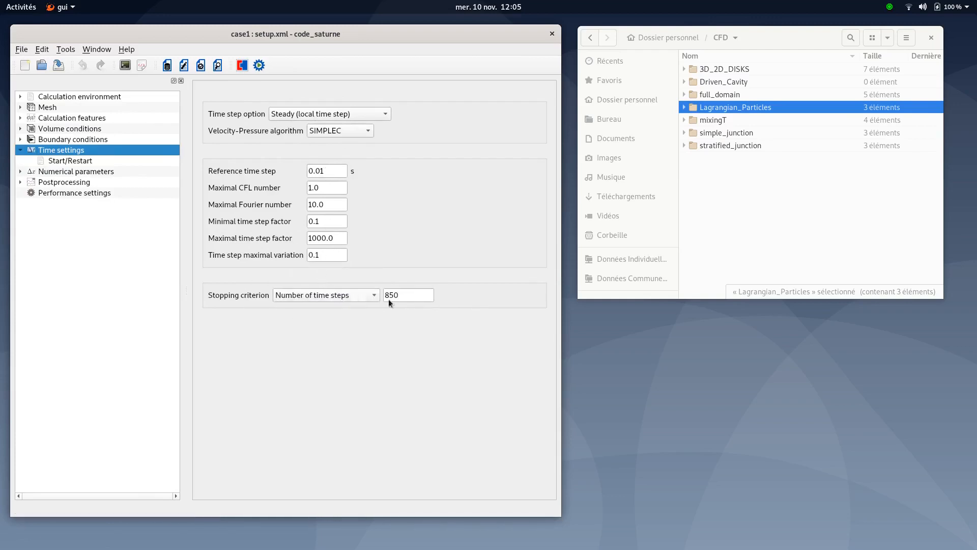
pyautogui.click(408, 294)
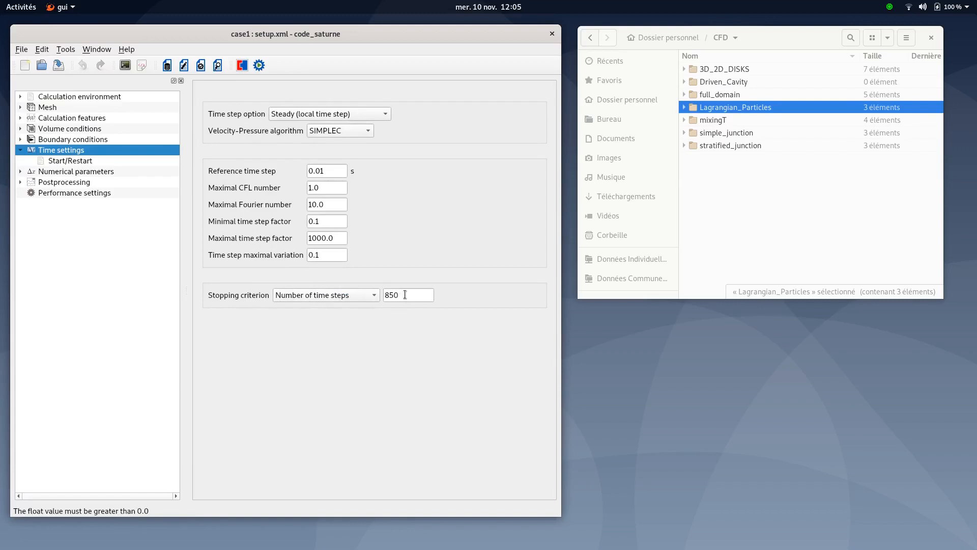
pyautogui.moveTo(405, 295)
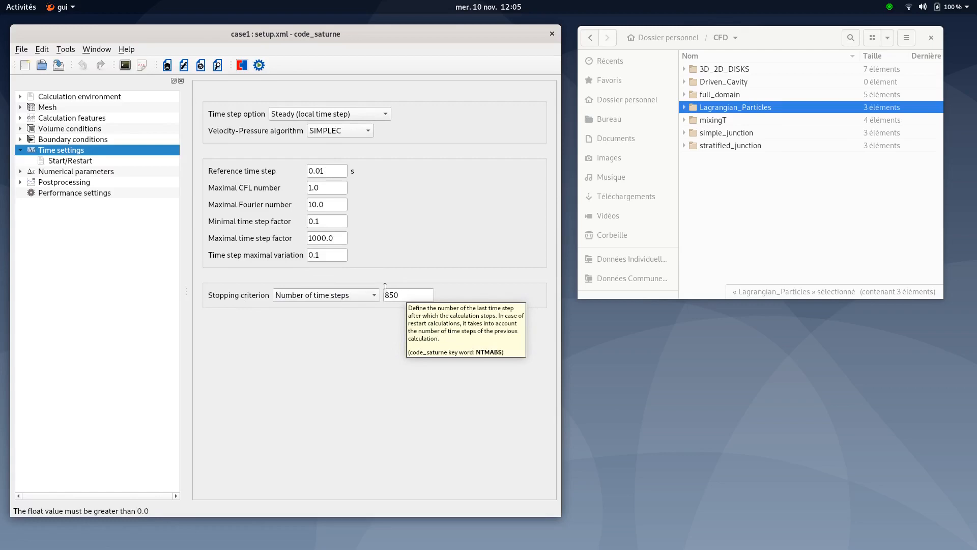
pyautogui.moveTo(60, 160)
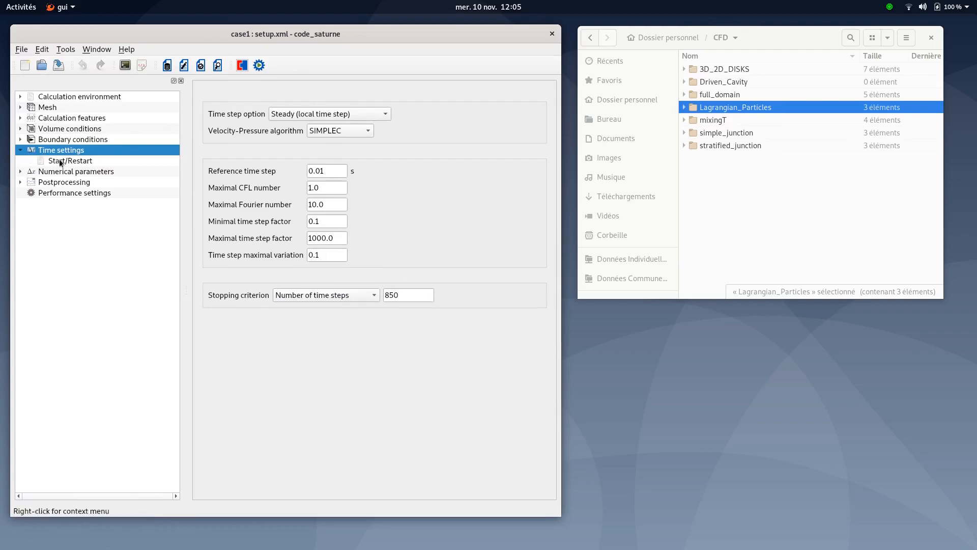
pyautogui.click(70, 161)
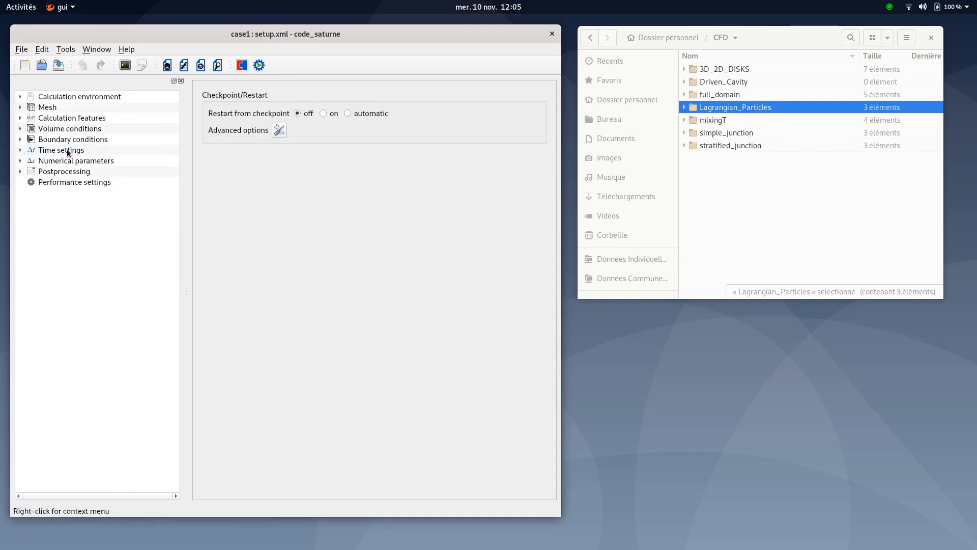
# Review the five monitoring probes on the tube axis, Z from −0.024 to −1.33.
pyautogui.click(64, 171)
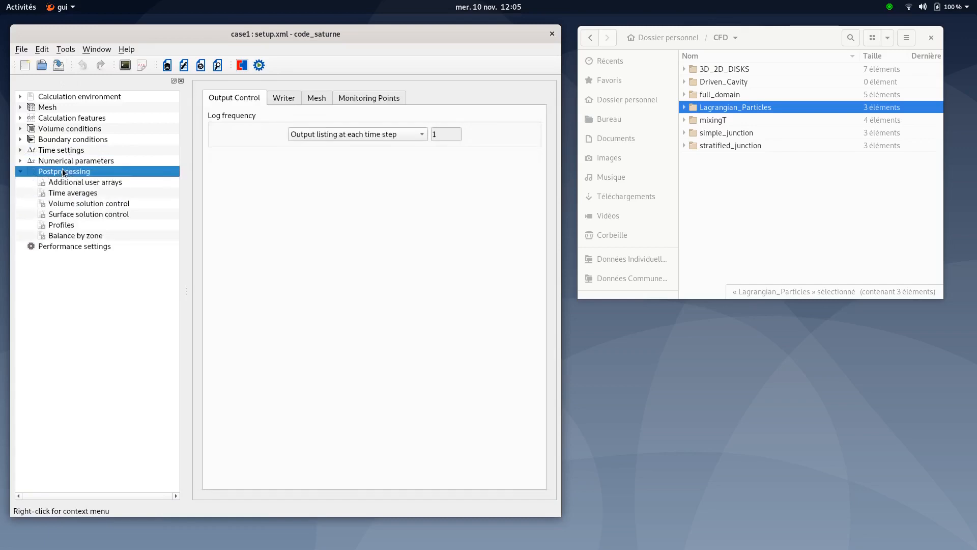
pyautogui.click(368, 97)
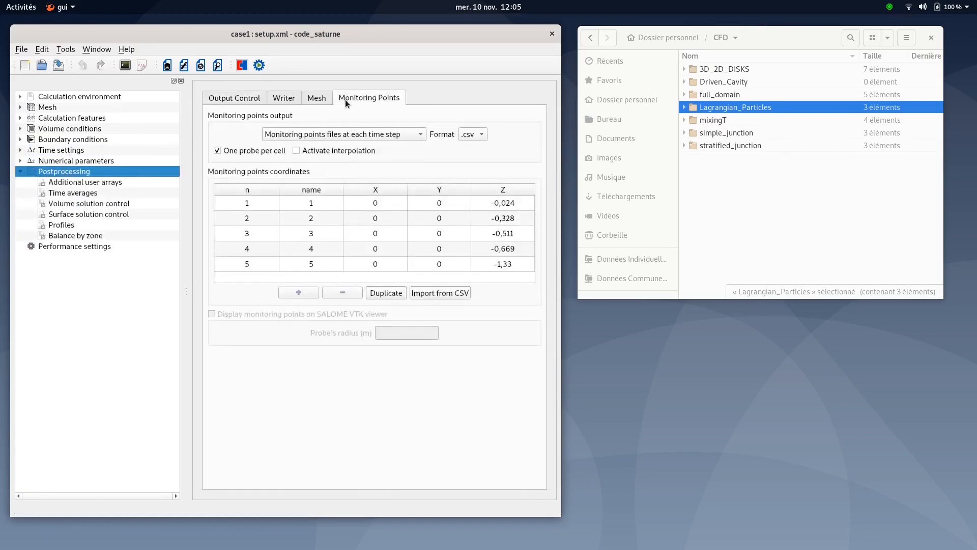
pyautogui.moveTo(261, 207)
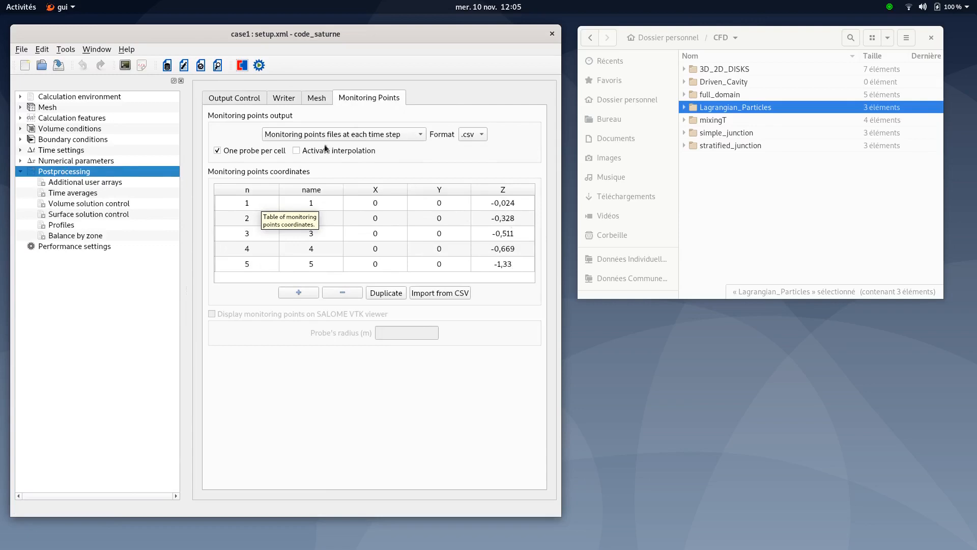
# Keep the 'results' EnSight writer with no periodic output, writing only at calculation end.
pyautogui.click(283, 98)
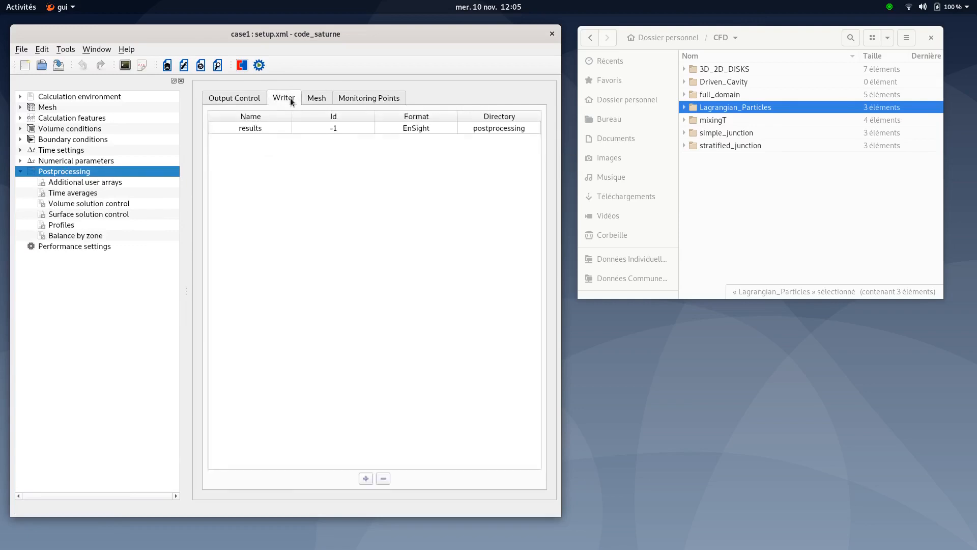
pyautogui.click(249, 128)
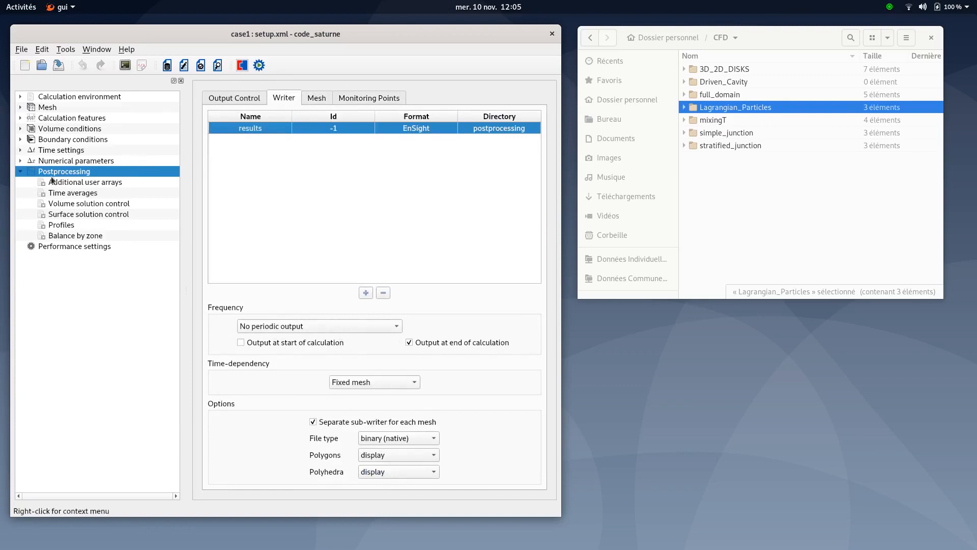
pyautogui.moveTo(268, 227)
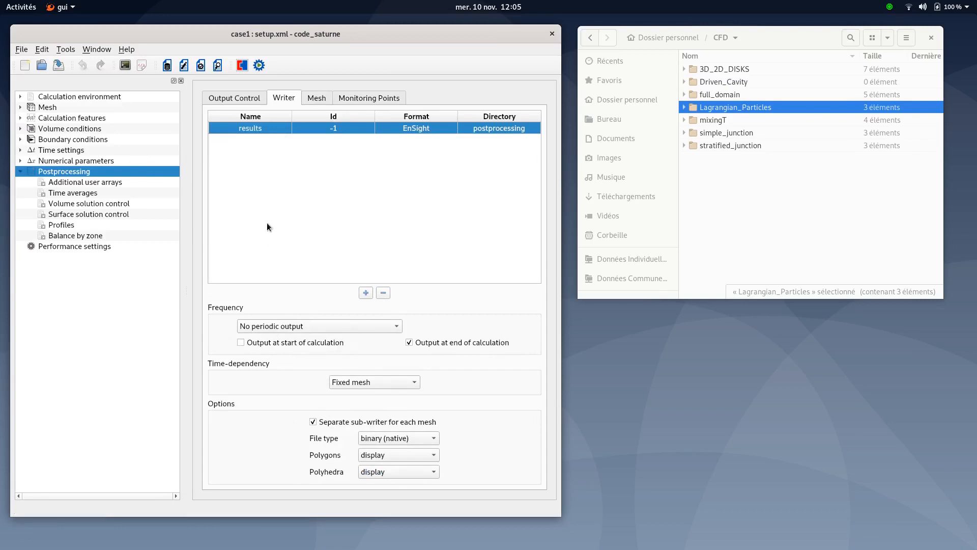
pyautogui.moveTo(198, 231)
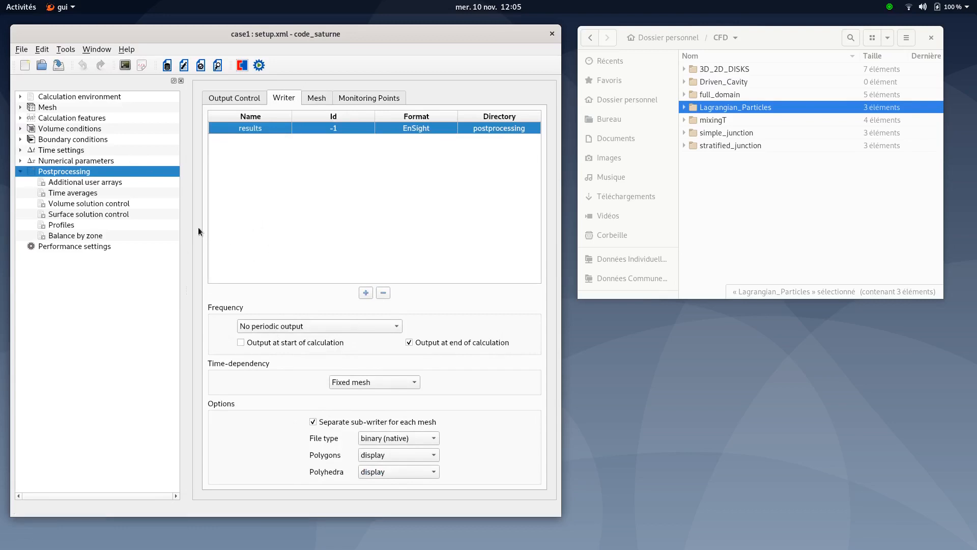
pyautogui.moveTo(230, 295)
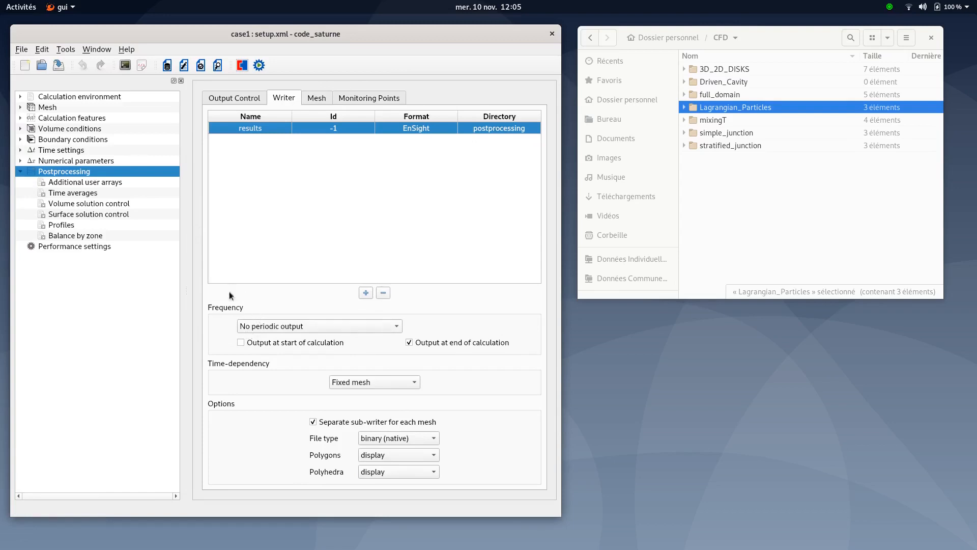
pyautogui.moveTo(248, 339)
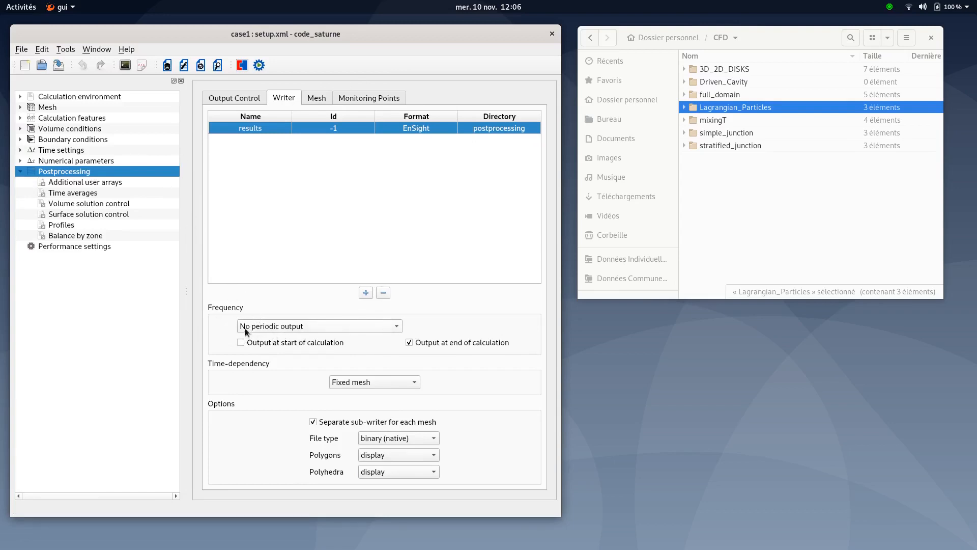
pyautogui.click(319, 325)
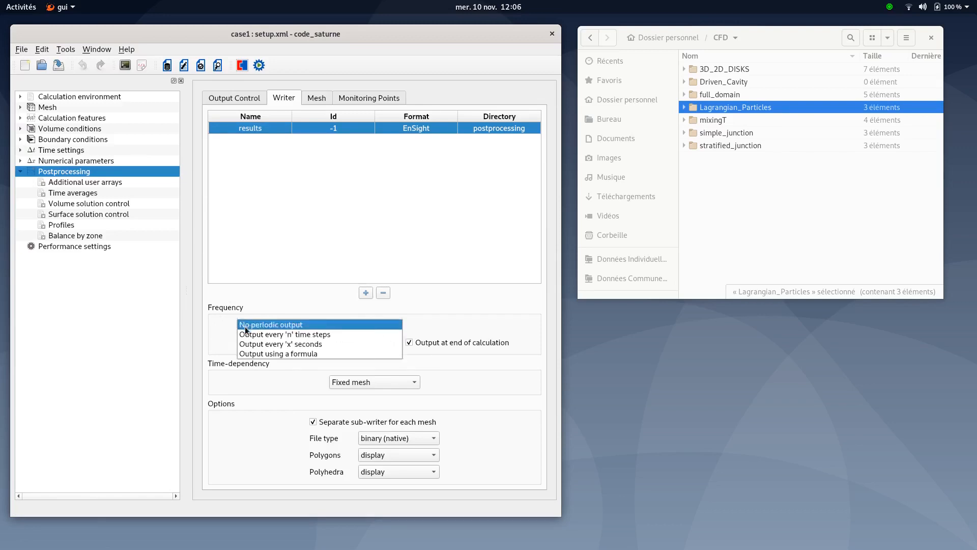
pyautogui.click(270, 324)
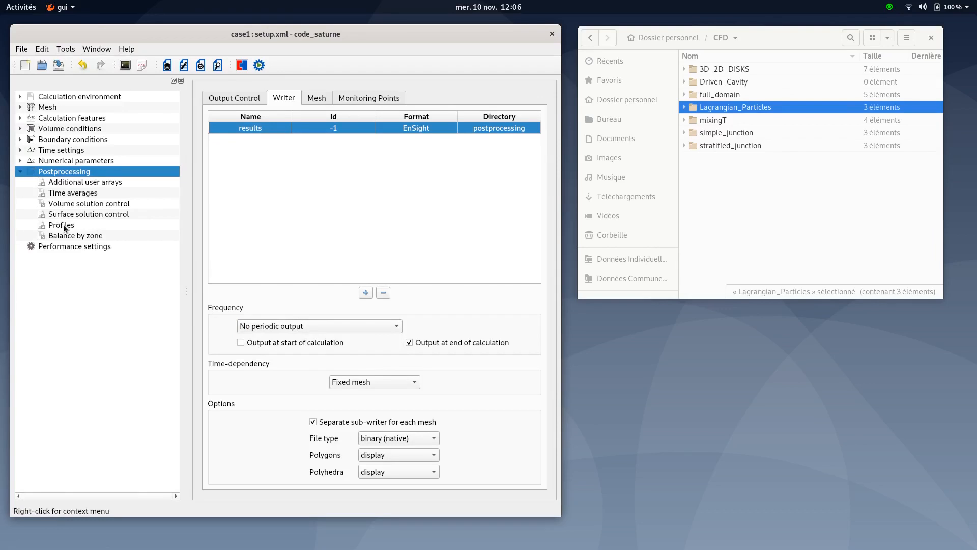
# Launch the calculation with one process and one thread per process.
pyautogui.click(61, 224)
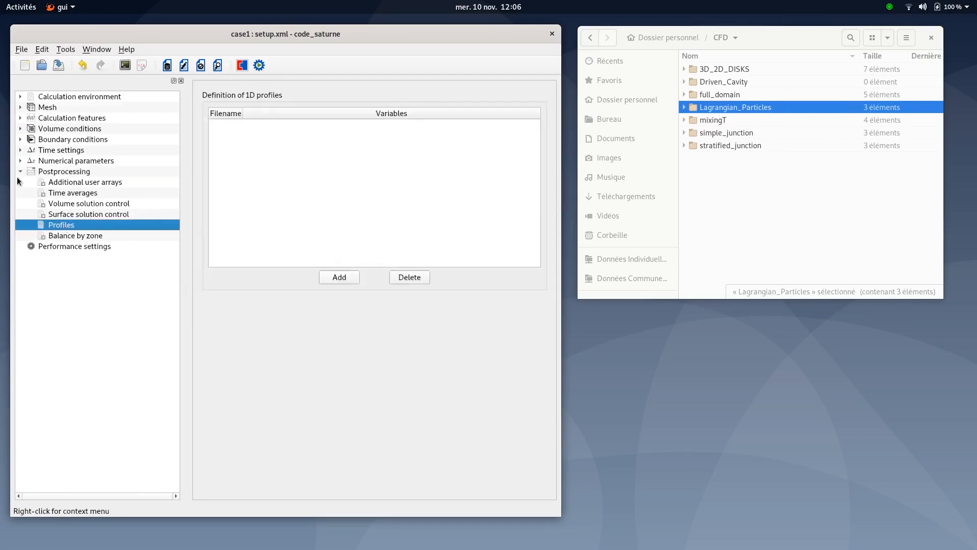
pyautogui.click(20, 172)
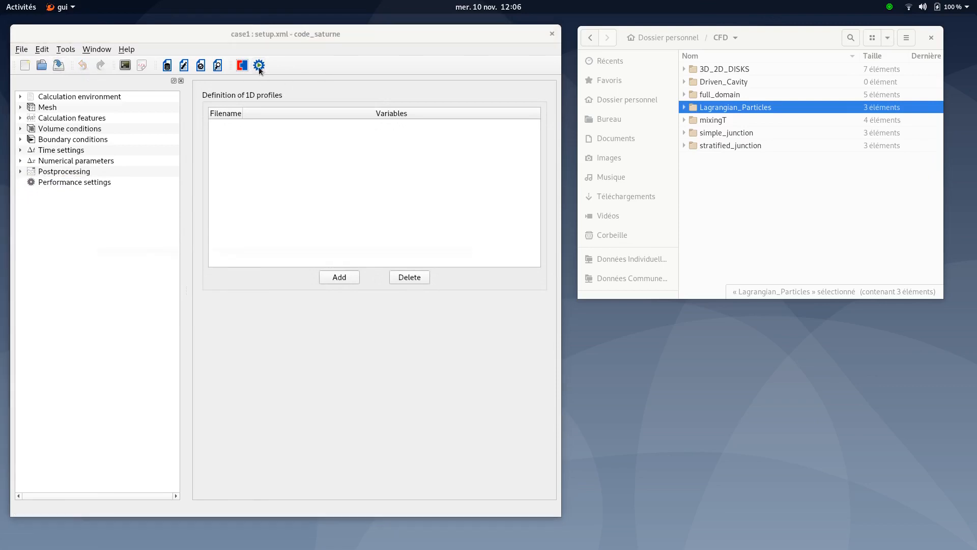
pyautogui.click(258, 65)
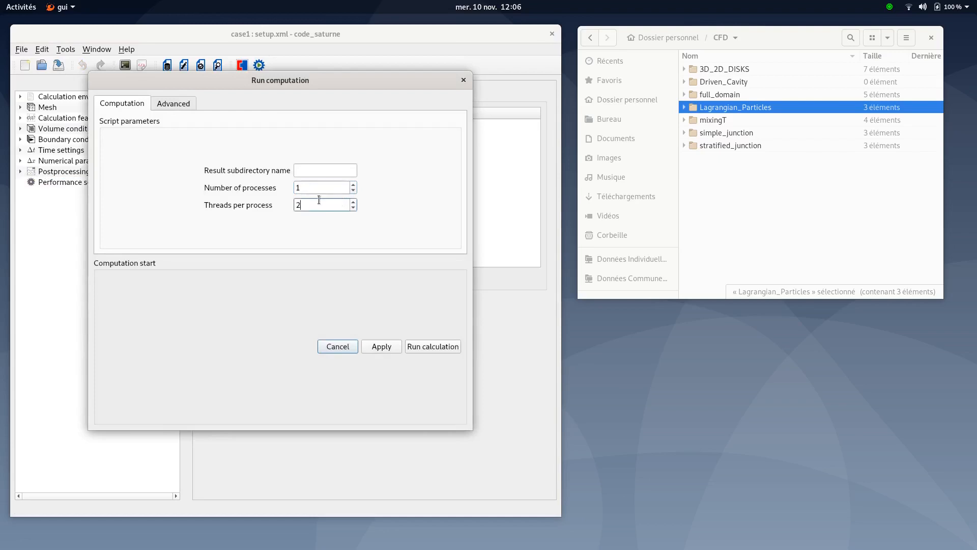
pyautogui.click(352, 207)
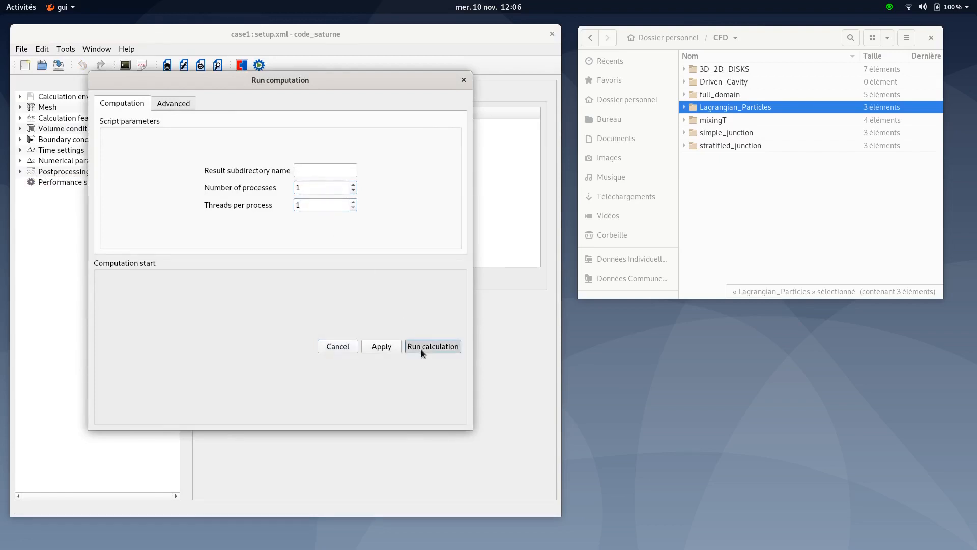
pyautogui.click(432, 346)
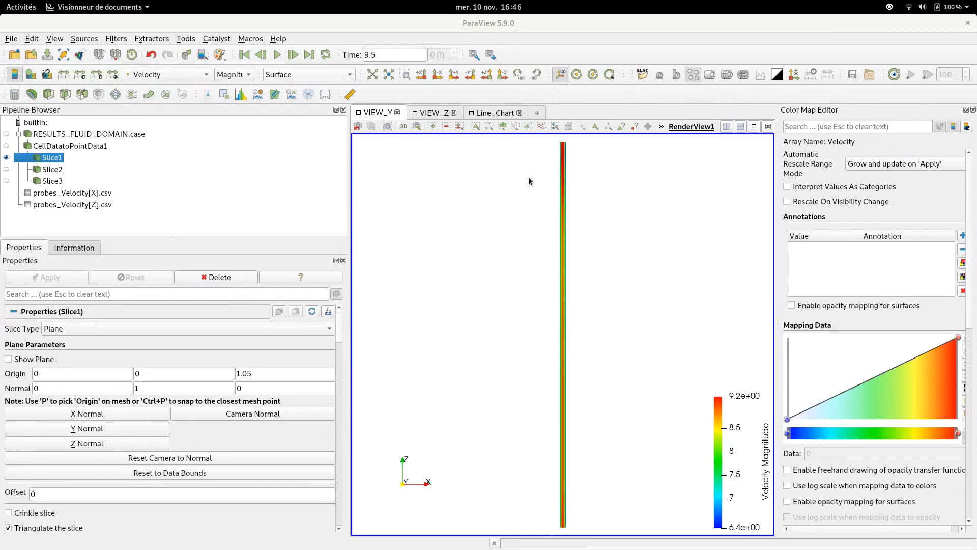
pyautogui.moveTo(527, 170)
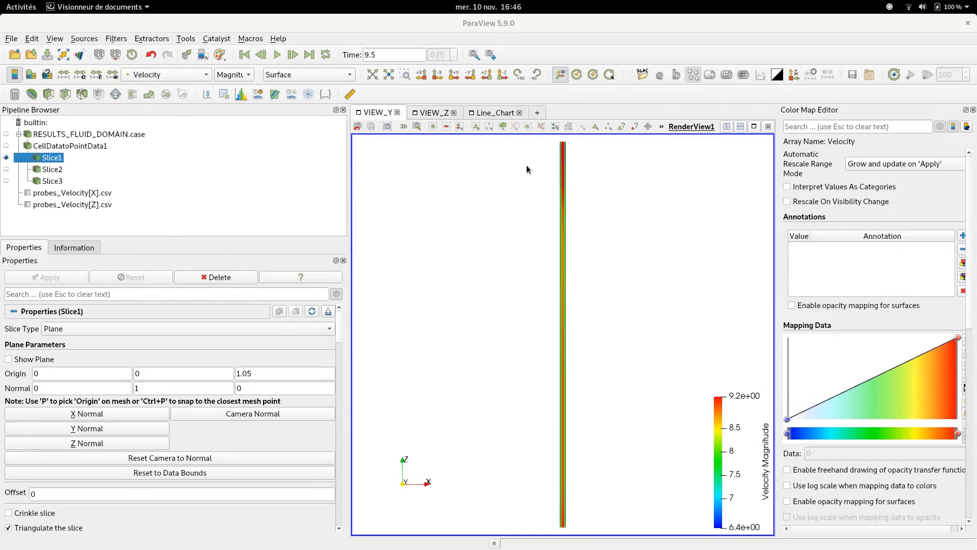
pyautogui.moveTo(530, 179)
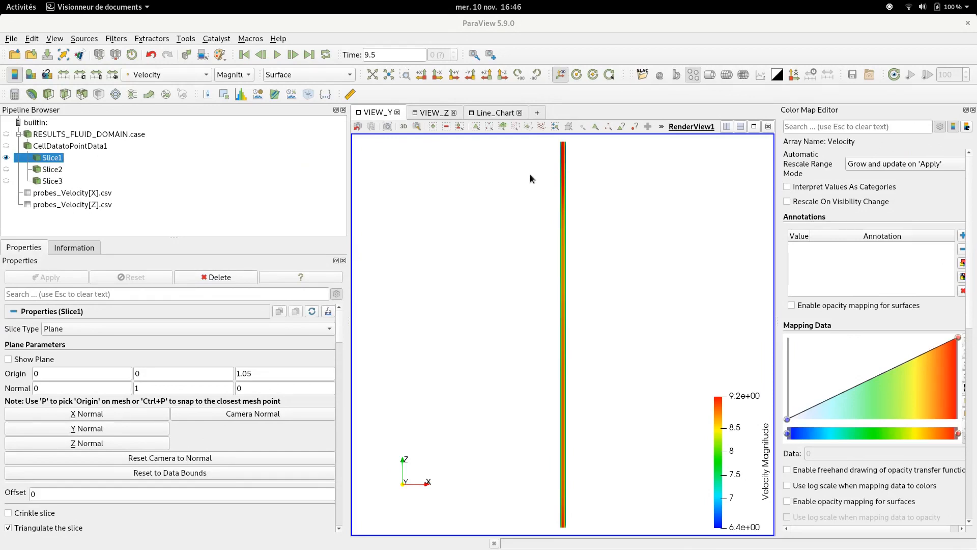
pyautogui.moveTo(516, 195)
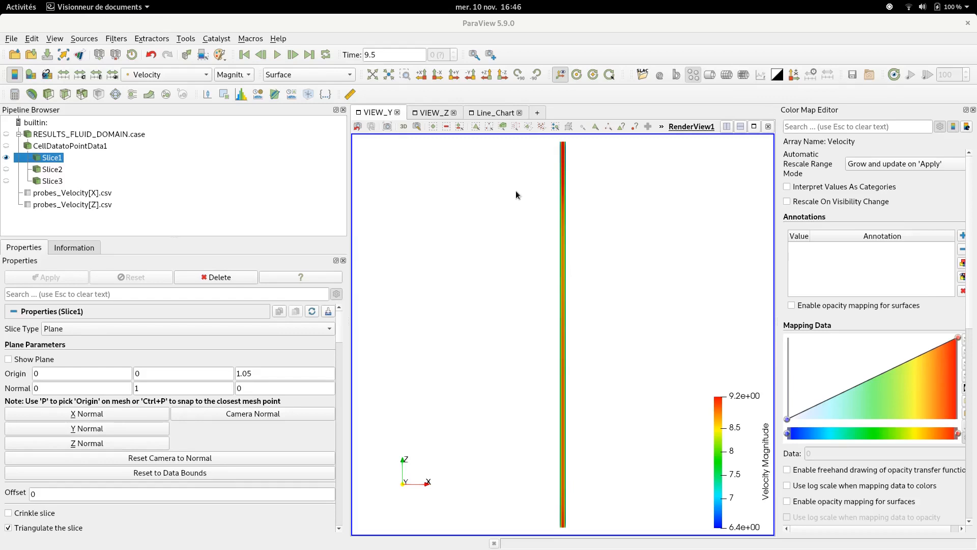
pyautogui.moveTo(590, 488)
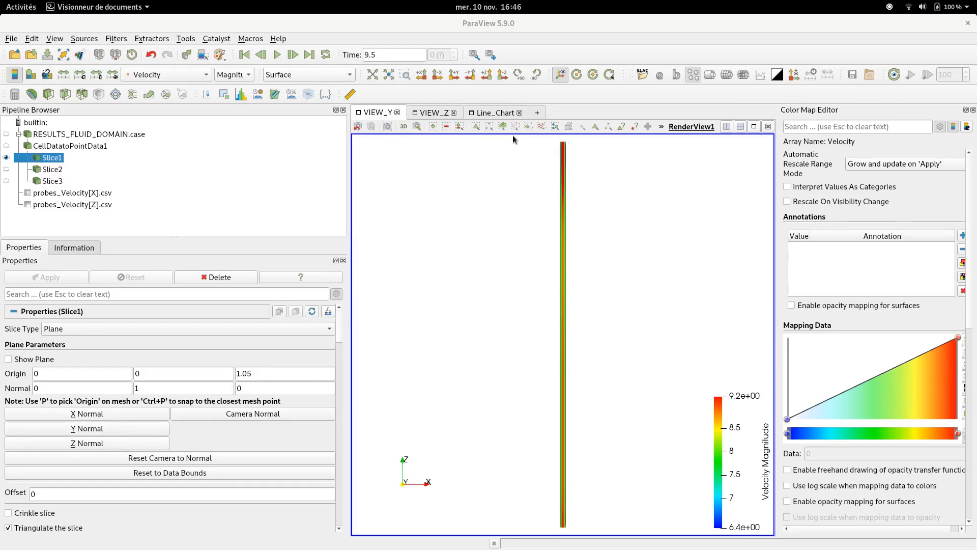
pyautogui.moveTo(517, 145)
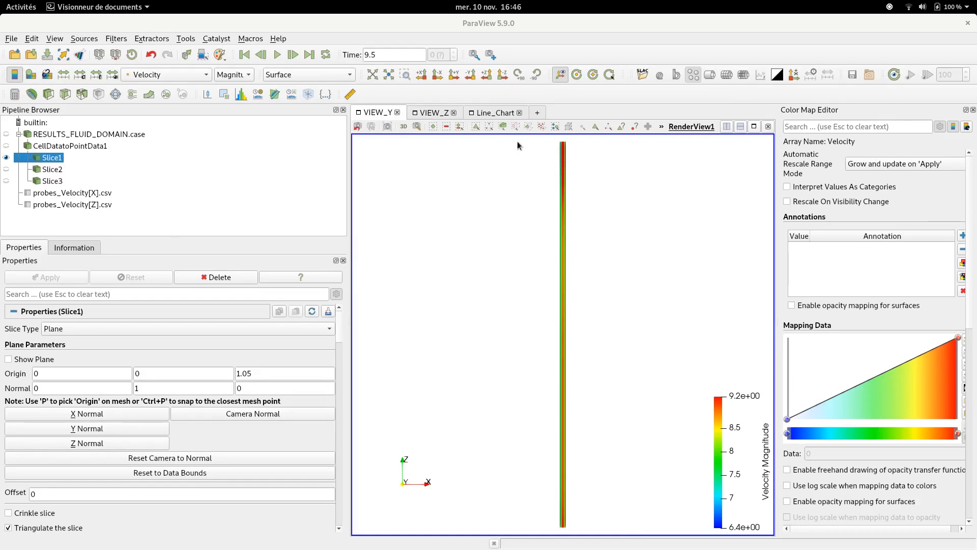
pyautogui.moveTo(428, 116)
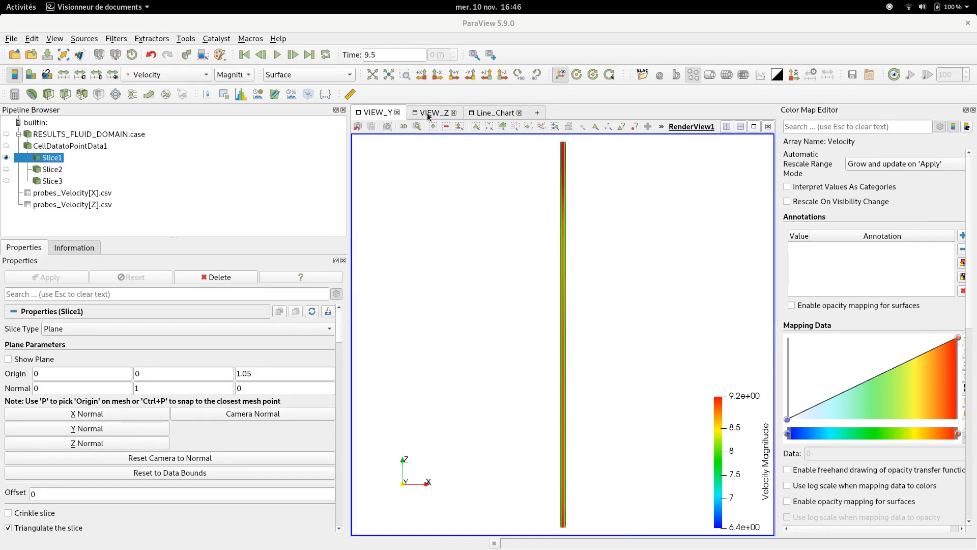
pyautogui.moveTo(550, 212)
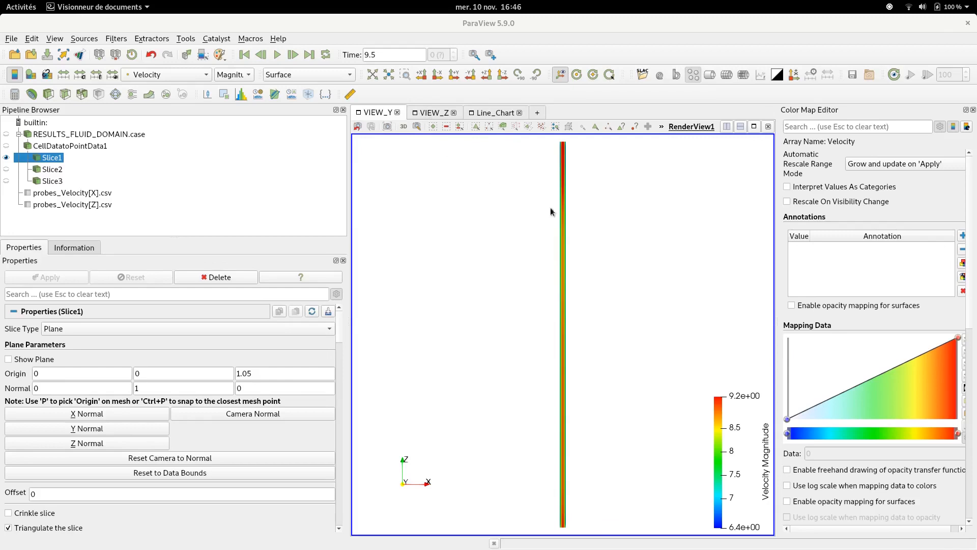
pyautogui.moveTo(547, 203)
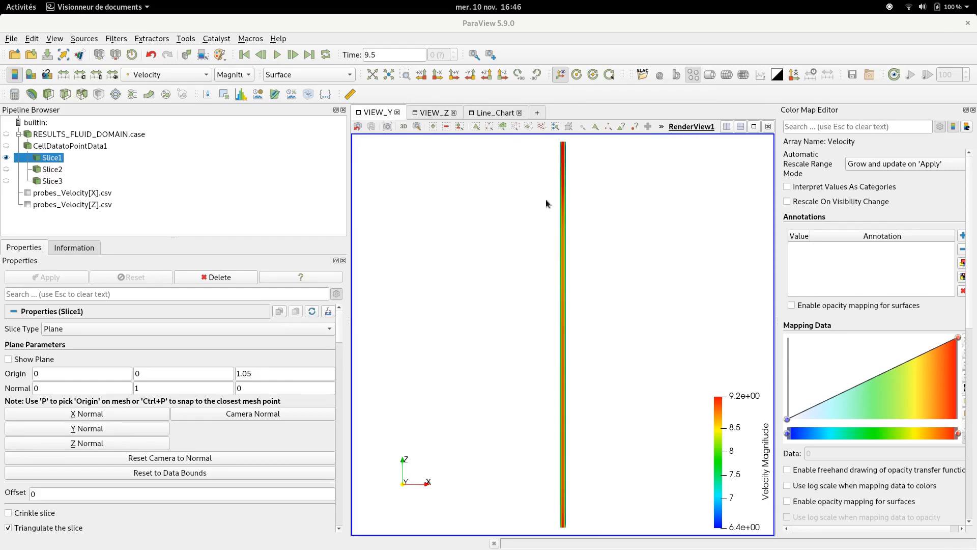
# Switch to VIEW_Z showing the Z-normal slice colored by velocity magnitude.
pyautogui.click(430, 112)
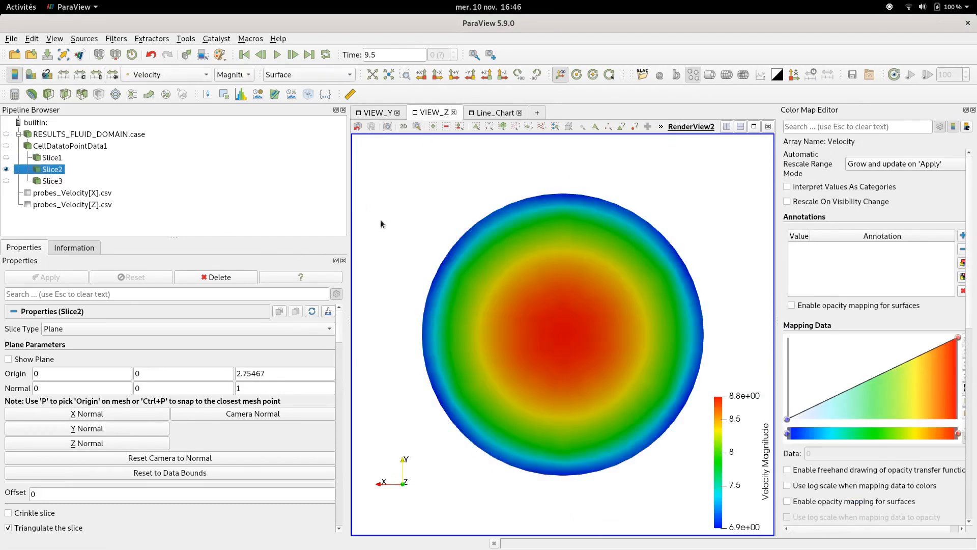
pyautogui.moveTo(411, 196)
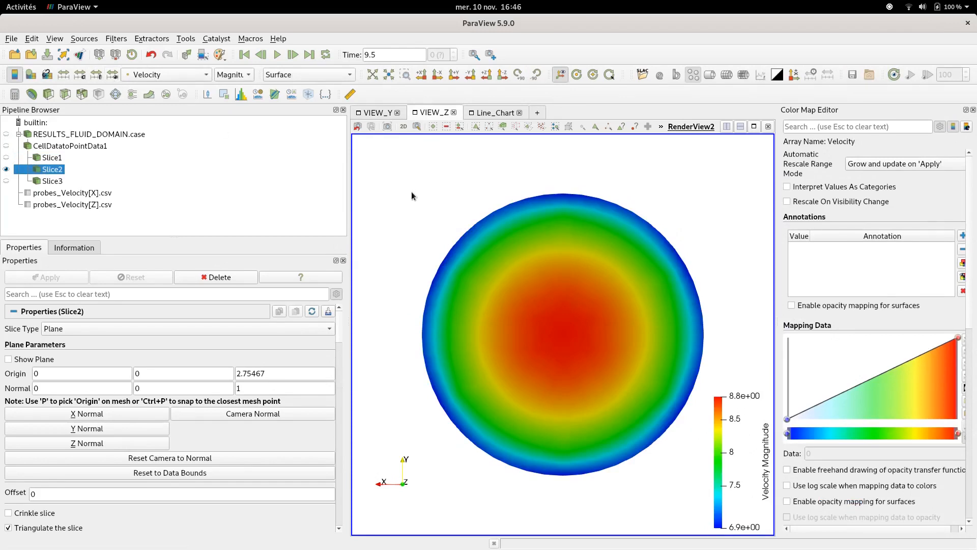
pyautogui.moveTo(439, 183)
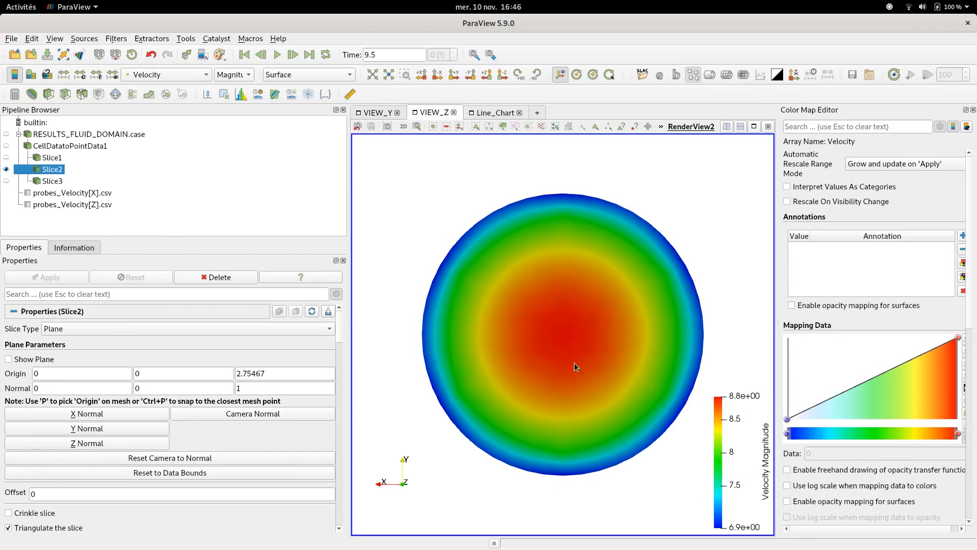
pyautogui.moveTo(576, 341)
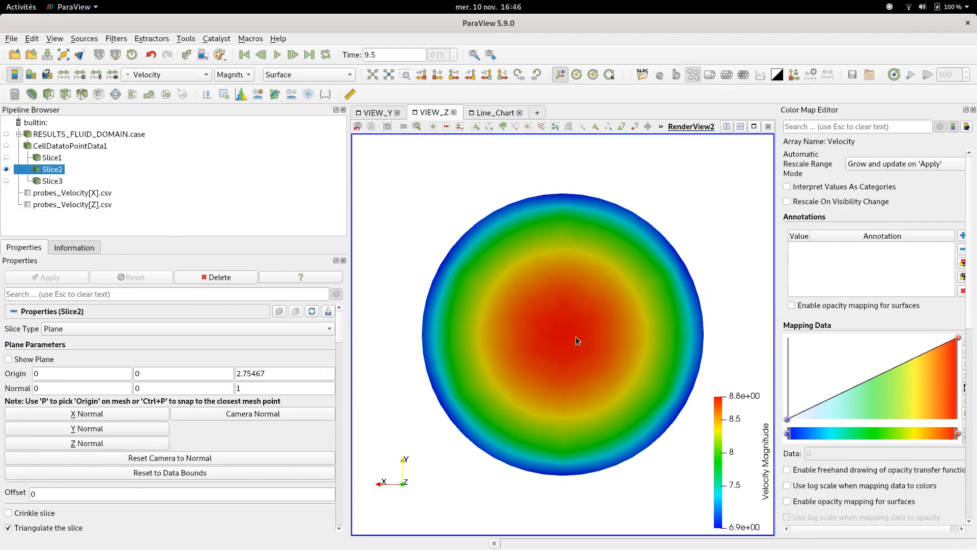
pyautogui.moveTo(567, 331)
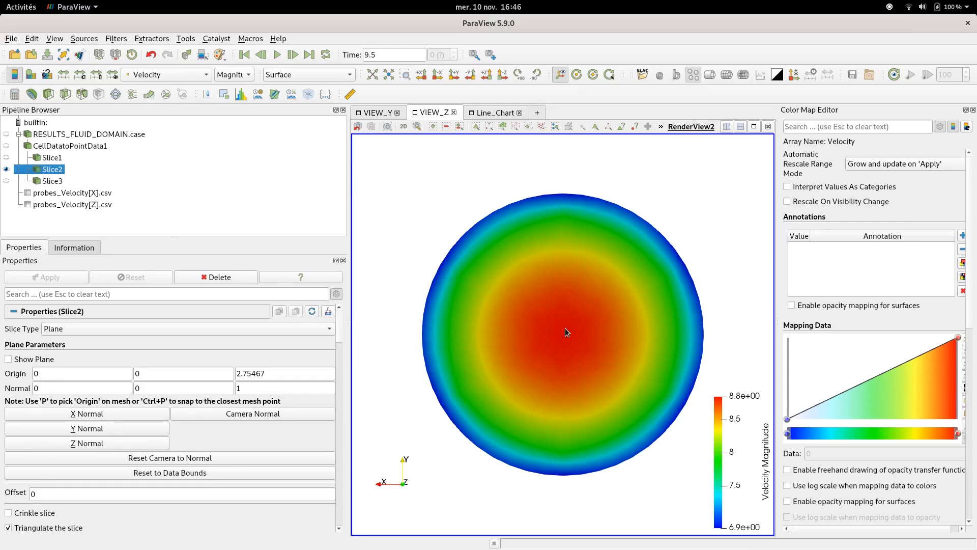
pyautogui.moveTo(186, 178)
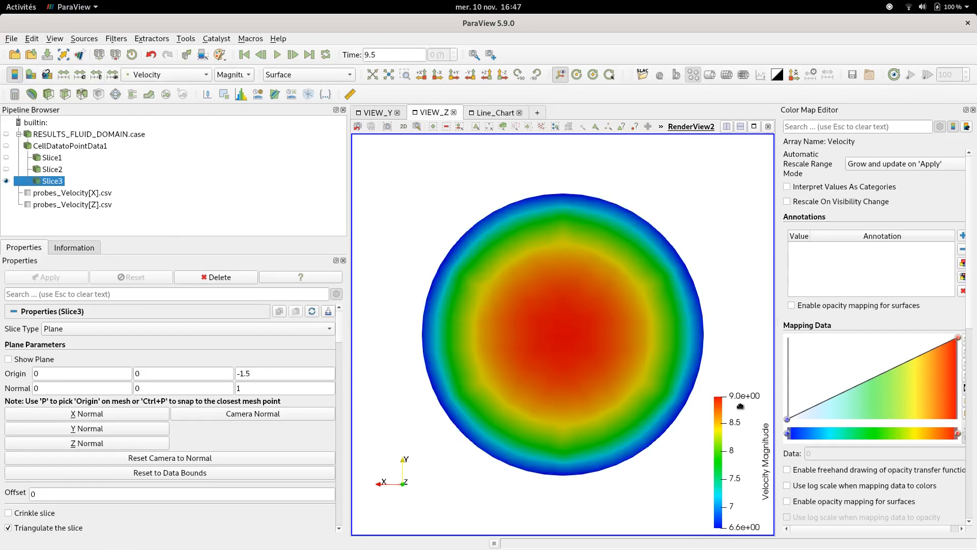
pyautogui.moveTo(433, 245)
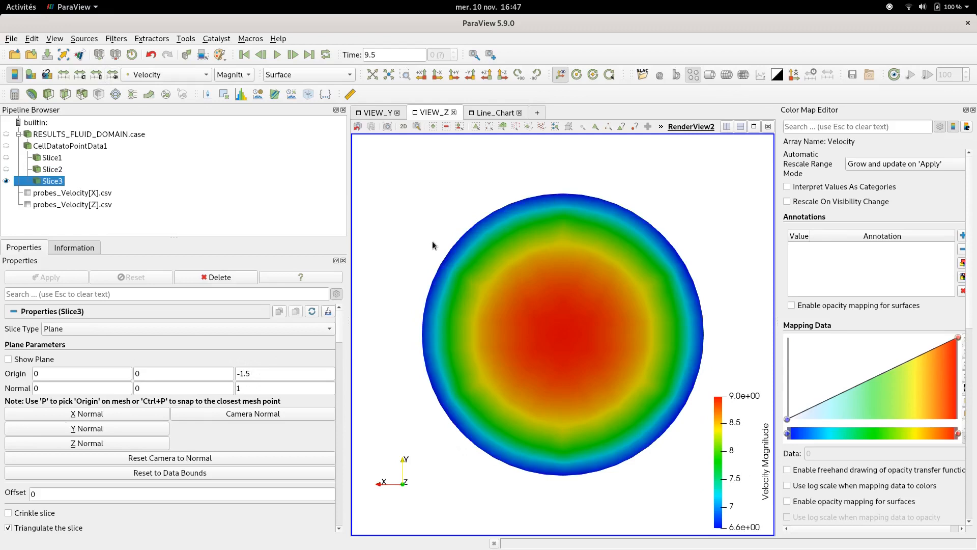
pyautogui.moveTo(436, 247)
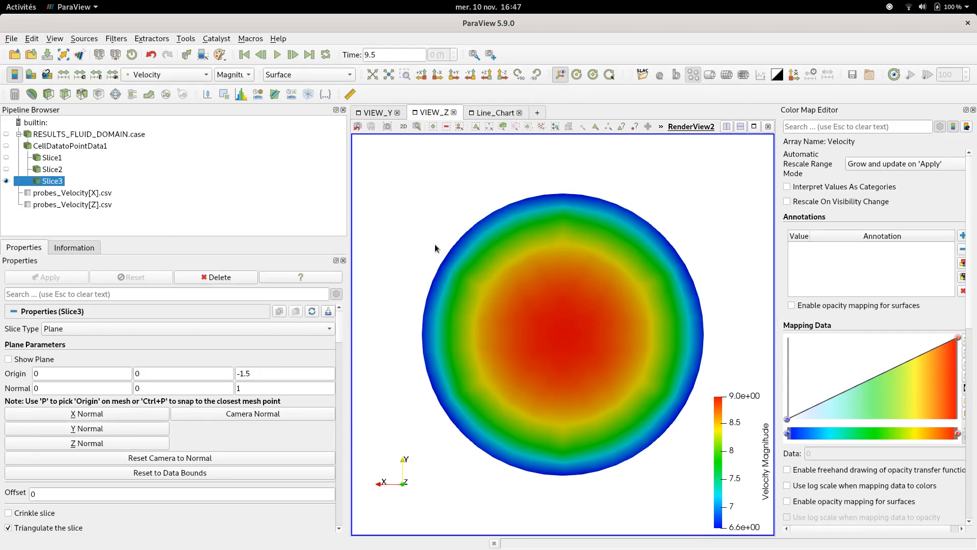
pyautogui.moveTo(431, 238)
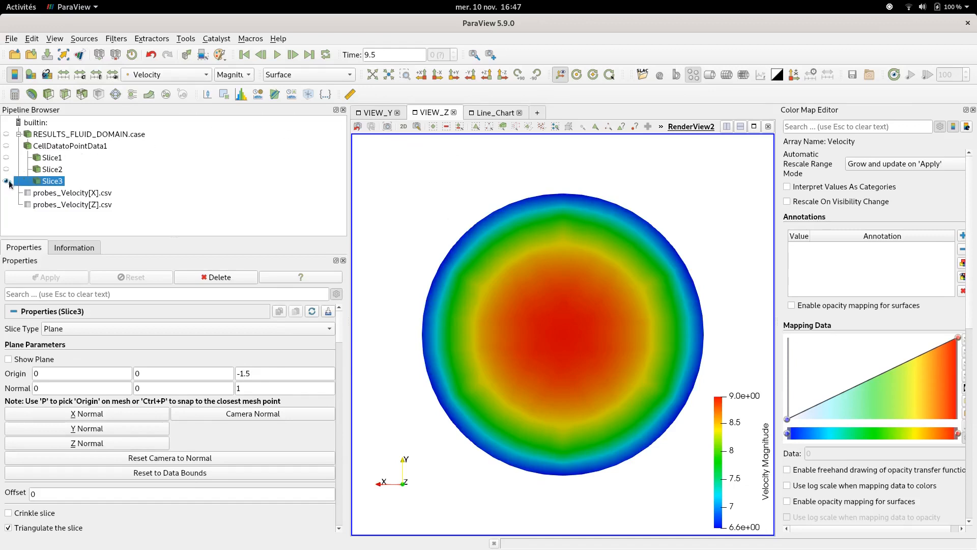
pyautogui.moveTo(9, 184)
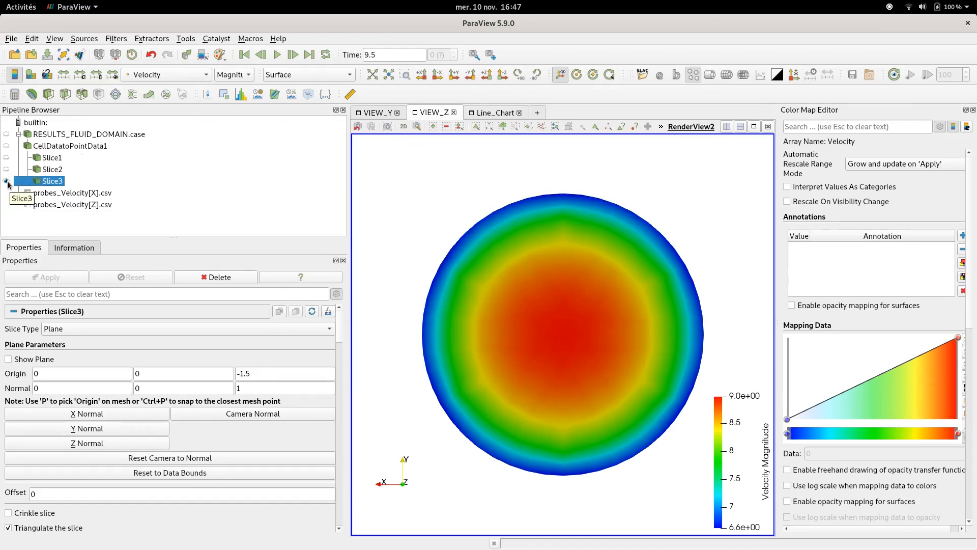
# Plot the five Z-velocity probe curves in the line chart, hiding the X-velocity probes.
pyautogui.click(496, 112)
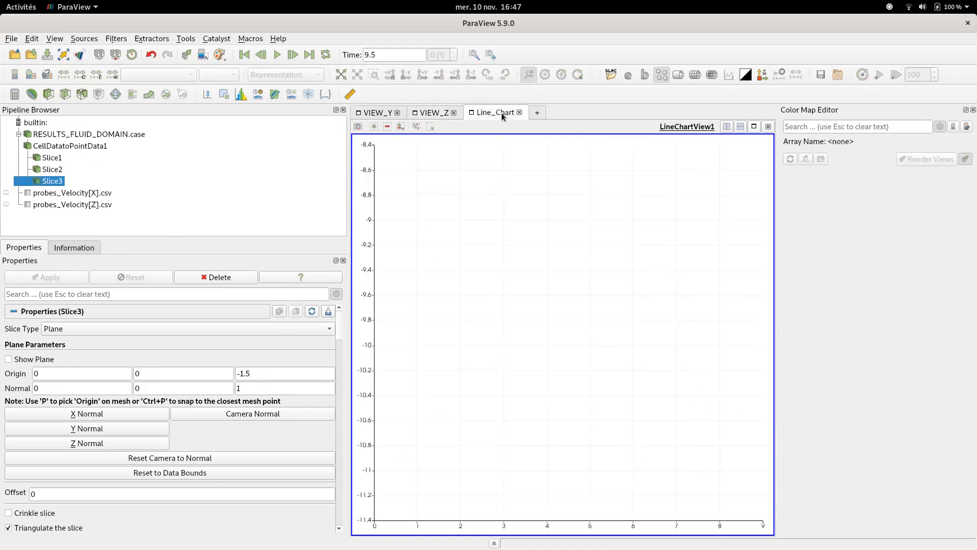
pyautogui.click(71, 193)
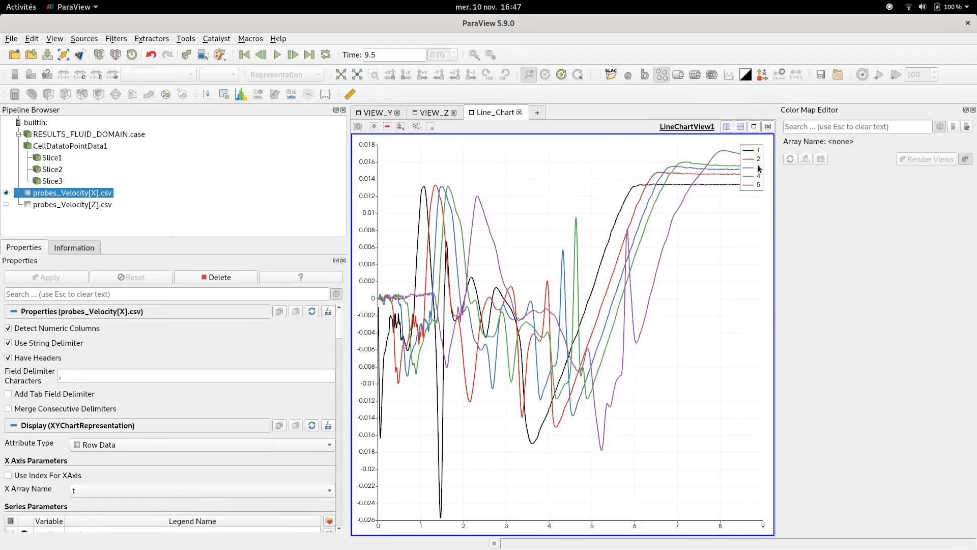
pyautogui.moveTo(698, 196)
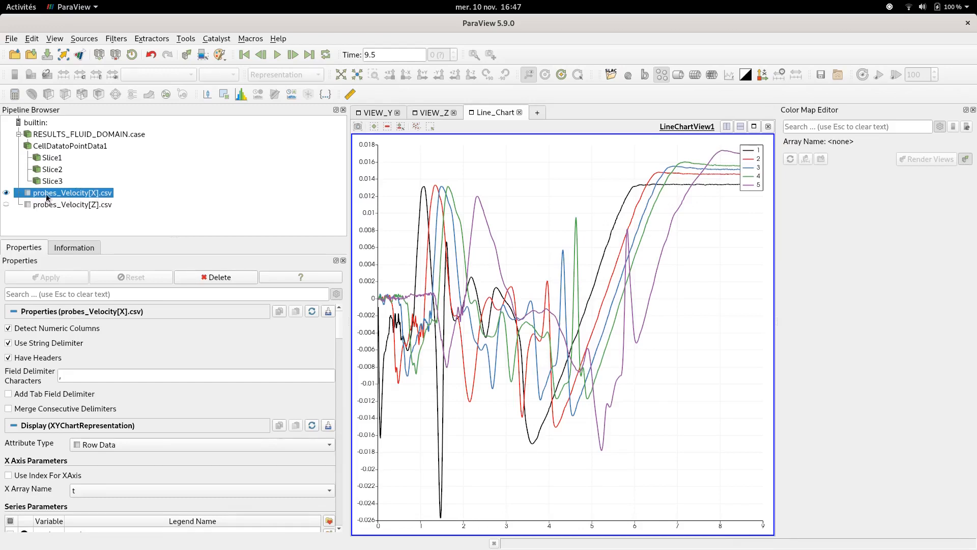
pyautogui.moveTo(68, 192)
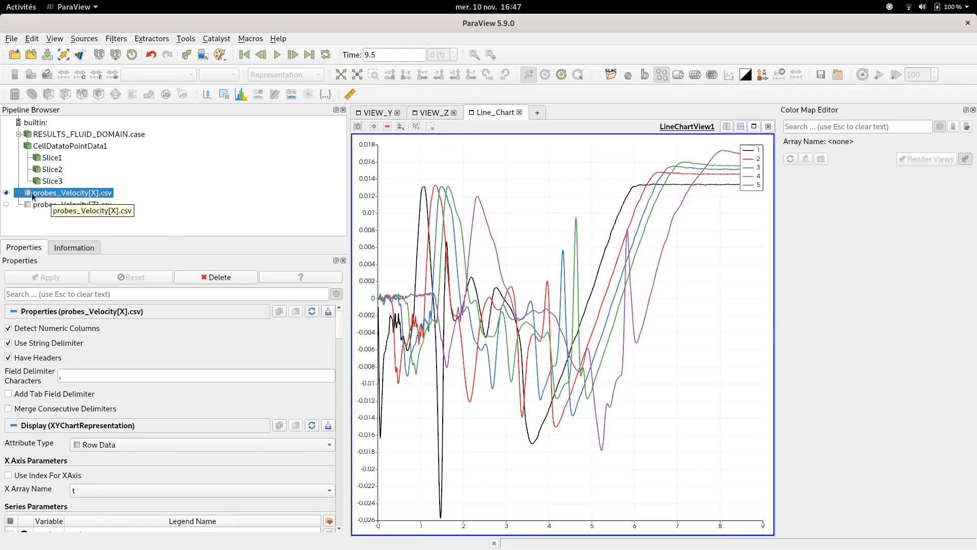
pyautogui.moveTo(79, 213)
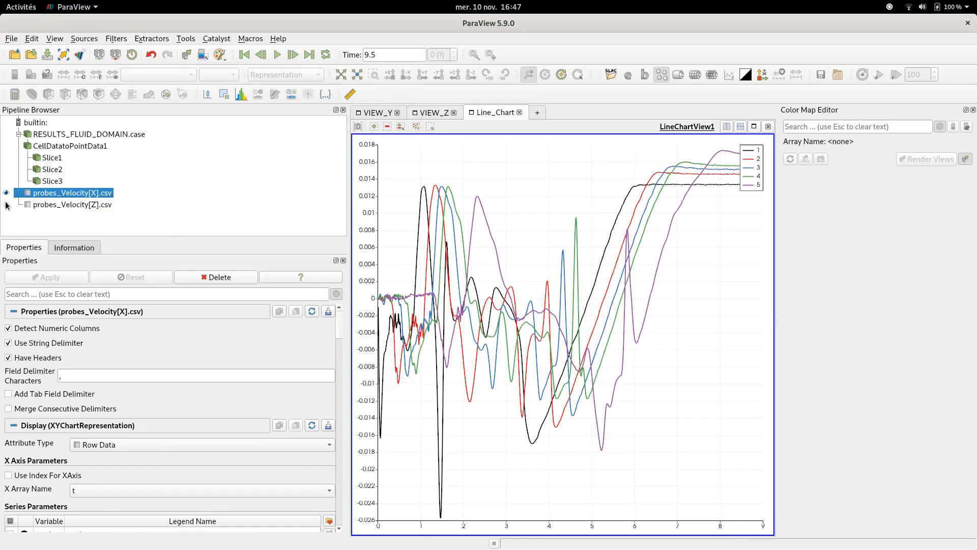
pyautogui.click(72, 205)
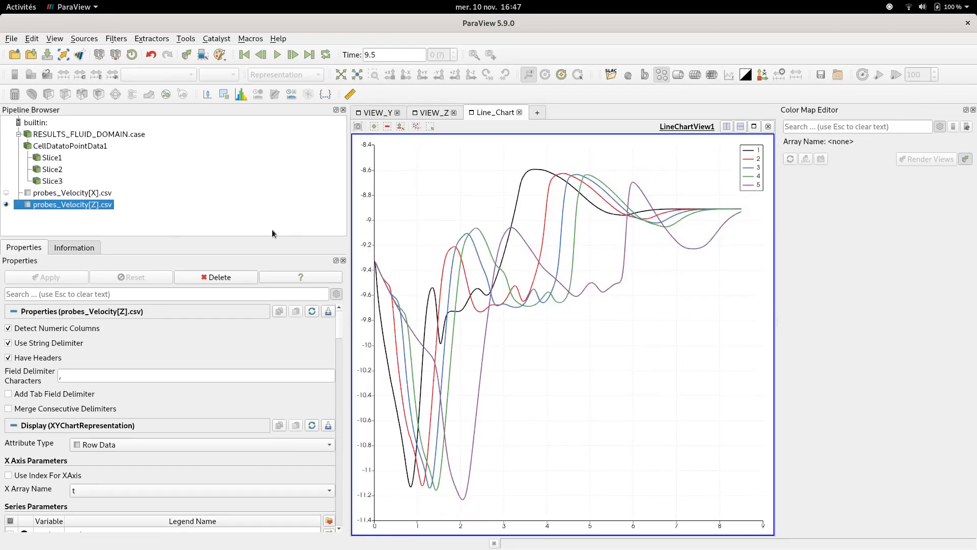
pyautogui.moveTo(682, 211)
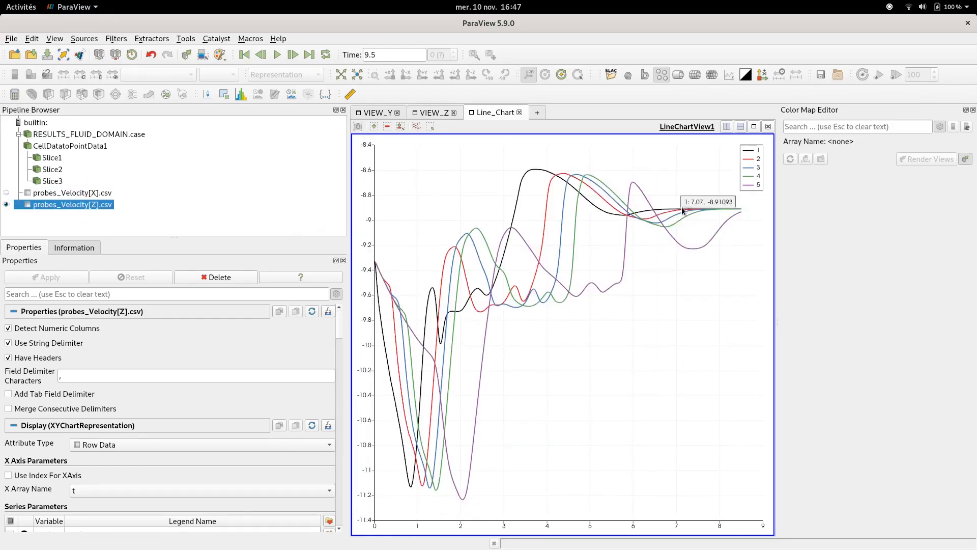
pyautogui.moveTo(702, 219)
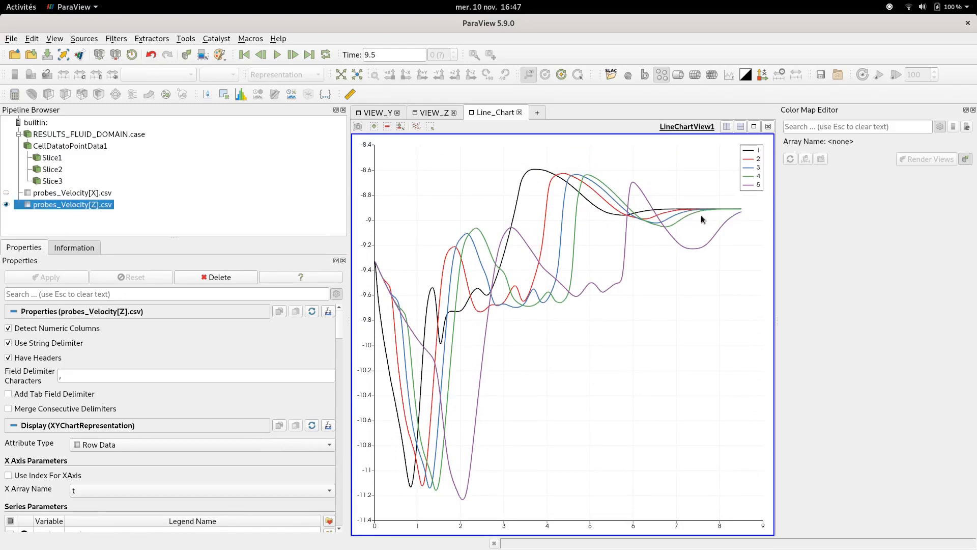
pyautogui.moveTo(716, 214)
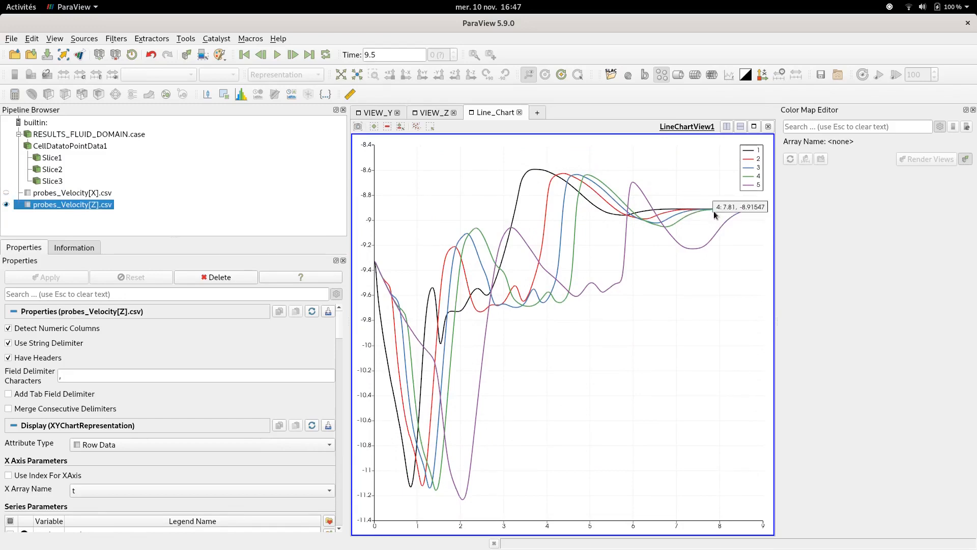
pyautogui.moveTo(743, 233)
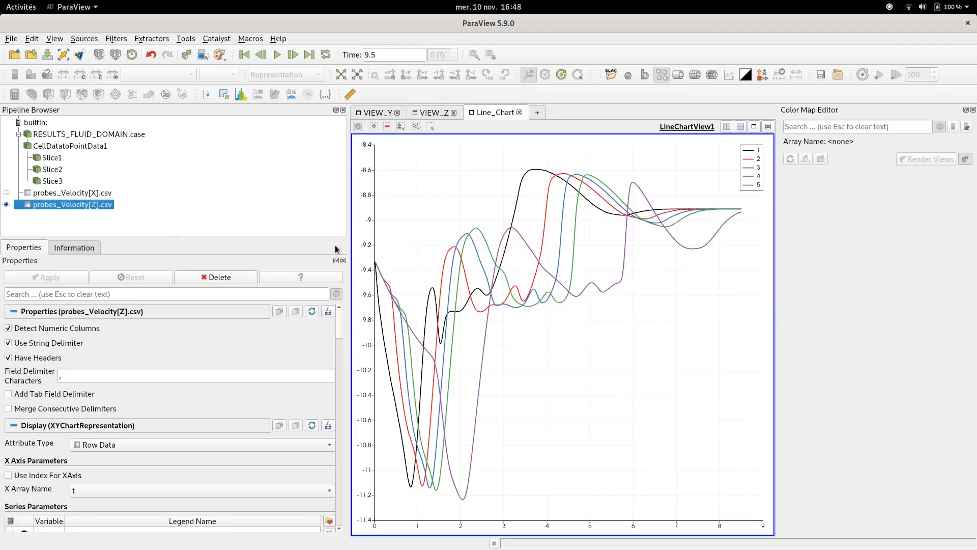
pyautogui.moveTo(377, 214)
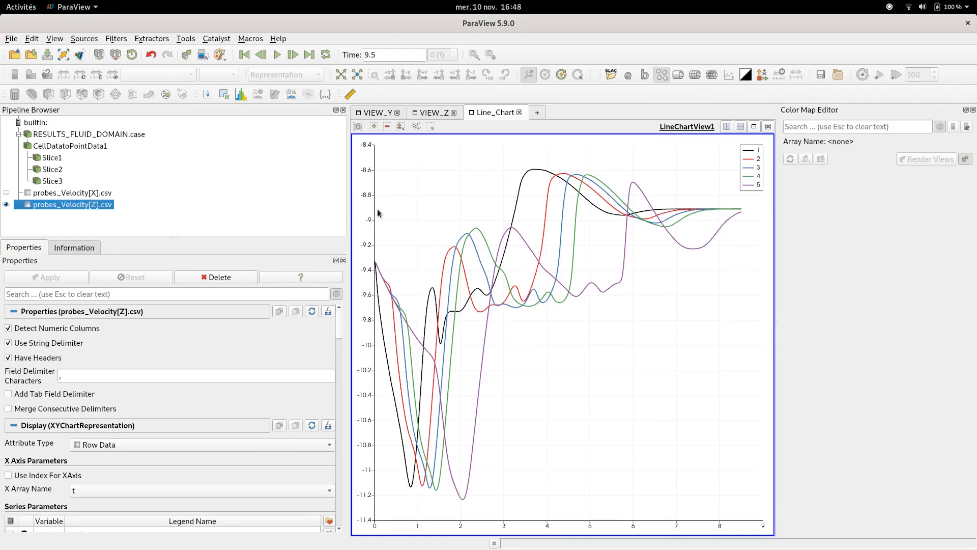
pyautogui.moveTo(715, 217)
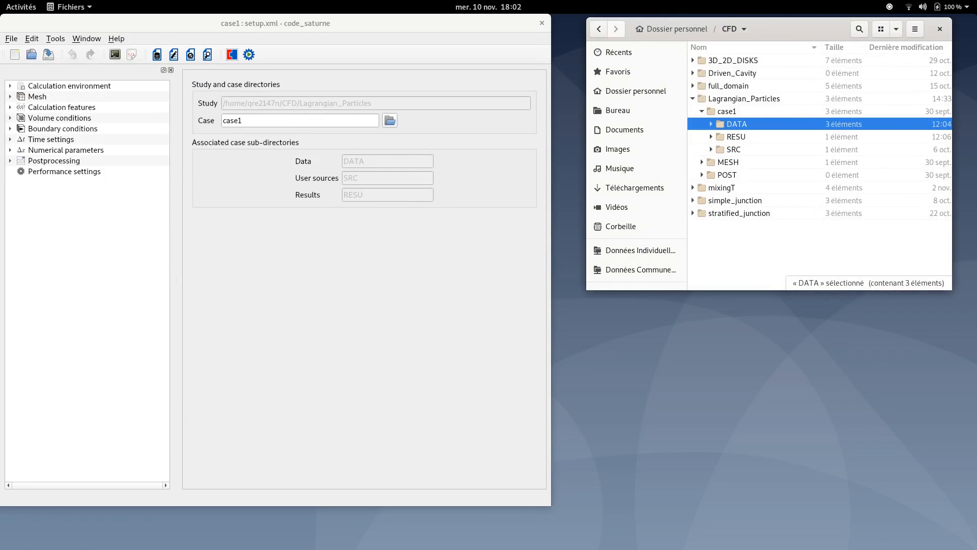
pyautogui.moveTo(202, 443)
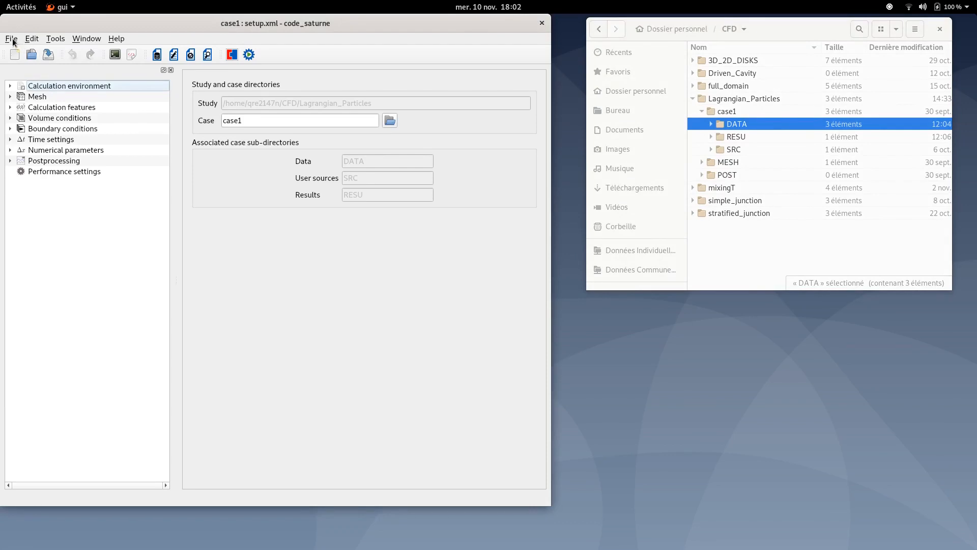
# Define a new case named case2 in Lagrangian_Particles, copying from the existing case1.
pyautogui.click(11, 38)
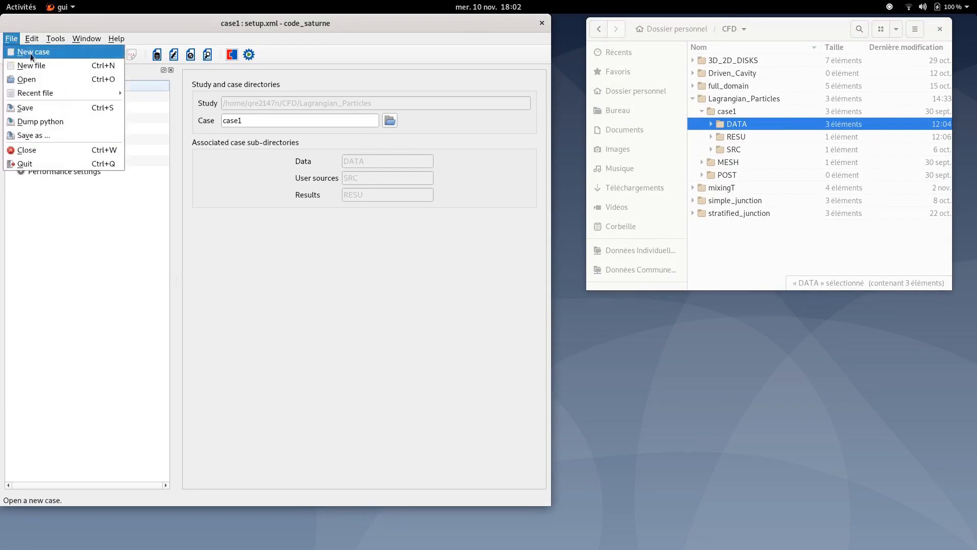
pyautogui.click(33, 52)
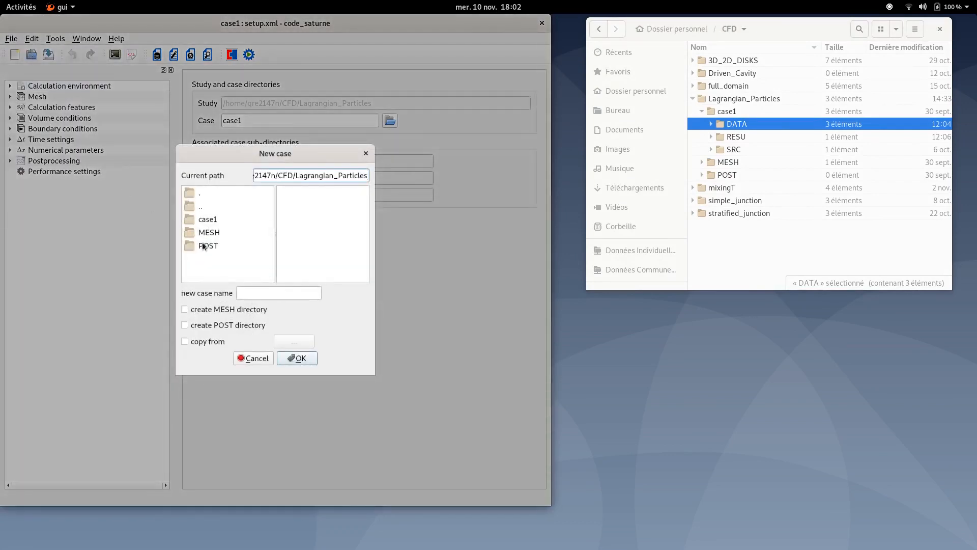
pyautogui.write('case2')
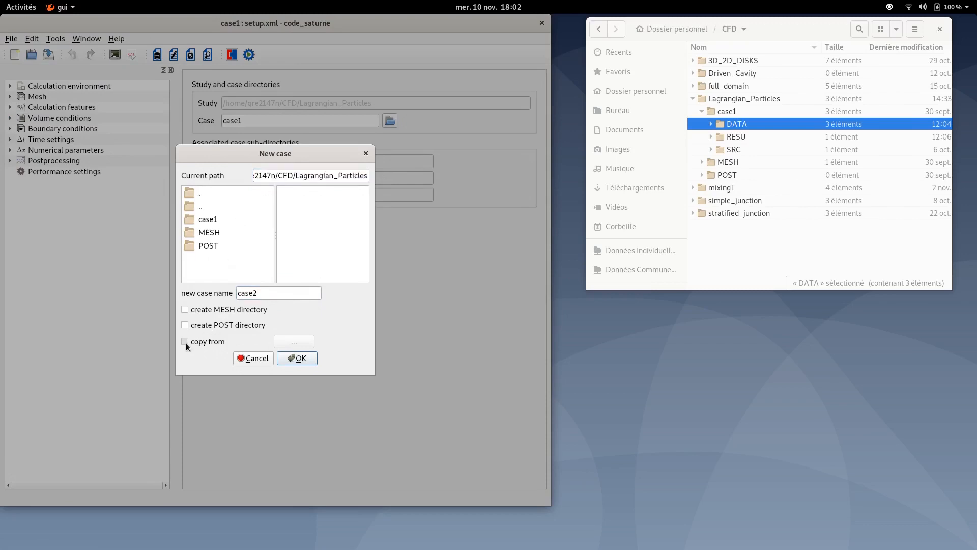
pyautogui.click(184, 340)
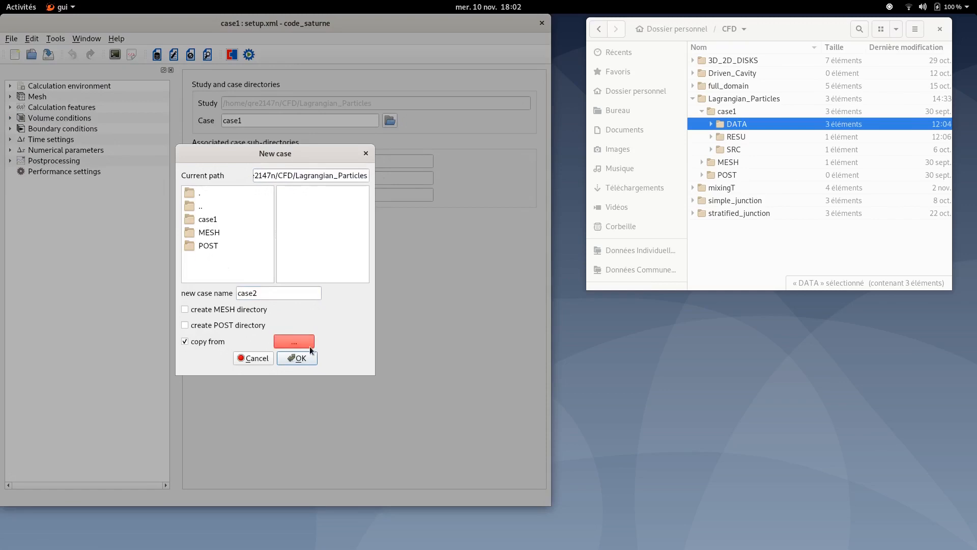
pyautogui.click(293, 341)
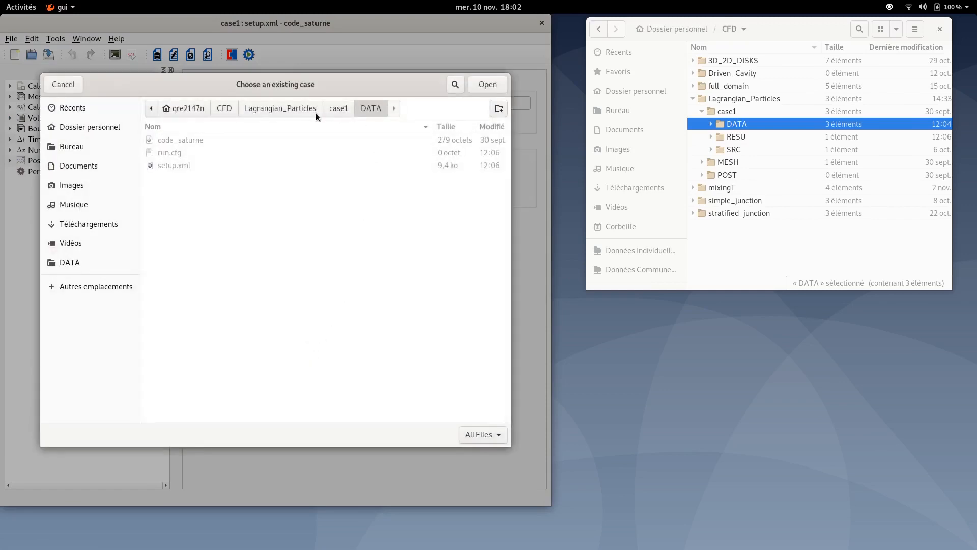
pyautogui.click(279, 108)
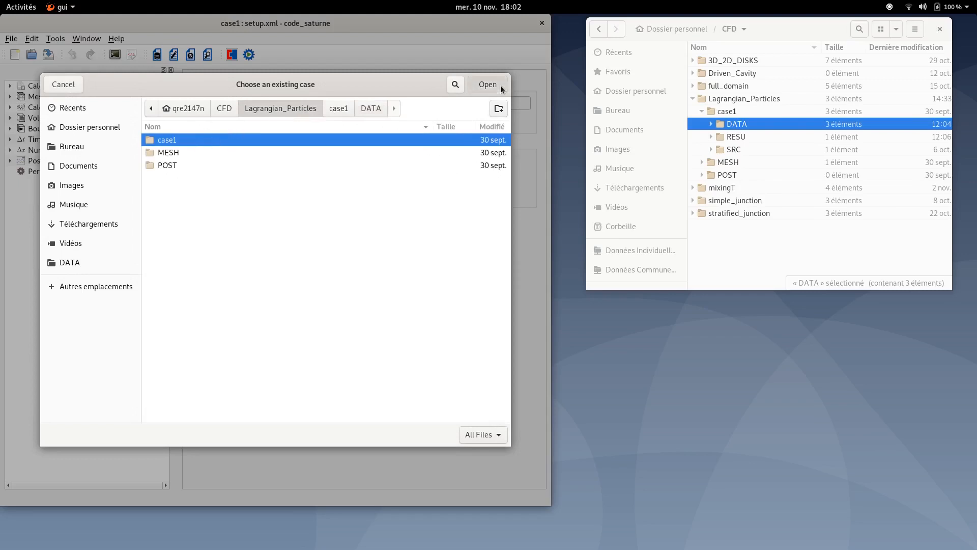
pyautogui.click(488, 84)
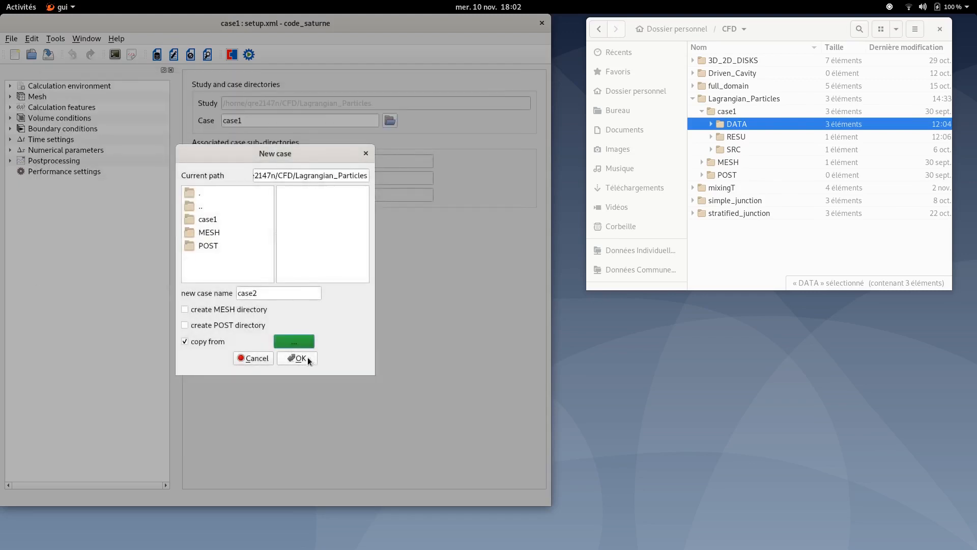
# Create case2, then replace the files in case2/SRC with the five user source files.
pyautogui.click(297, 358)
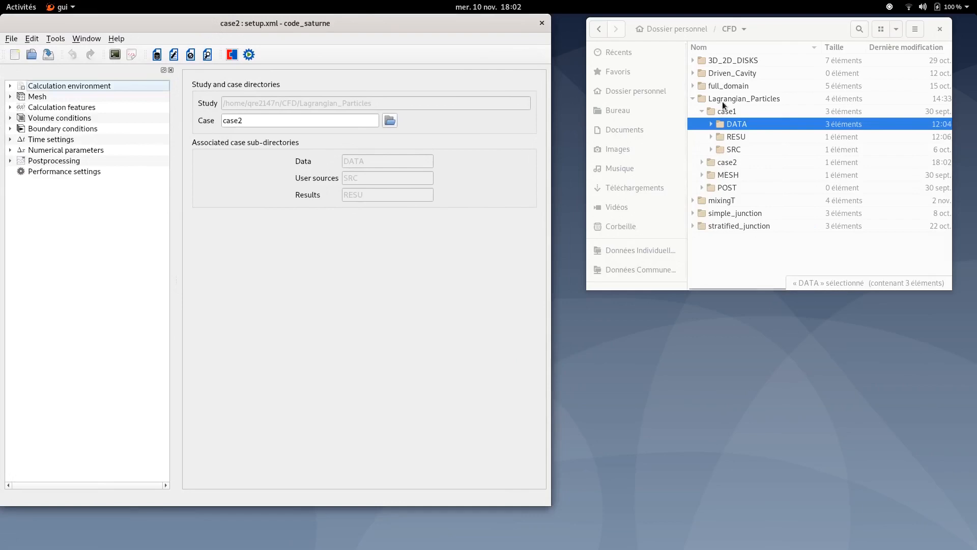
pyautogui.moveTo(721, 169)
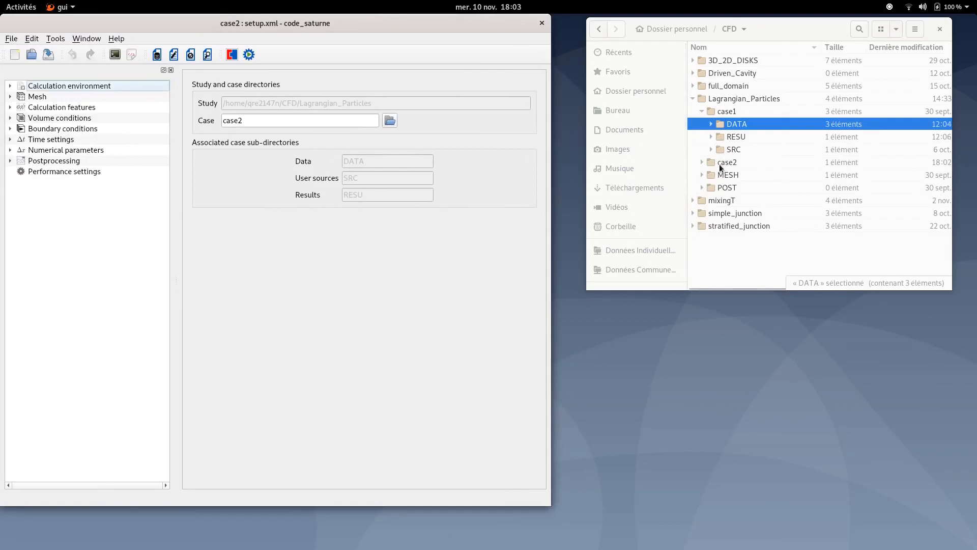
pyautogui.click(701, 162)
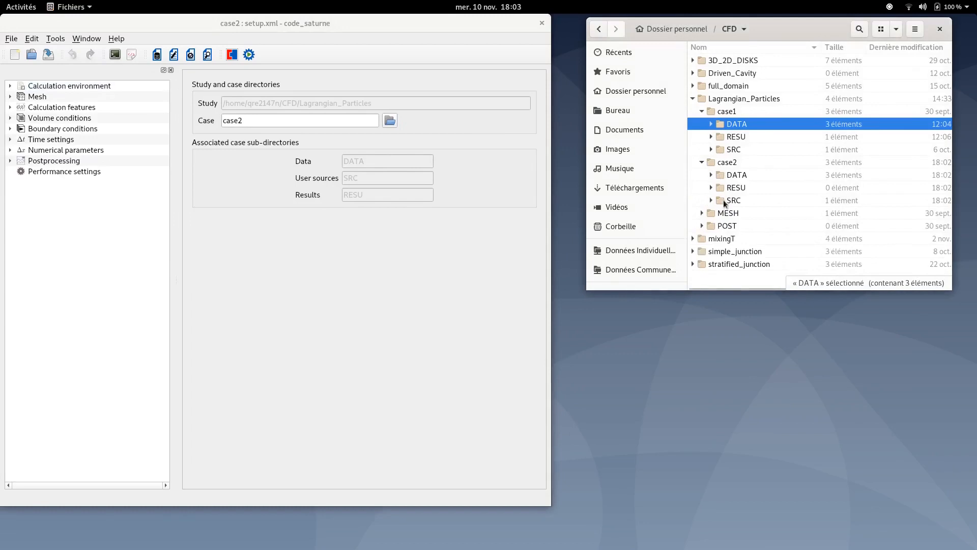
pyautogui.moveTo(722, 203)
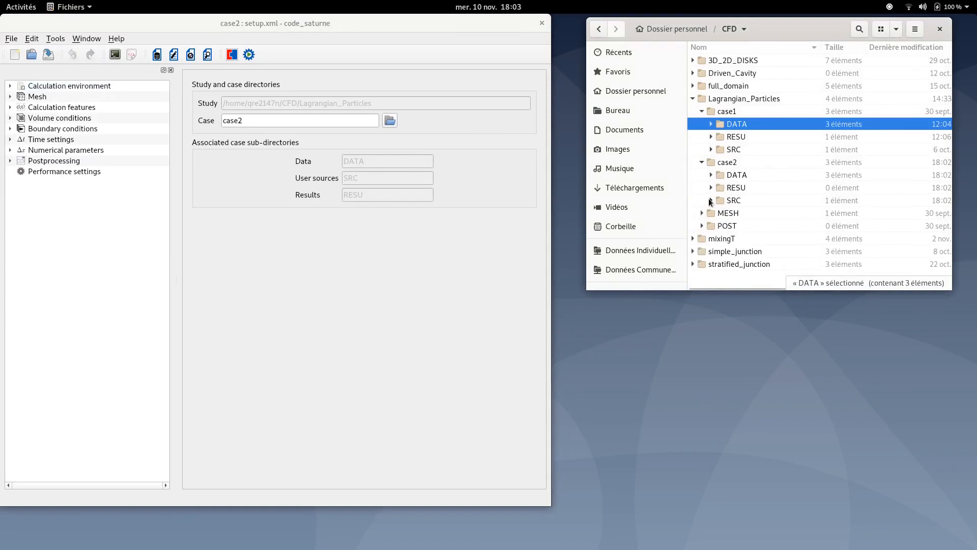
pyautogui.click(711, 200)
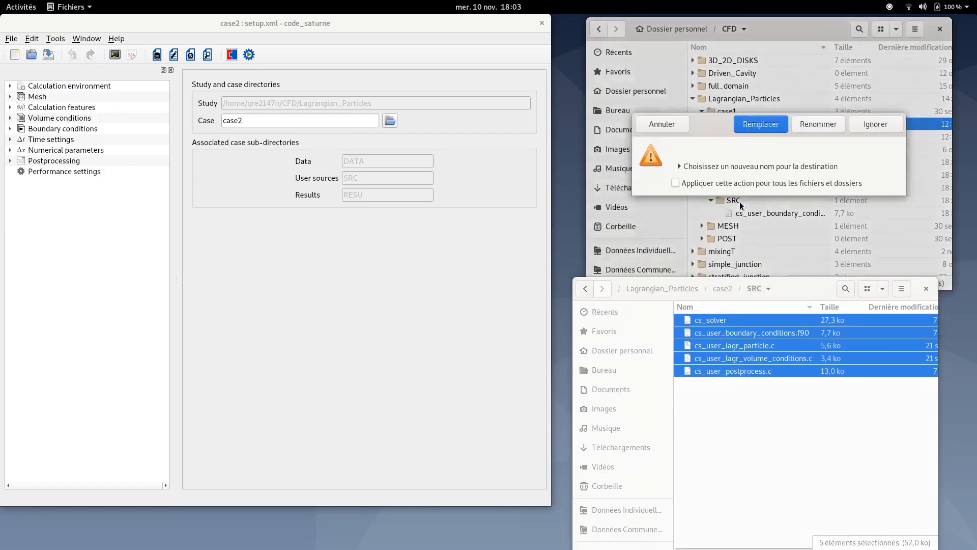
pyautogui.click(760, 123)
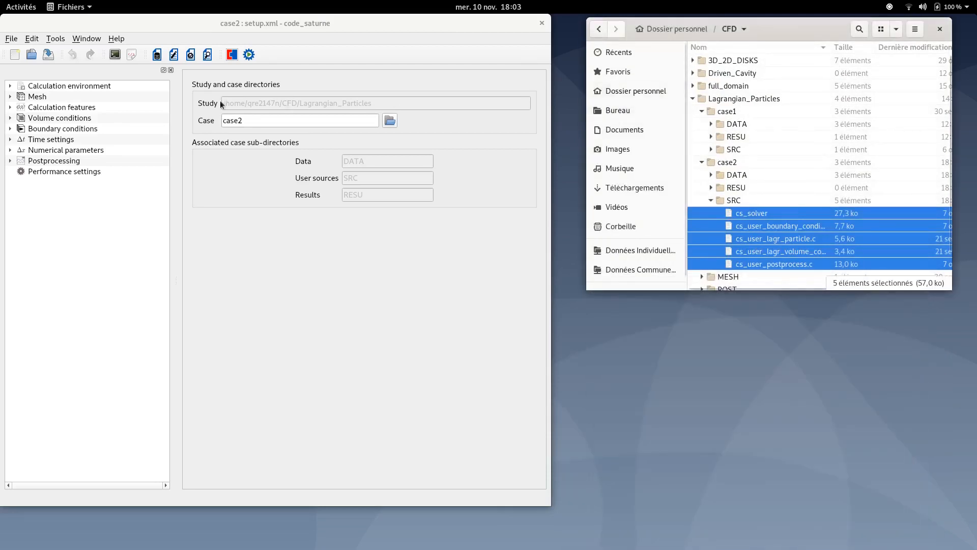
# Add a volume zone labelled particle_injection with selection criterion injection.
pyautogui.click(48, 54)
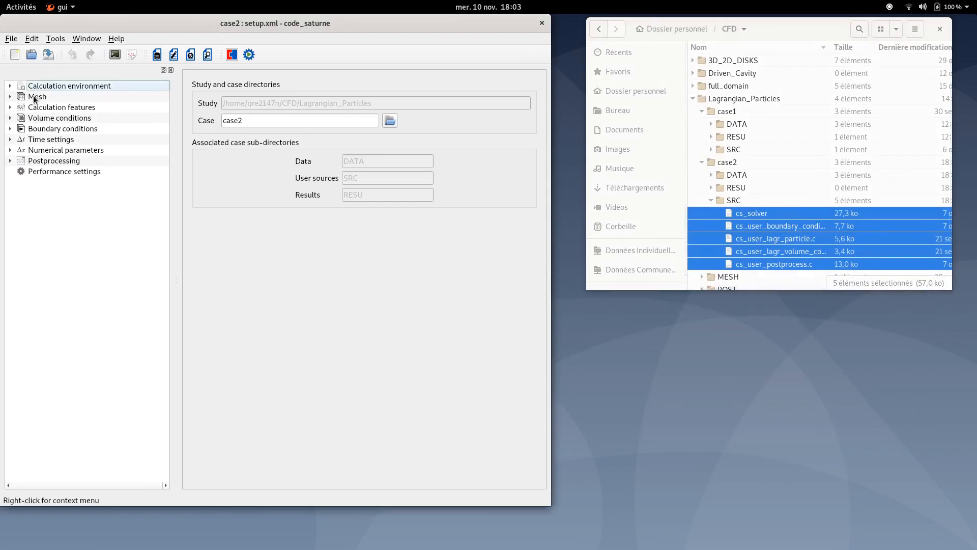
pyautogui.click(36, 96)
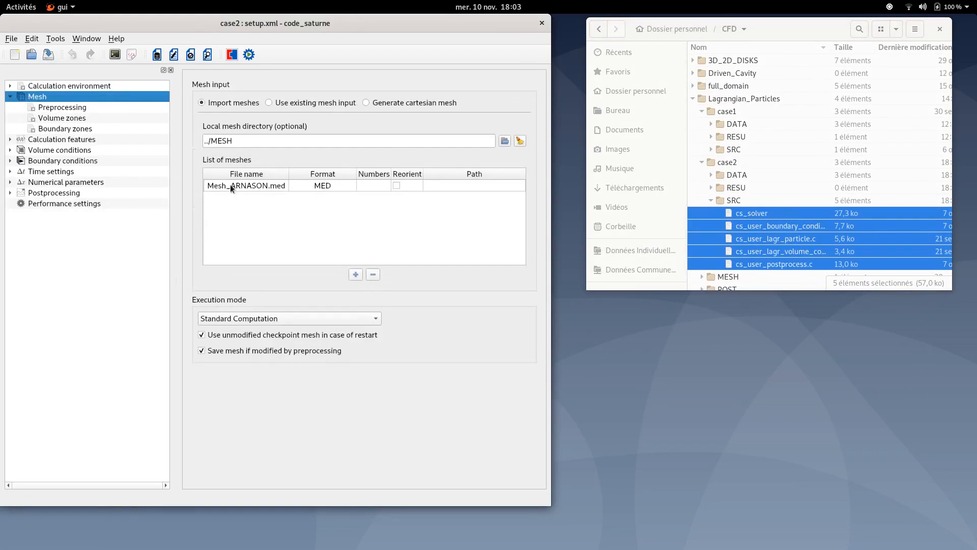
pyautogui.moveTo(231, 189)
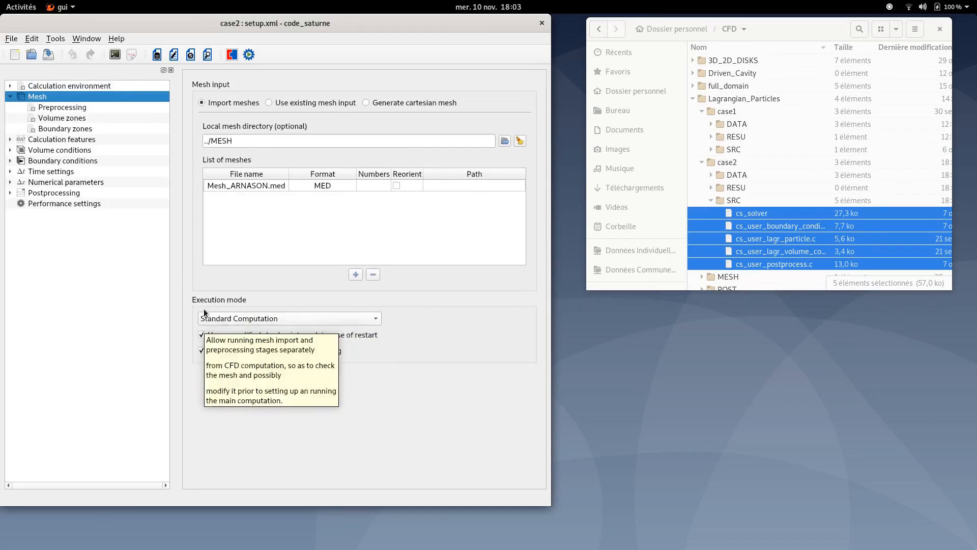
pyautogui.moveTo(287, 324)
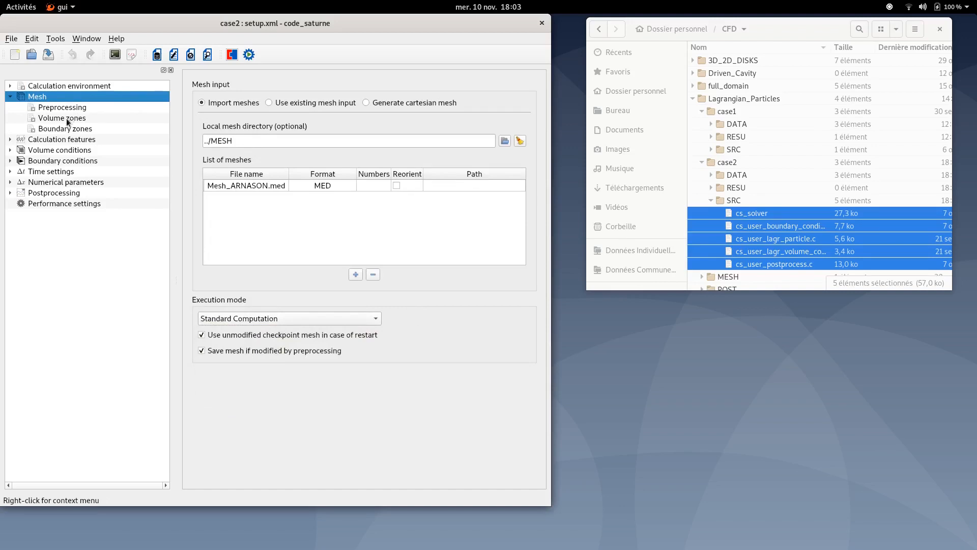
pyautogui.click(61, 117)
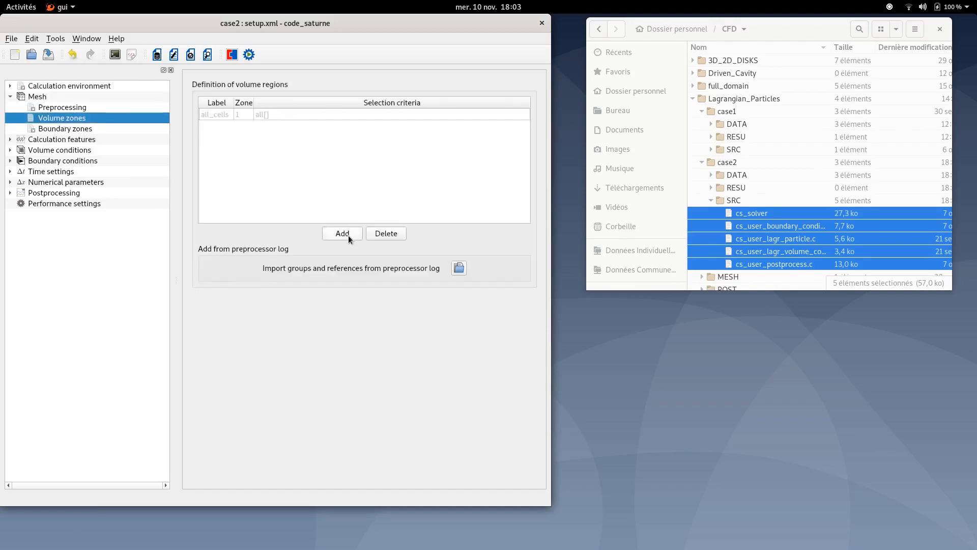
pyautogui.click(342, 233)
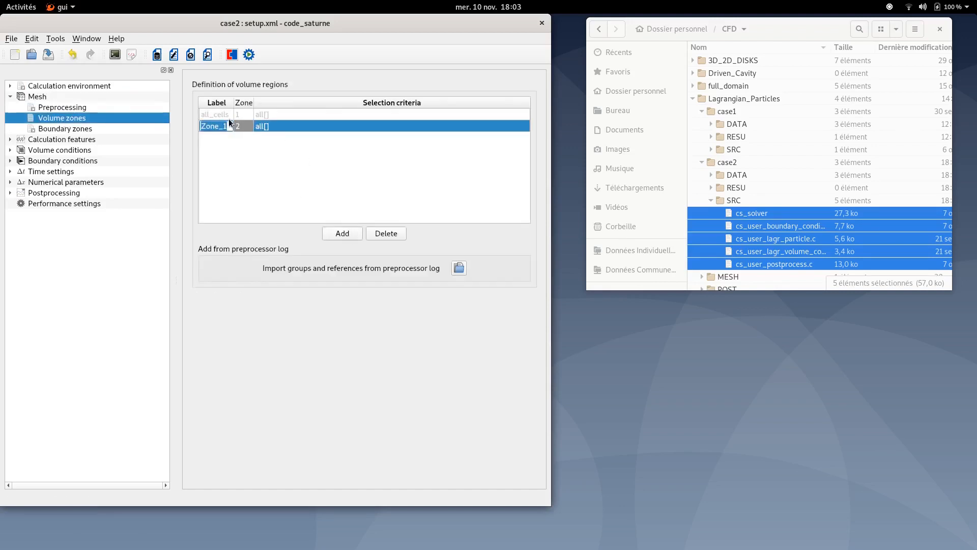
pyautogui.write('parti')
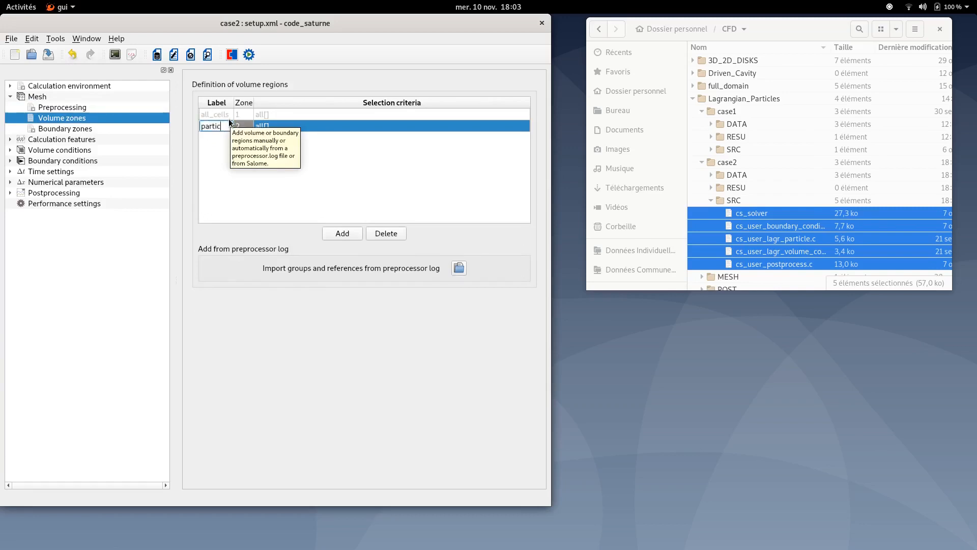
pyautogui.write('cle_injection')
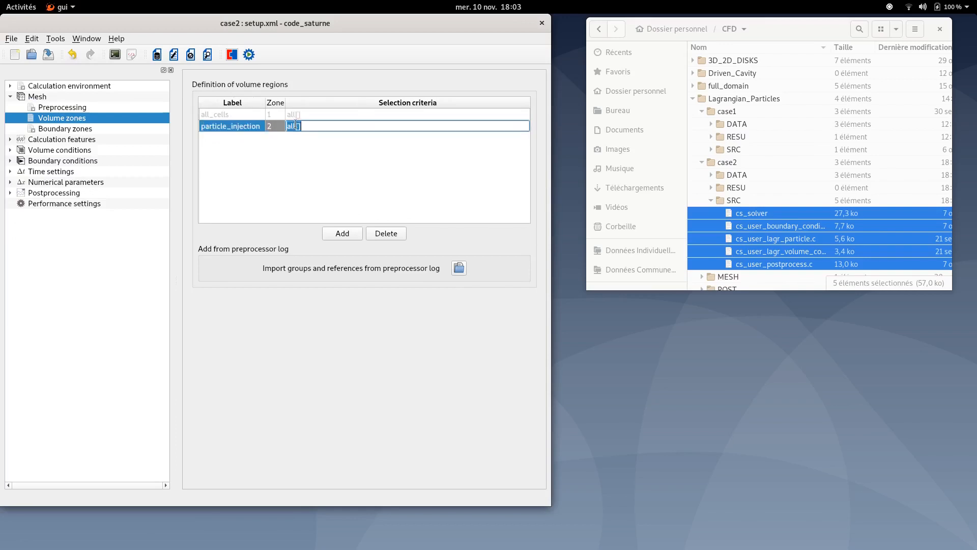
pyautogui.write('injection')
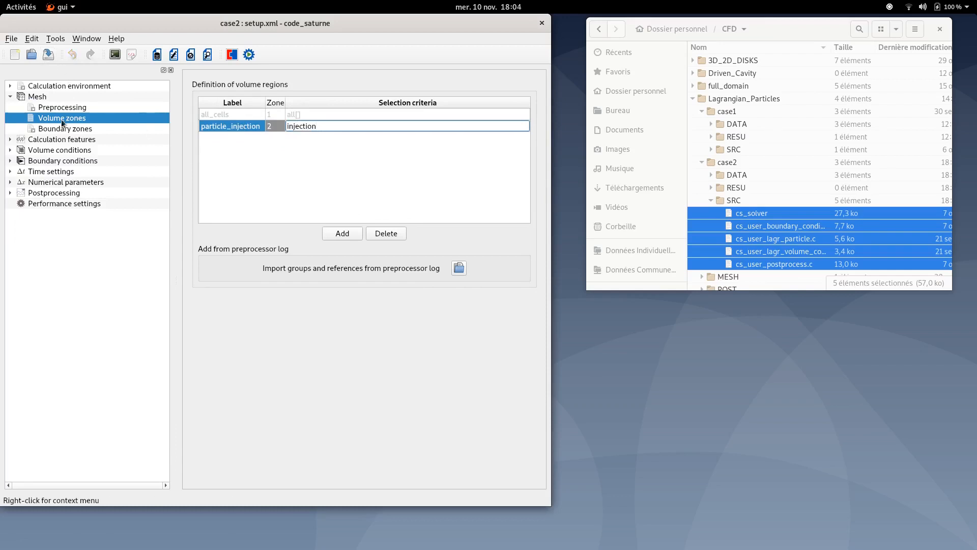
# Add a third boundary zone BC_3 with selection criterion inlet.
pyautogui.click(65, 128)
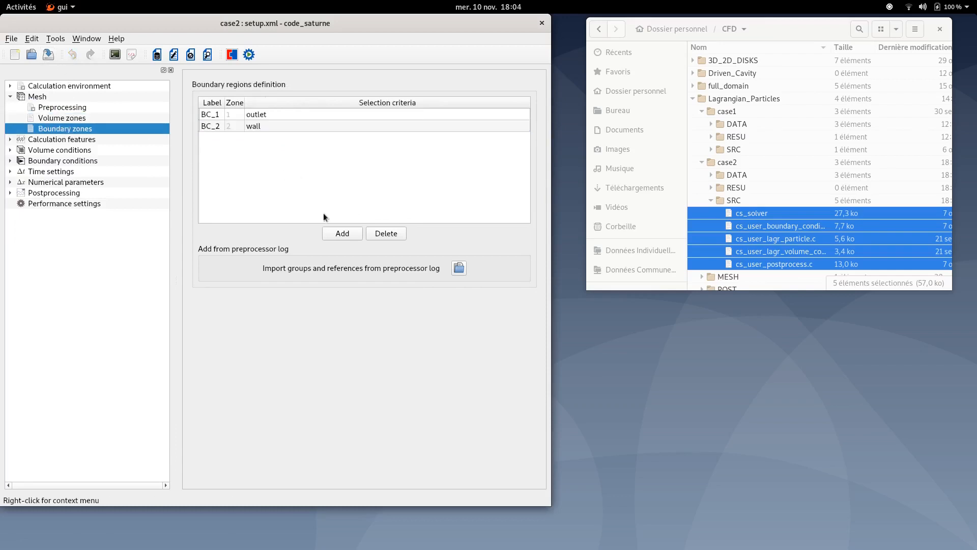
pyautogui.click(341, 233)
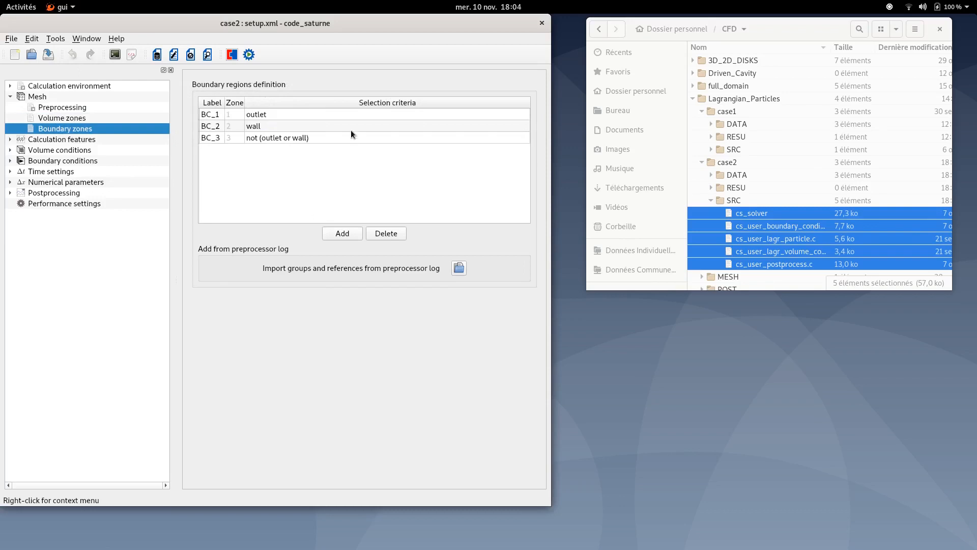
pyautogui.write('inlet')
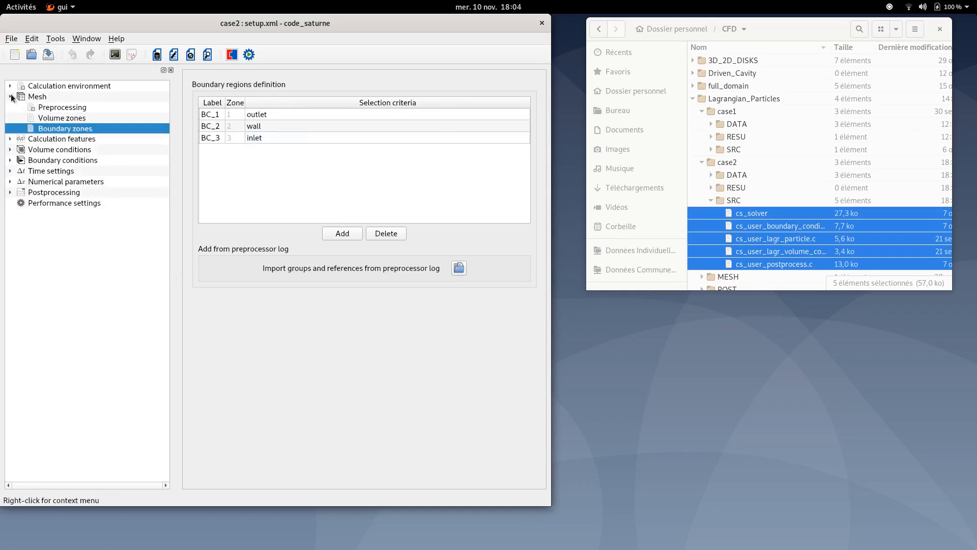
# Set particle tracking to frozen carrier flow and review the Rij-ε SSG turbulence model.
pyautogui.click(61, 107)
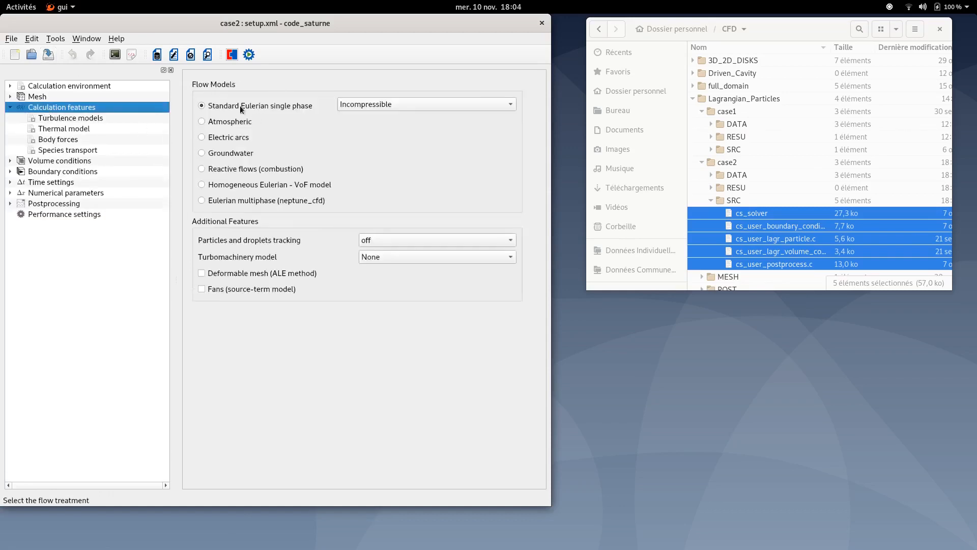
pyautogui.moveTo(307, 244)
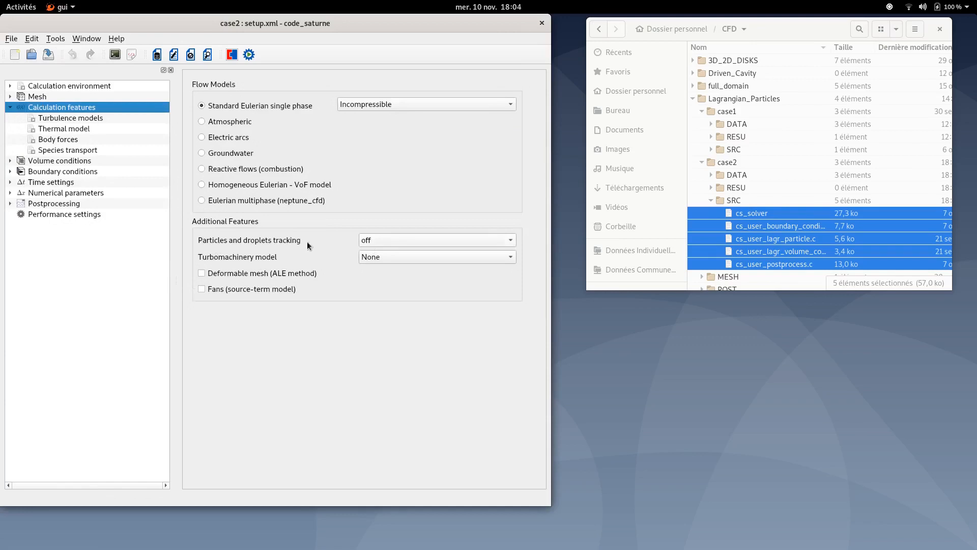
pyautogui.click(436, 239)
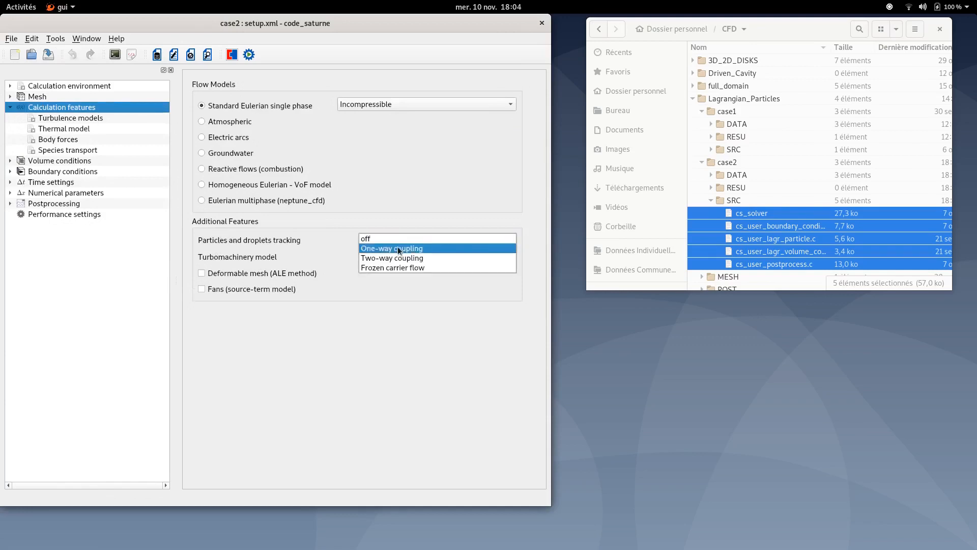
pyautogui.moveTo(392, 267)
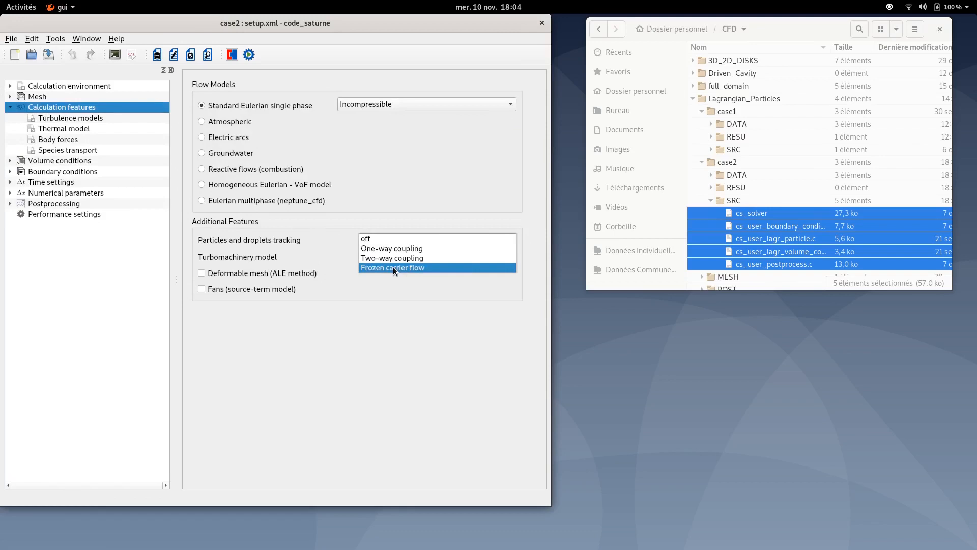
pyautogui.click(393, 266)
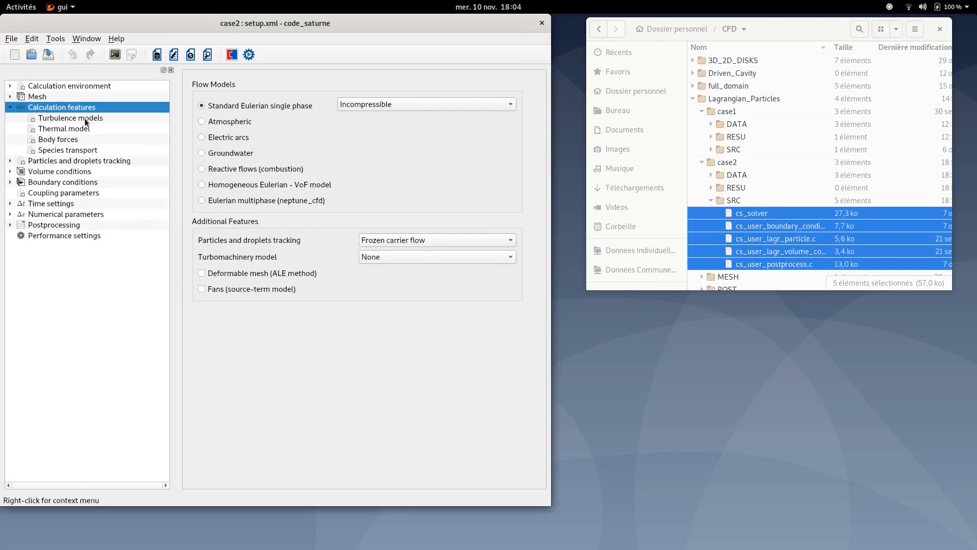
pyautogui.click(70, 118)
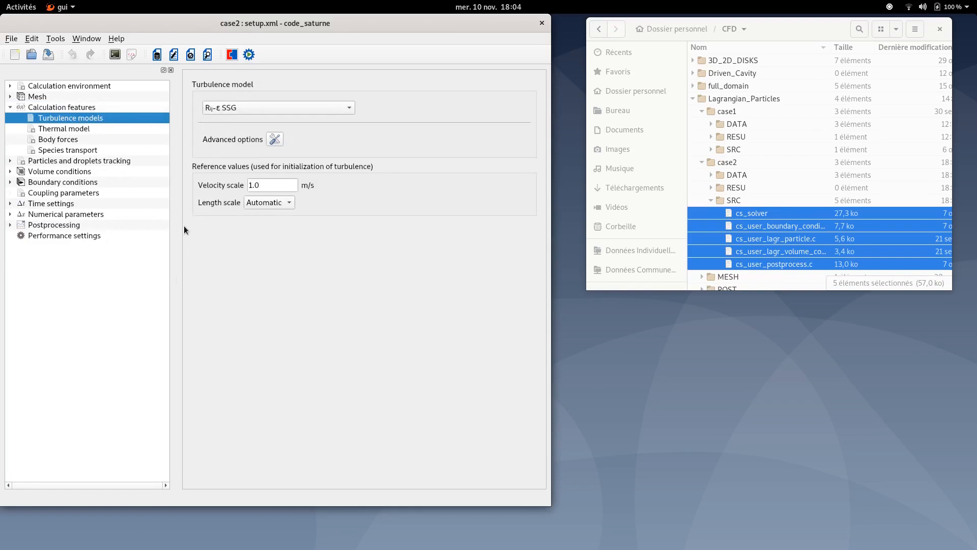
pyautogui.moveTo(72, 131)
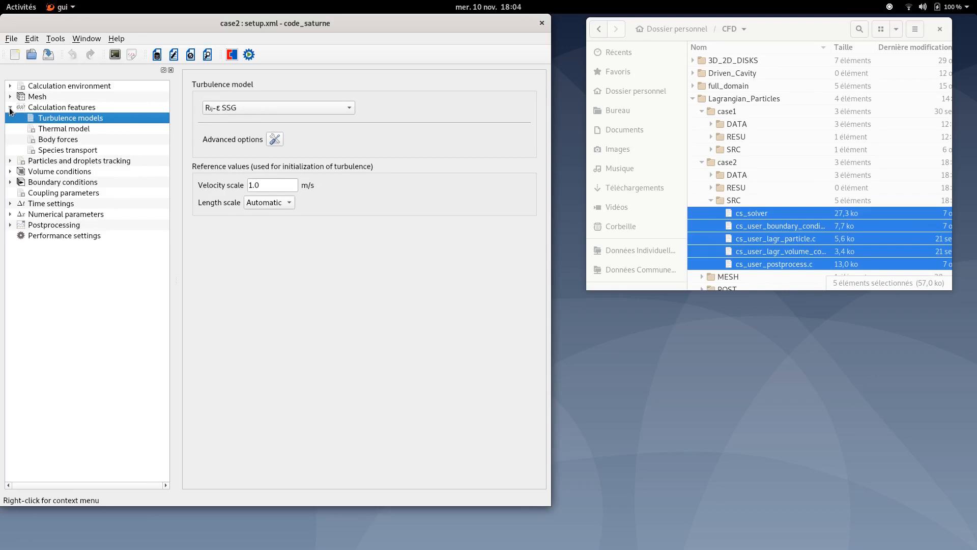
# Review particle tracking: no additional particle model, first-order integration scheme.
pyautogui.click(79, 160)
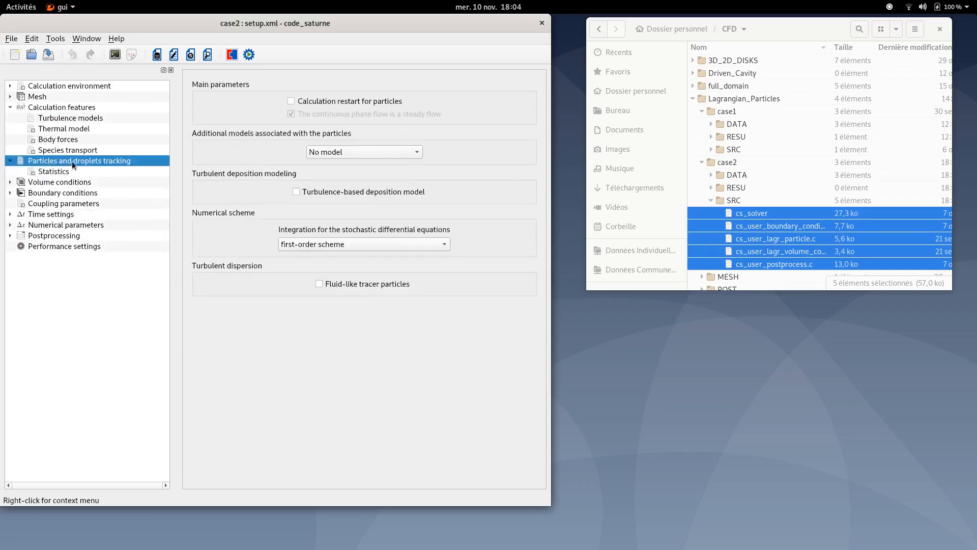
pyautogui.moveTo(279, 211)
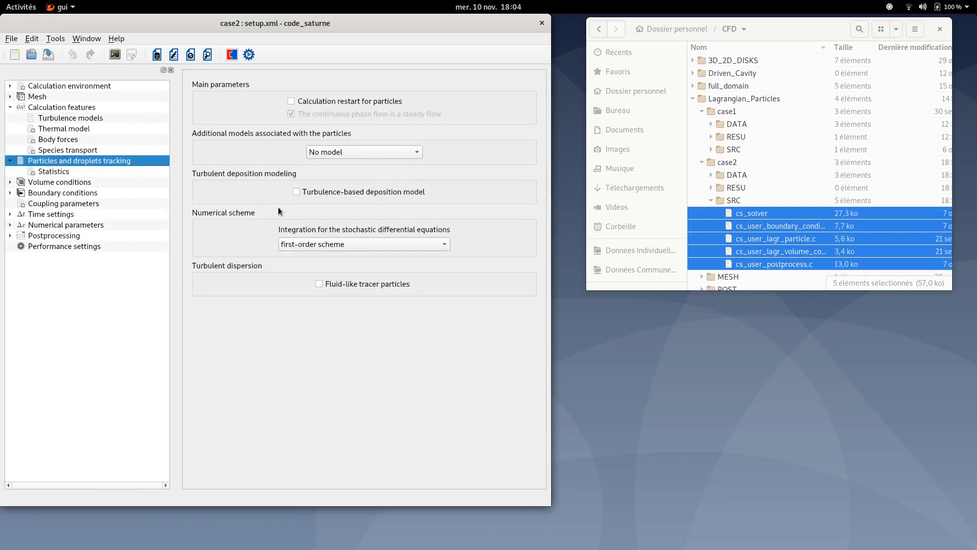
pyautogui.moveTo(368, 276)
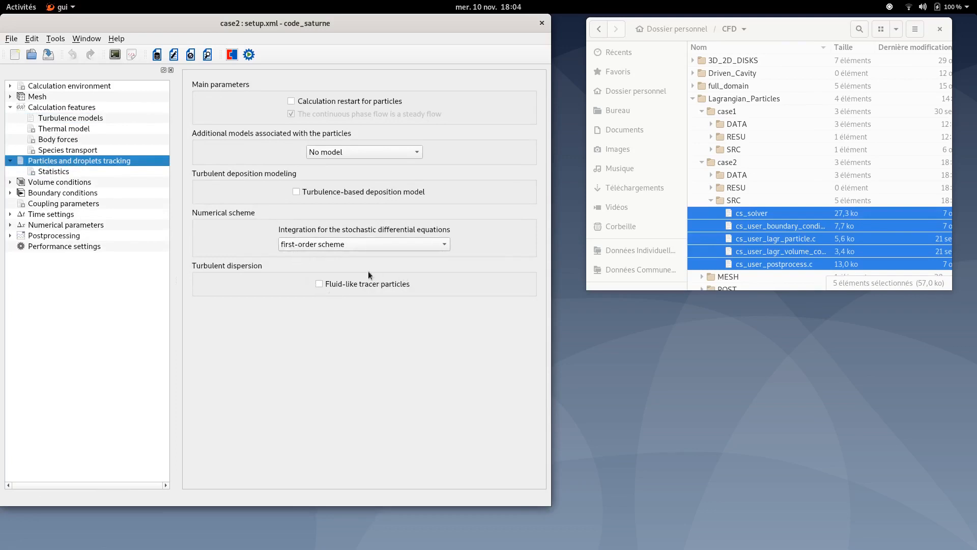
pyautogui.moveTo(83, 172)
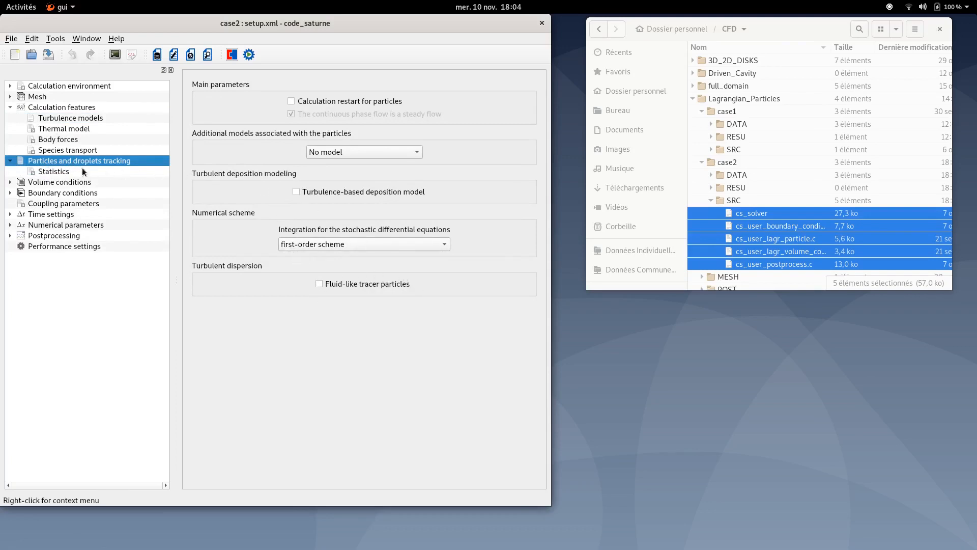
# Start particle statistics from iteration 500 and enable calculation of volume statistics.
pyautogui.click(53, 172)
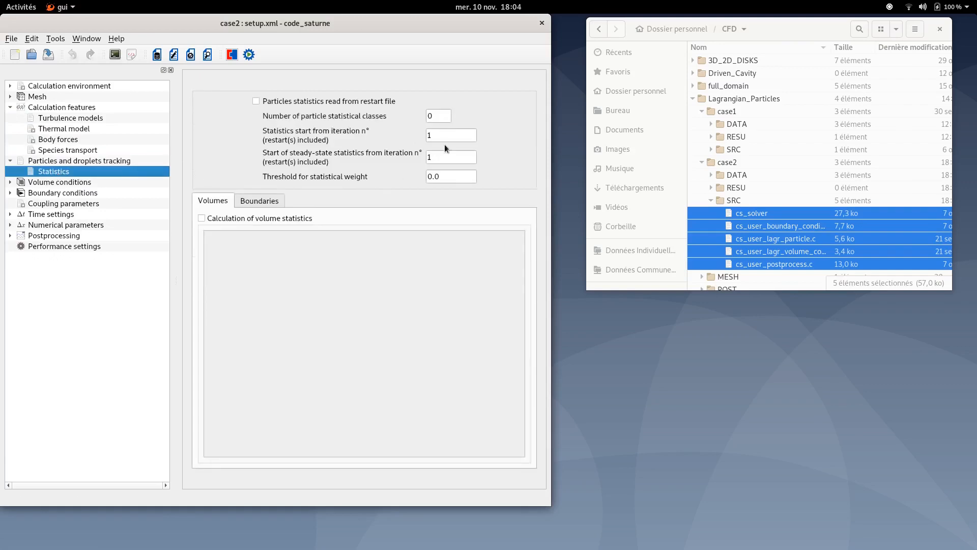
pyautogui.write('500')
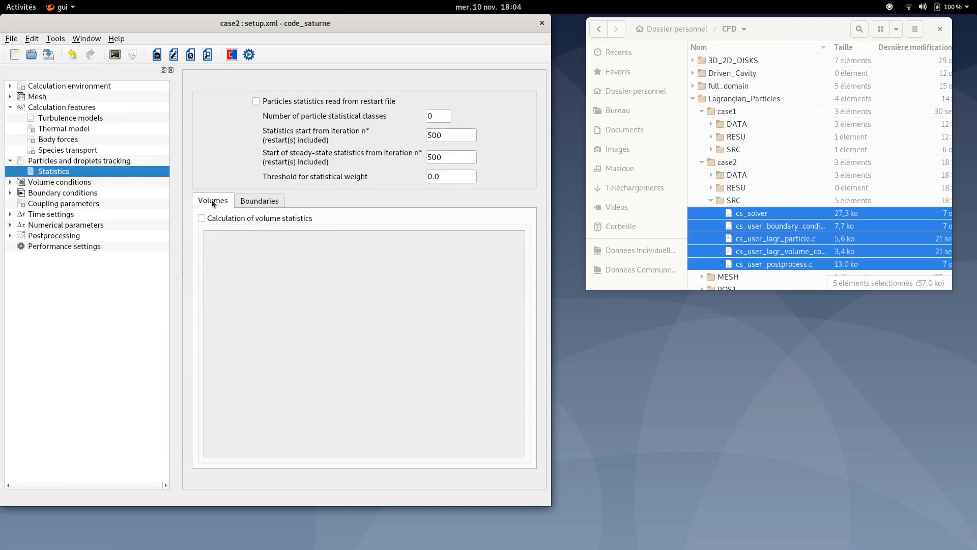
pyautogui.click(201, 217)
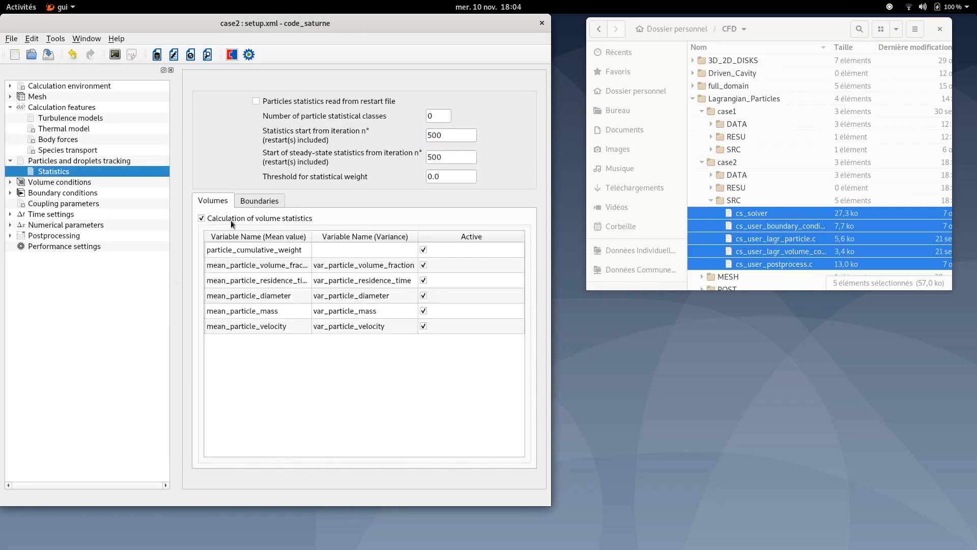
pyautogui.moveTo(411, 253)
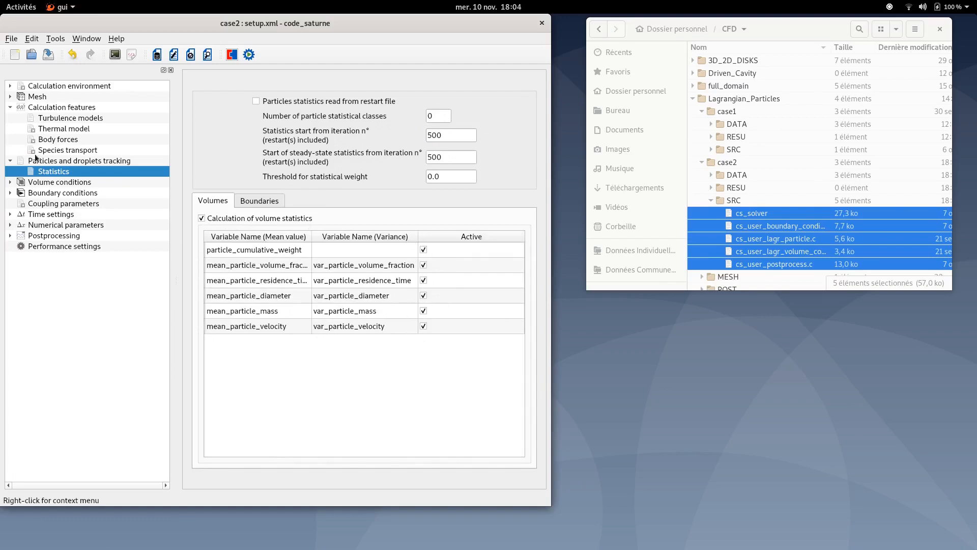
pyautogui.click(10, 160)
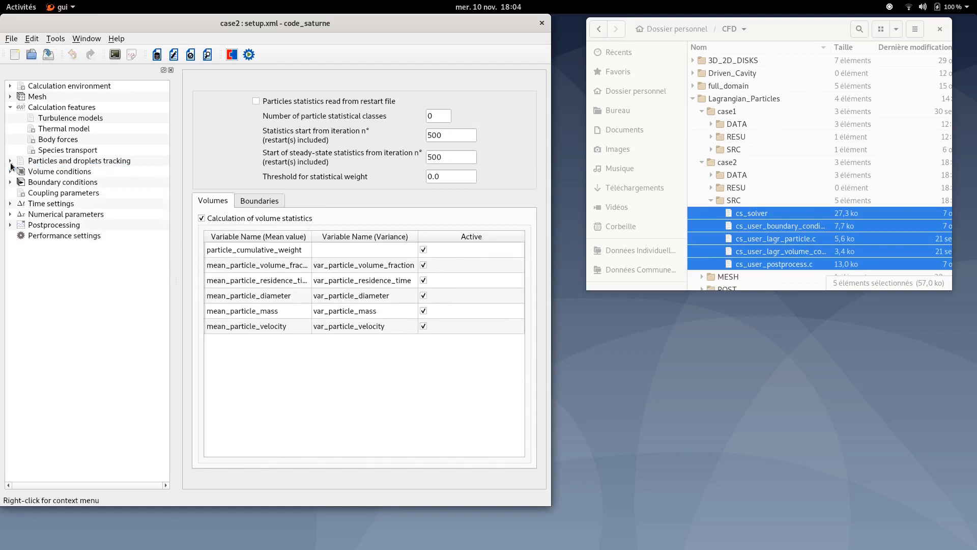
pyautogui.moveTo(39, 179)
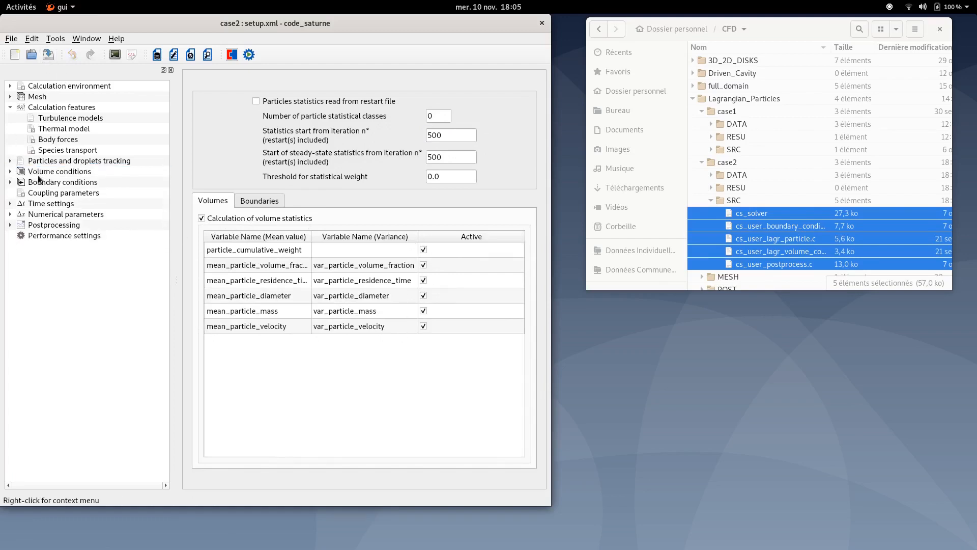
# Check the all_cells constant properties (ρ 1.2361 kg/m³, μ 1.78e-05 Pa·s) and particle_injection zone.
pyautogui.click(59, 171)
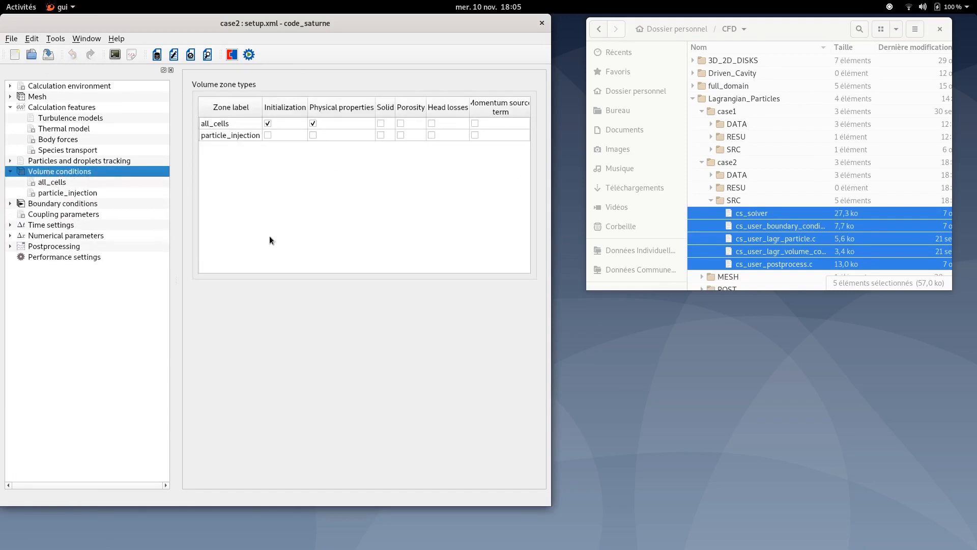
pyautogui.moveTo(499, 70)
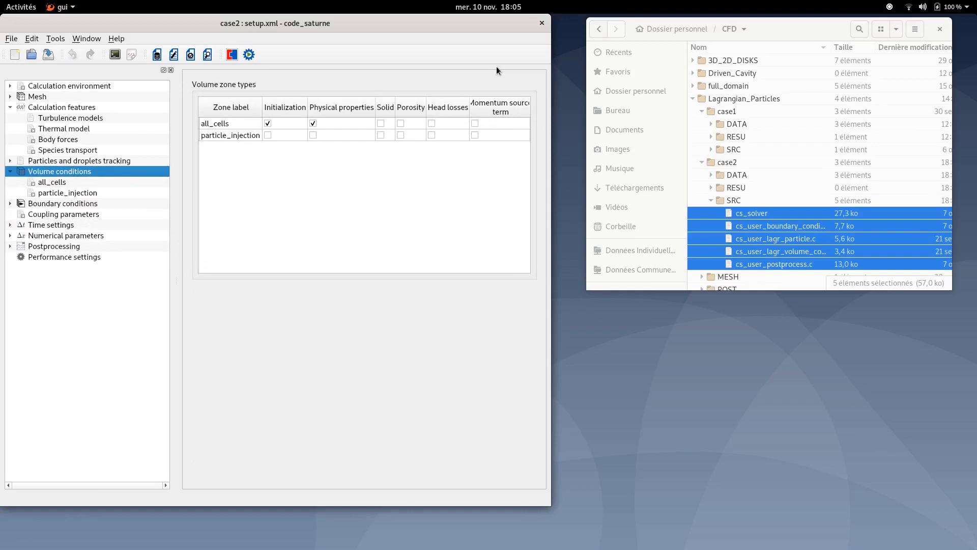
pyautogui.moveTo(41, 193)
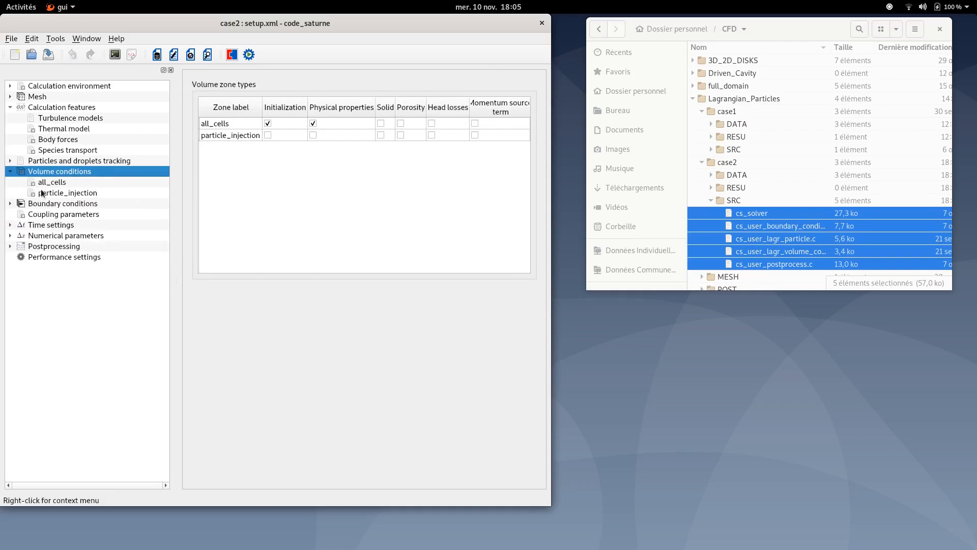
pyautogui.click(52, 181)
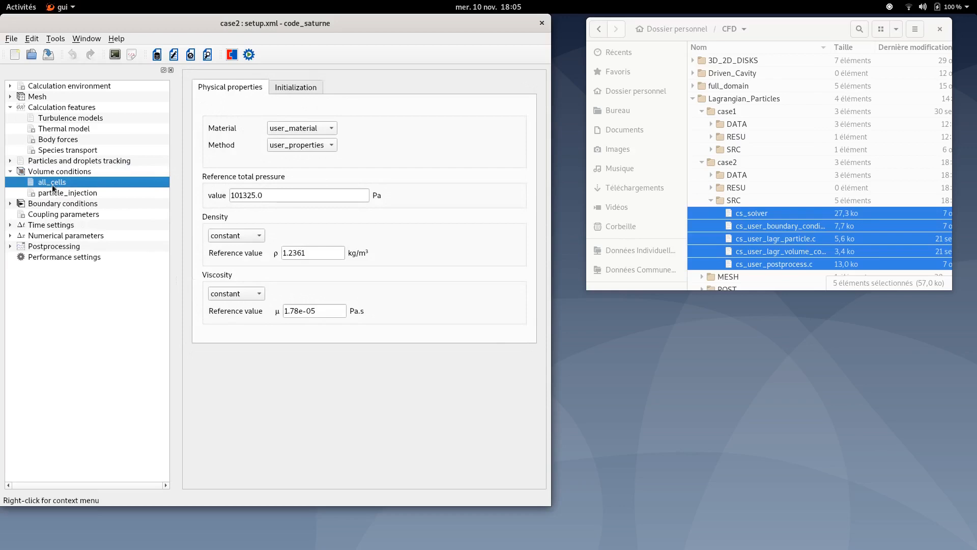
pyautogui.moveTo(541, 350)
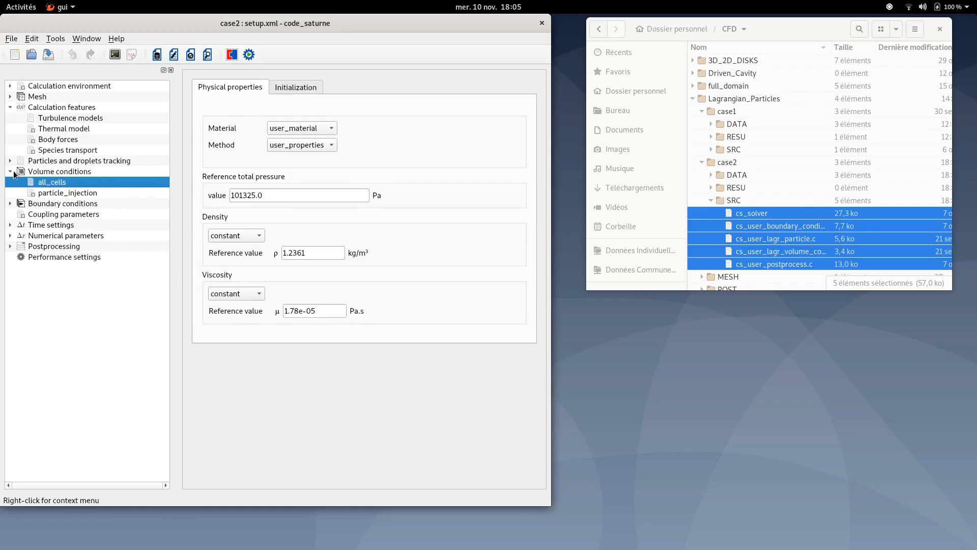
pyautogui.click(59, 171)
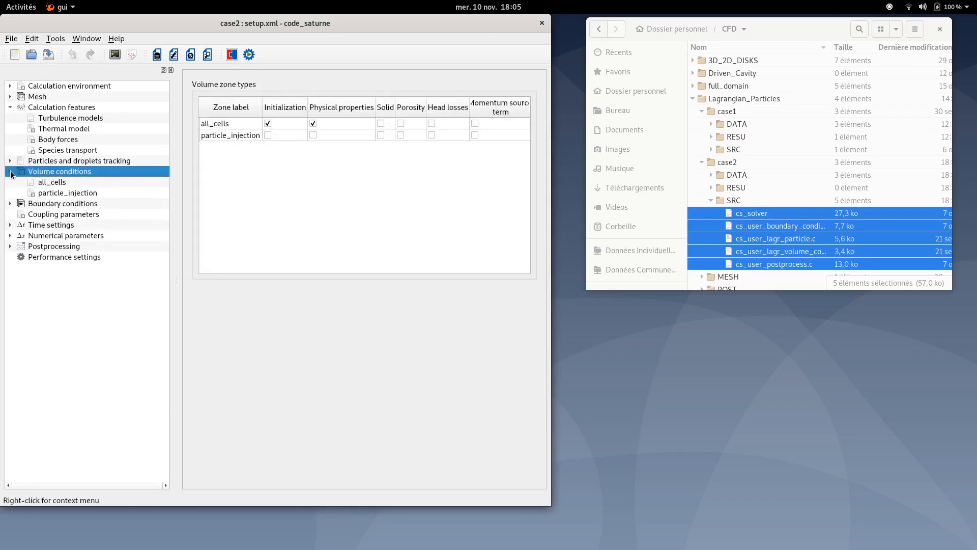
pyautogui.click(10, 171)
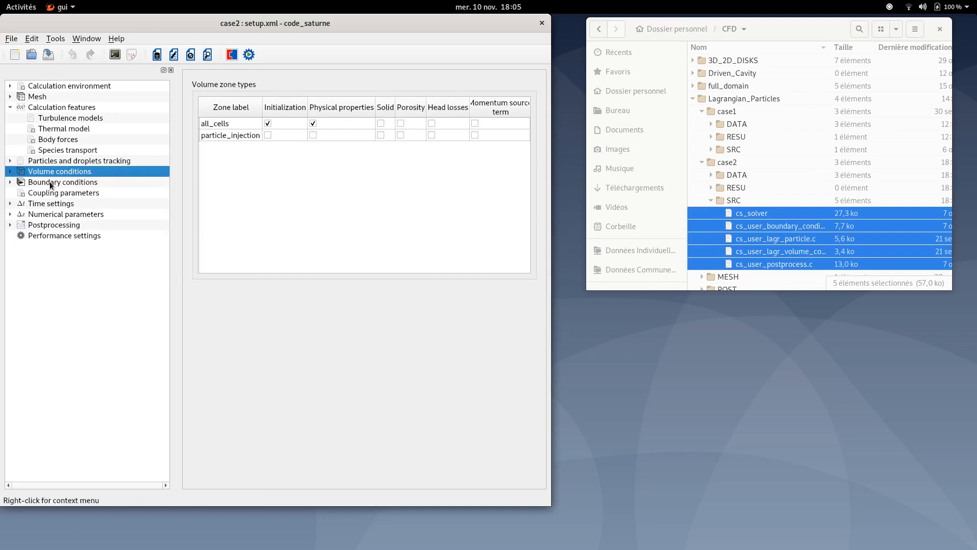
# Set BC_2 wall particles to rebound, keeping BC_1 as particle outlet and BC_3 as inlet.
pyautogui.click(62, 181)
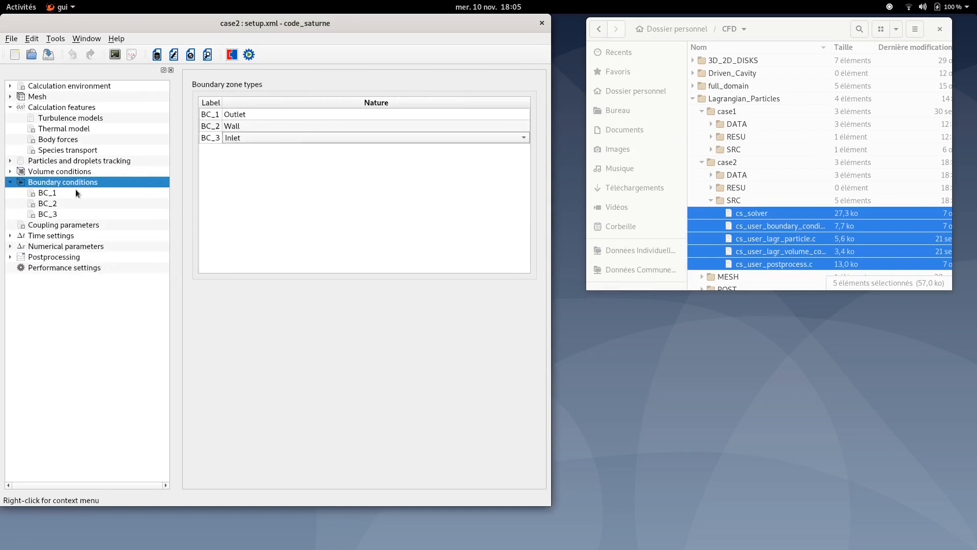
pyautogui.click(47, 192)
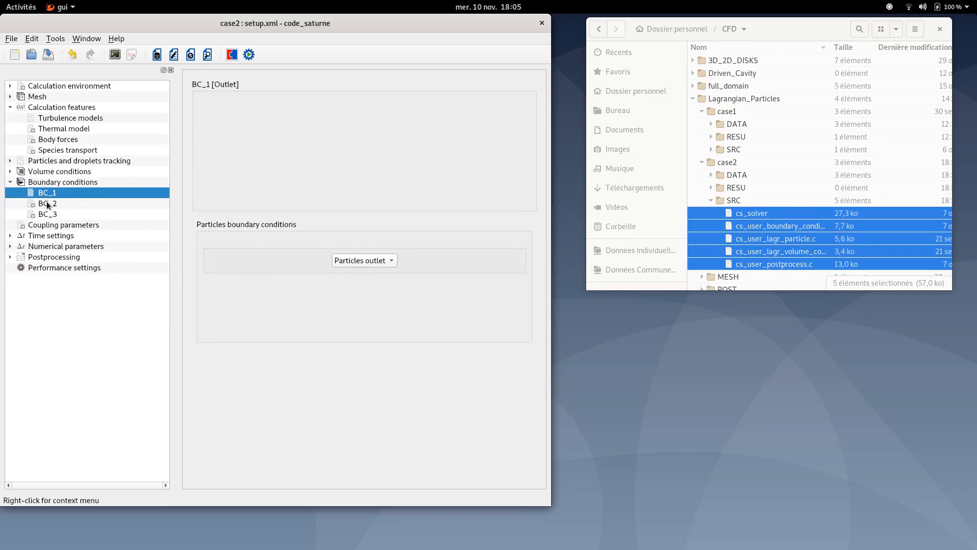
pyautogui.click(47, 203)
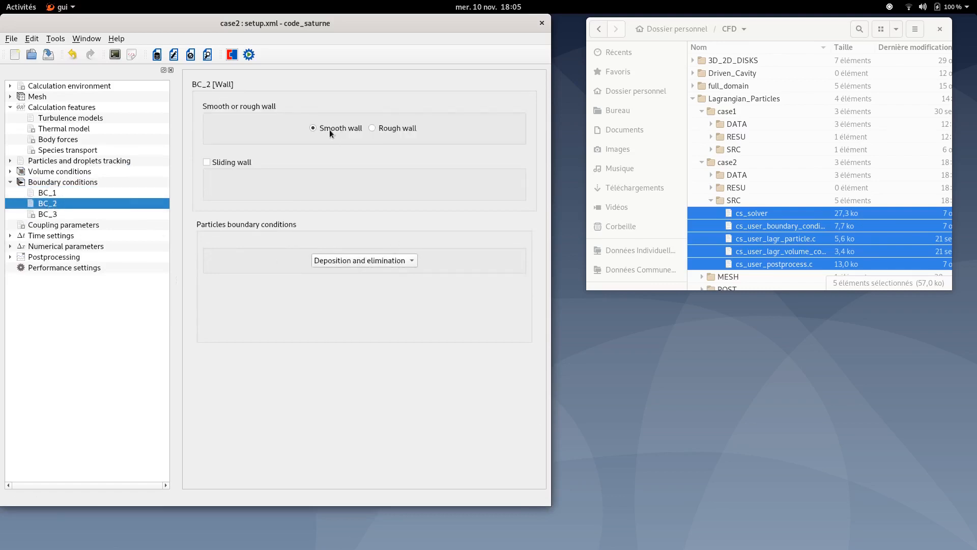
pyautogui.click(364, 260)
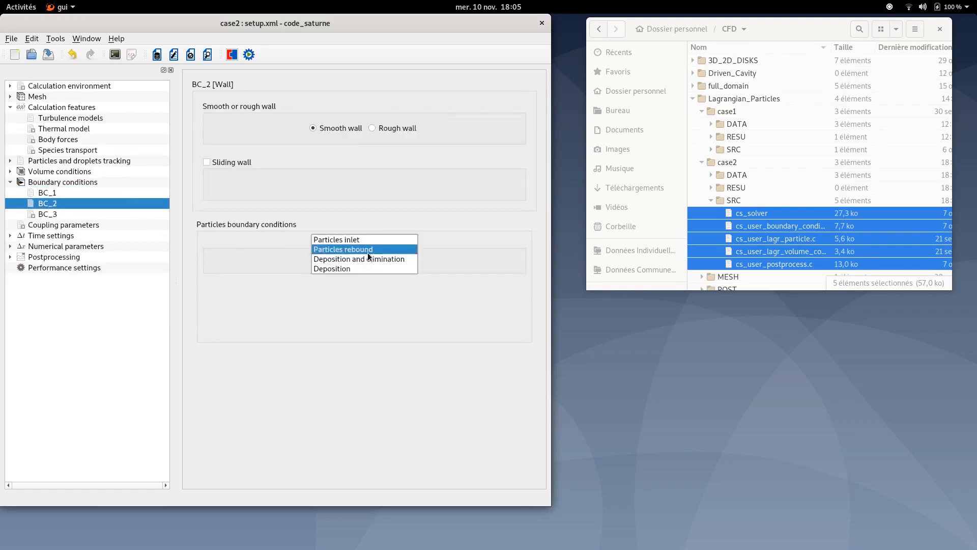
pyautogui.click(343, 248)
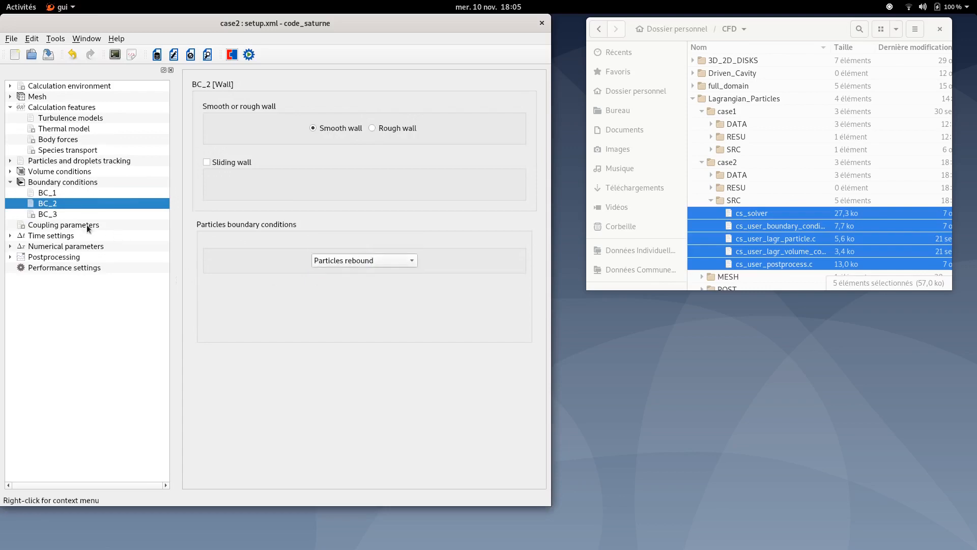
pyautogui.click(47, 214)
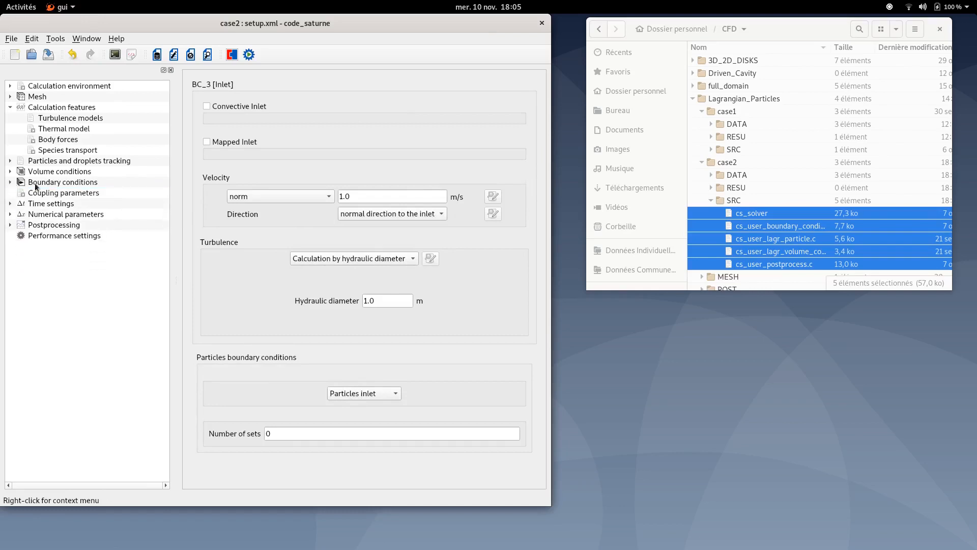
pyautogui.click(62, 182)
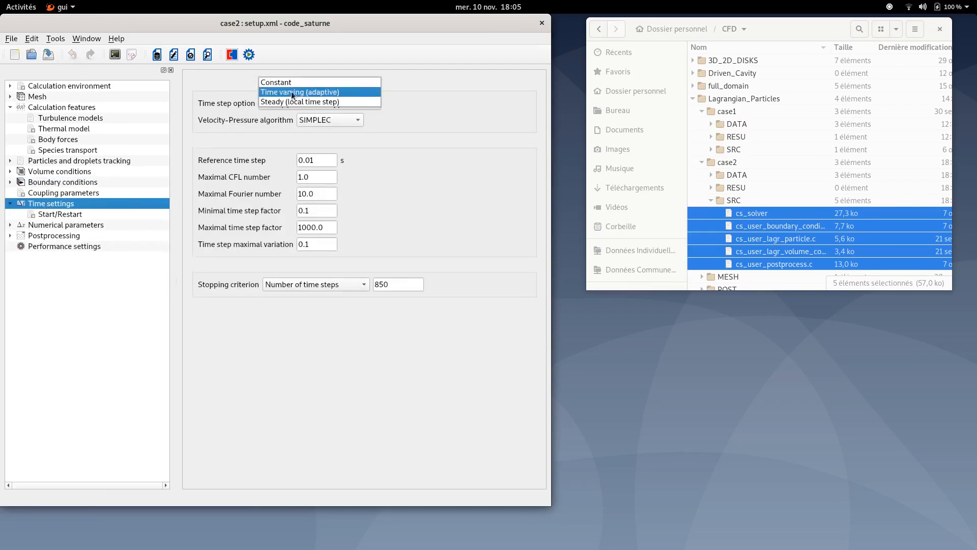
# Use a constant 0.002 s time step and stop the calculation after 3000 time steps.
pyautogui.click(275, 81)
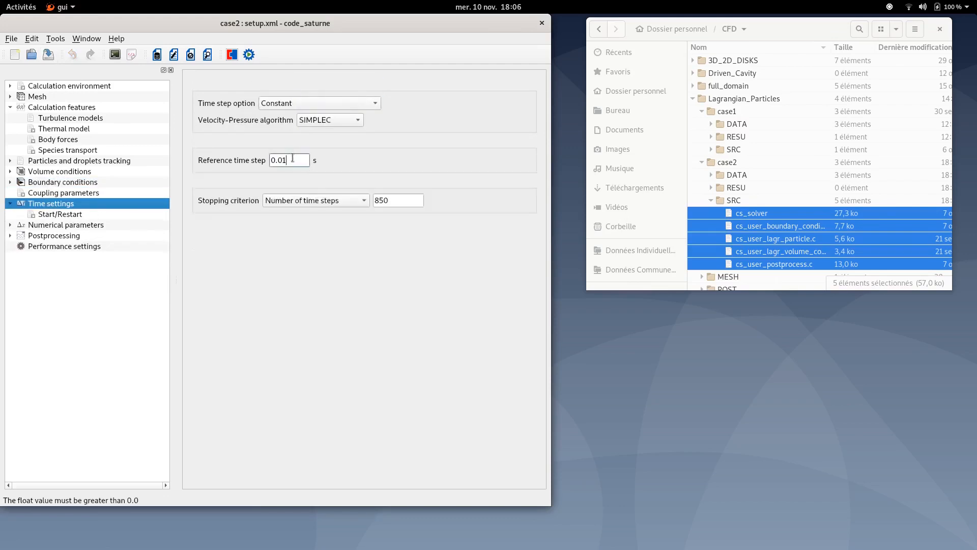
pyautogui.write('0.0')
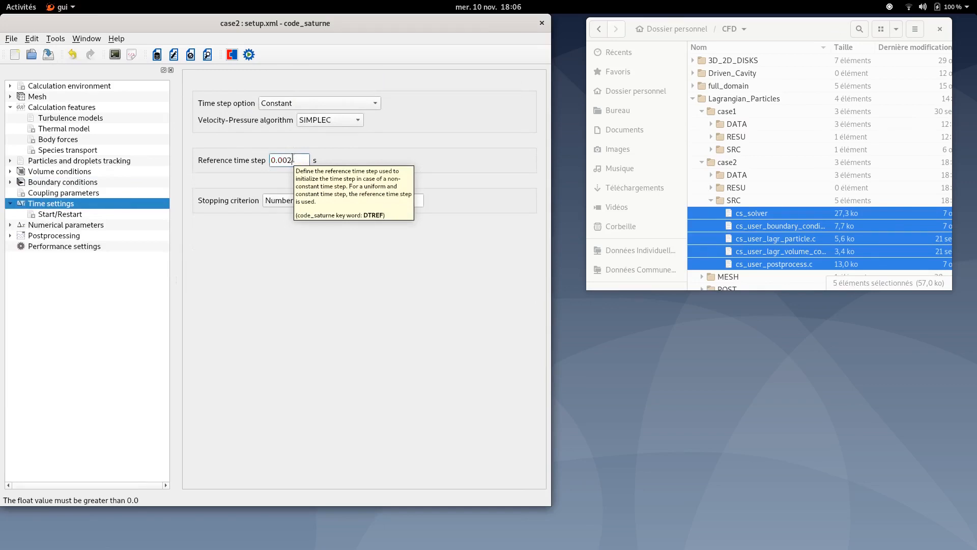
pyautogui.write('850')
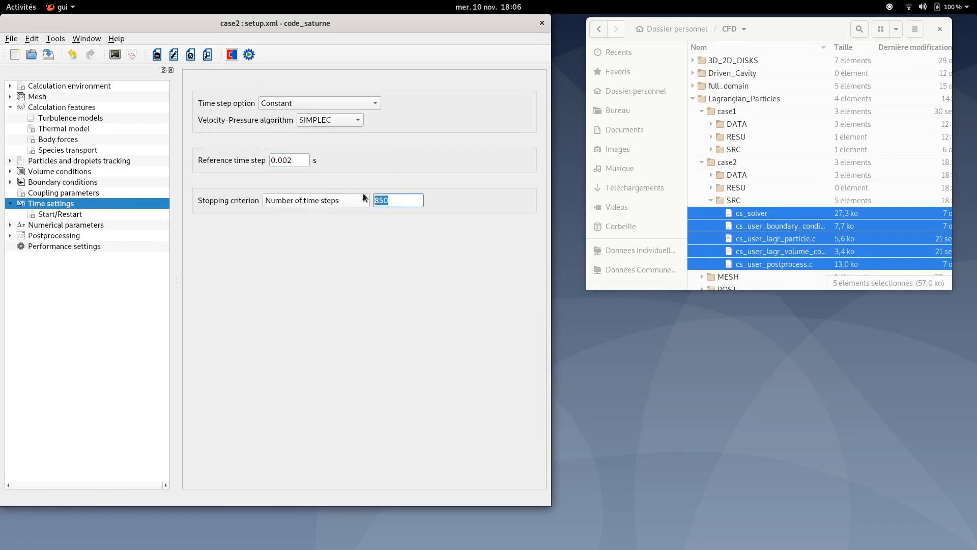
pyautogui.write('3000')
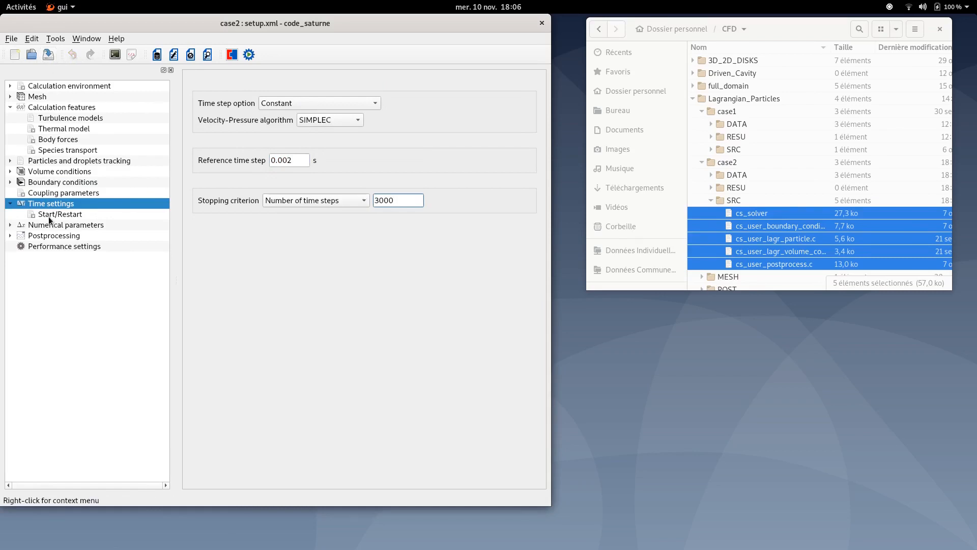
pyautogui.moveTo(51, 220)
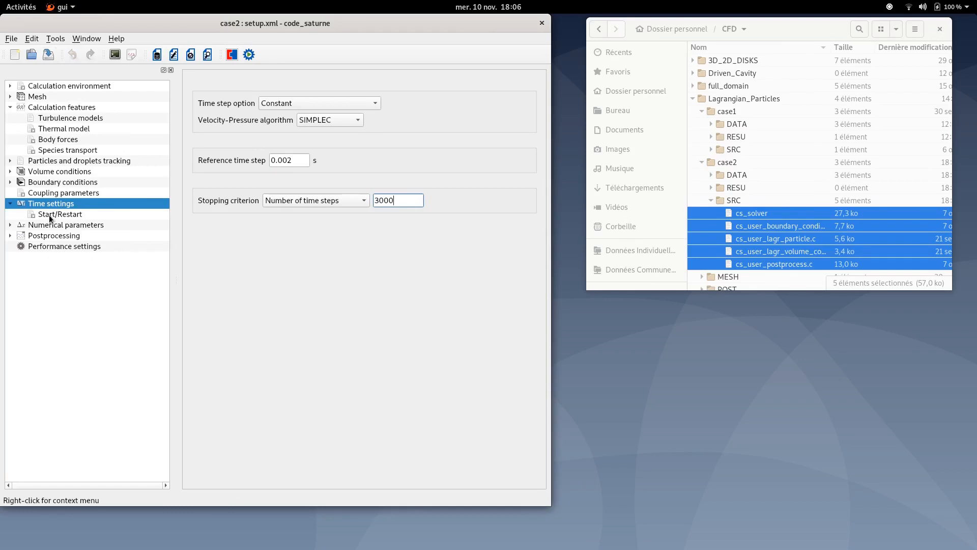
pyautogui.click(60, 213)
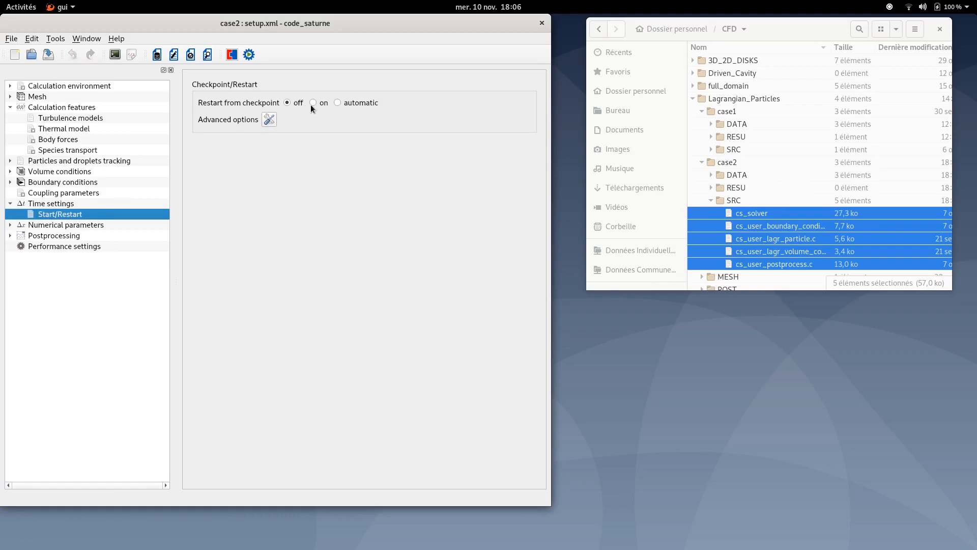
pyautogui.click(313, 102)
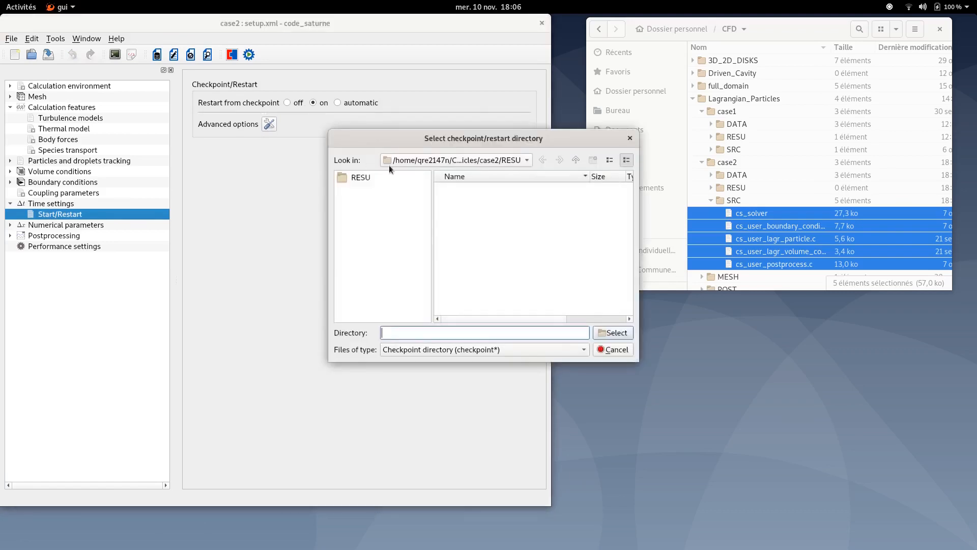
pyautogui.click(574, 159)
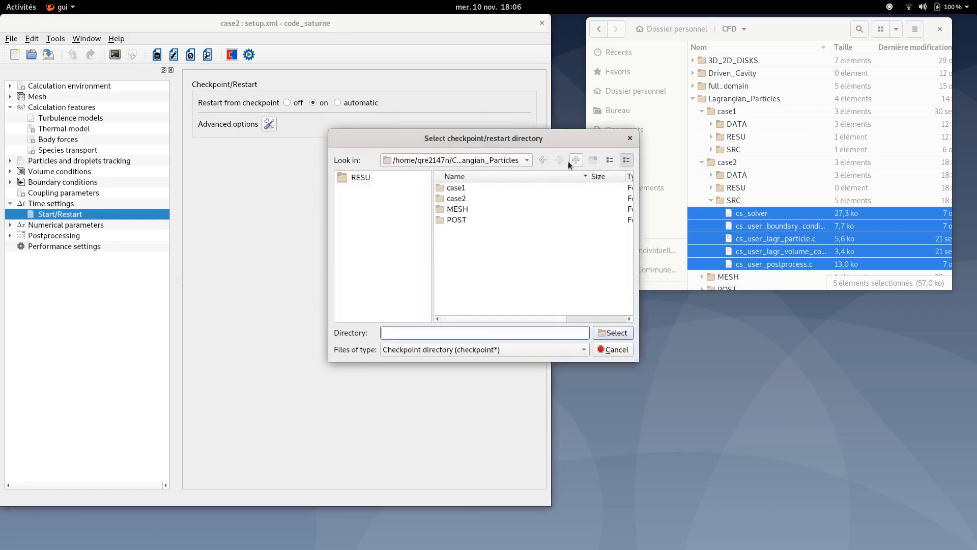
pyautogui.doubleClick(455, 188)
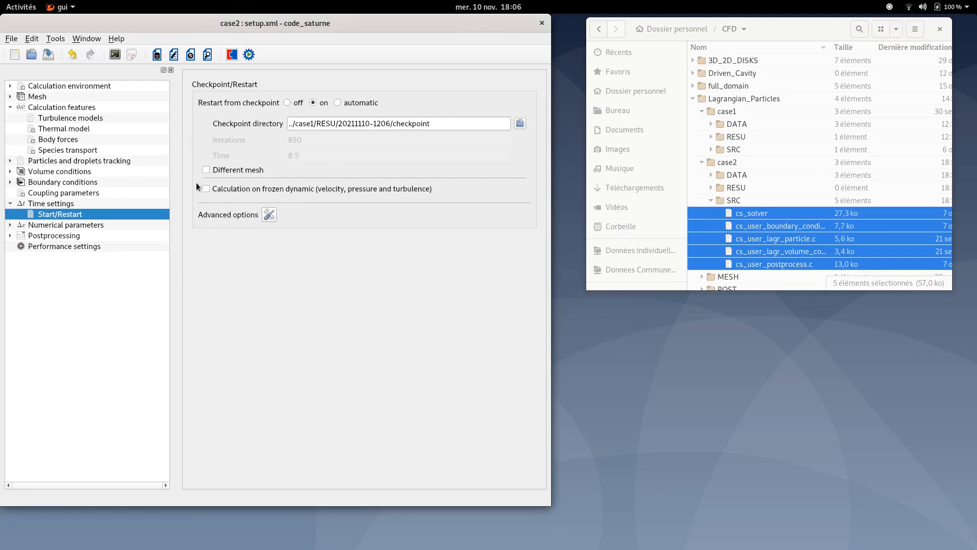
pyautogui.click(206, 188)
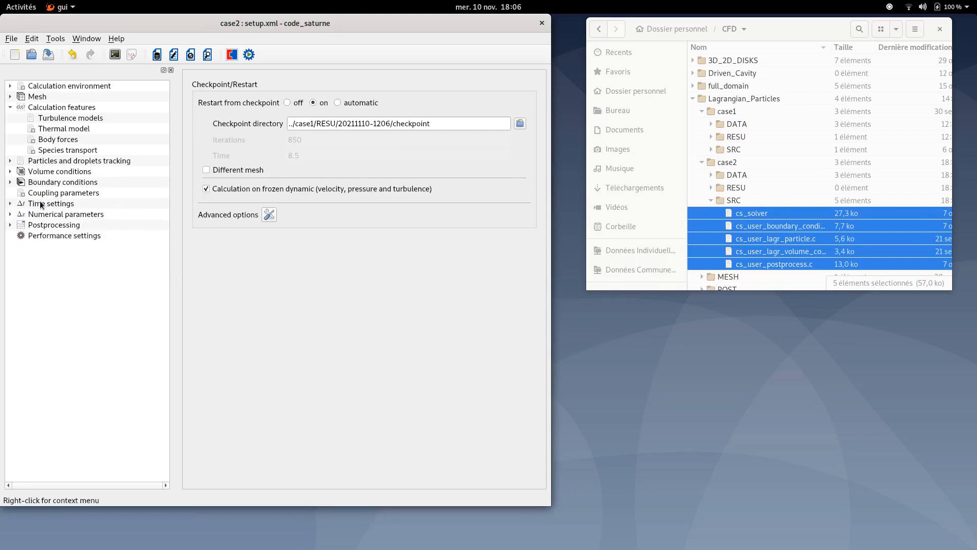
pyautogui.moveTo(58, 213)
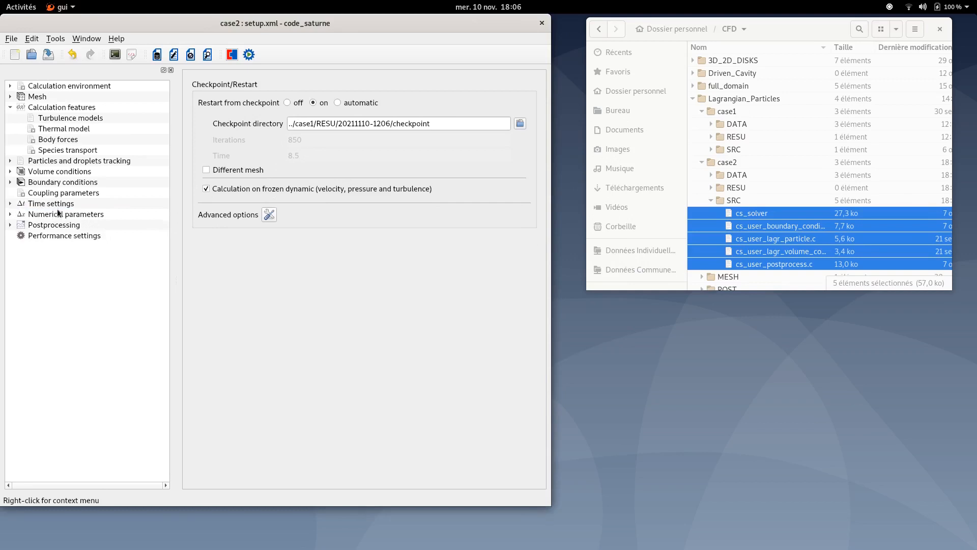
pyautogui.moveTo(452, 189)
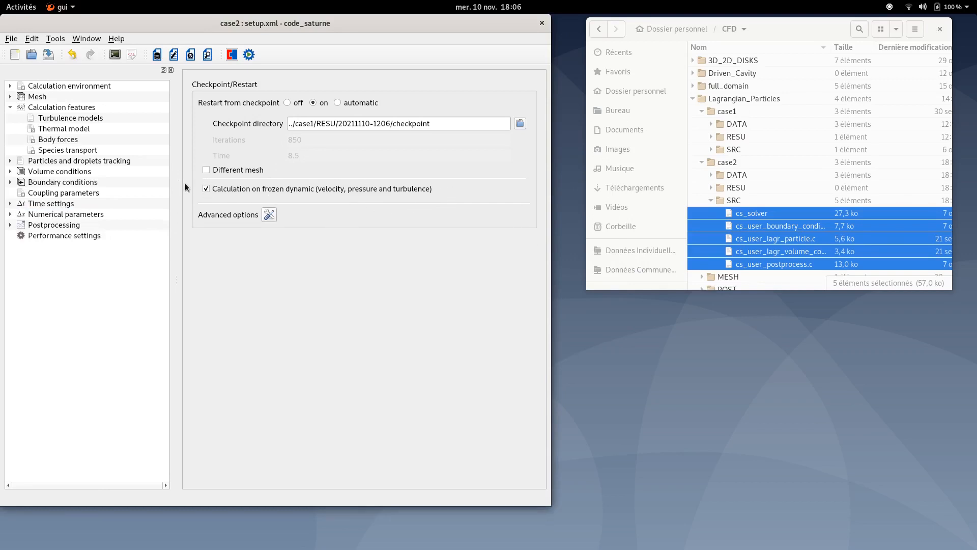
pyautogui.moveTo(245, 208)
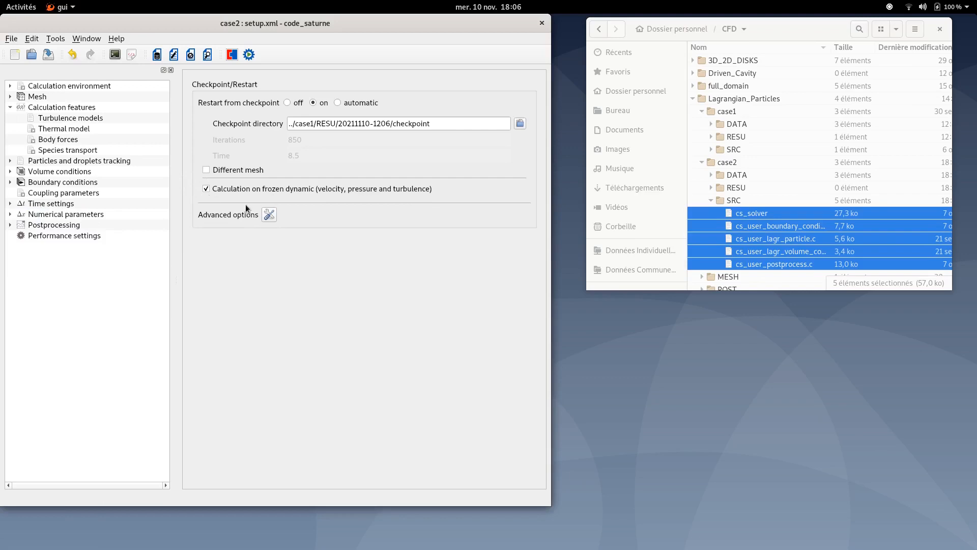
# Choose Green-Gauss with iterative non-orthogonality handling as gradient reconstruction and save the setup.
pyautogui.click(66, 214)
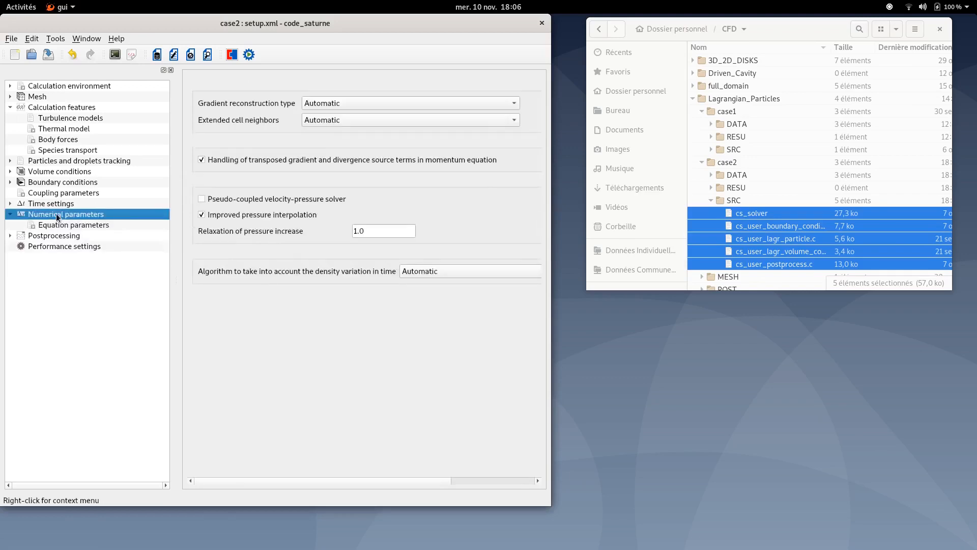
pyautogui.click(410, 103)
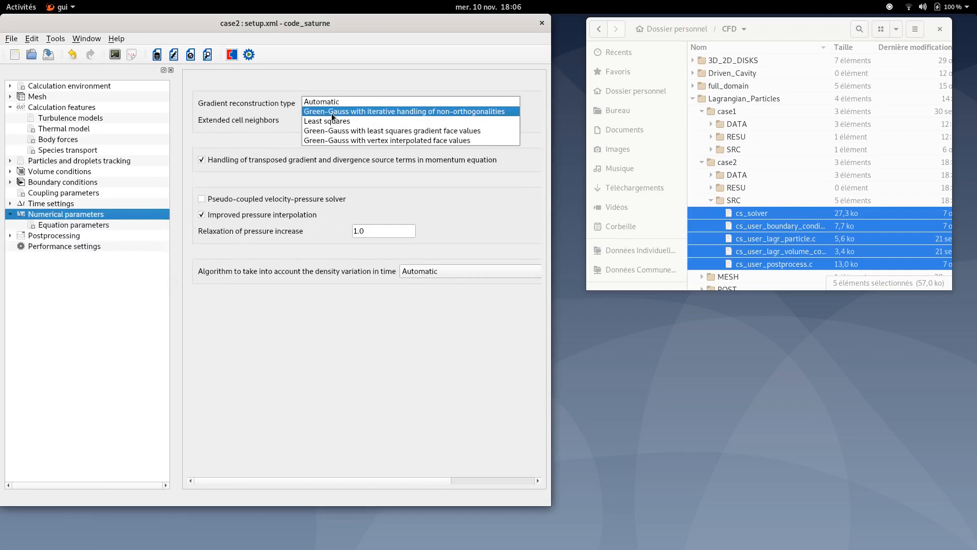
pyautogui.click(403, 111)
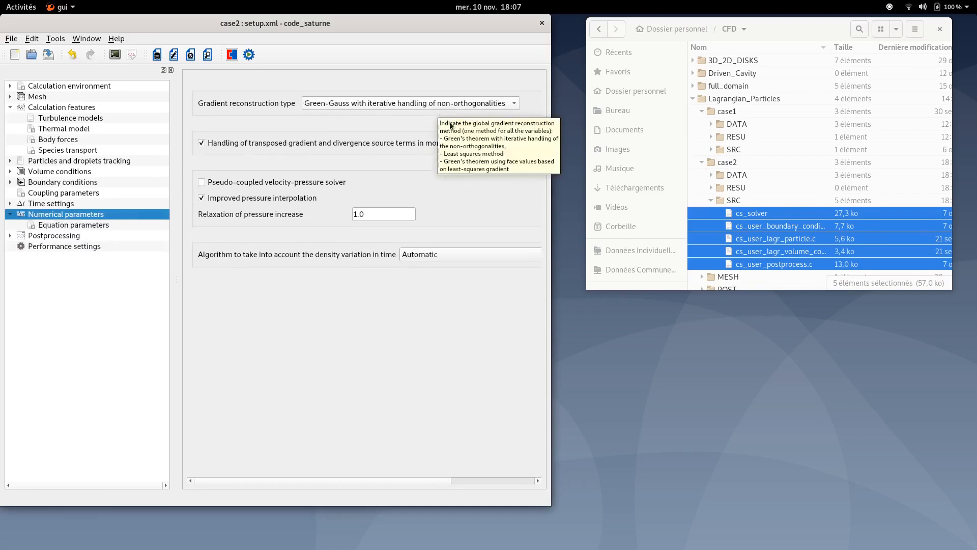
pyautogui.click(48, 54)
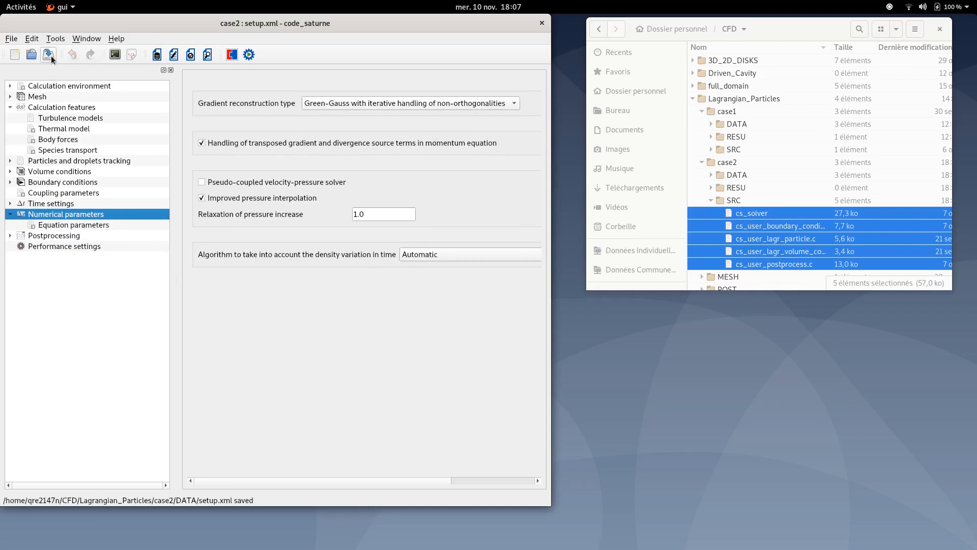
pyautogui.click(55, 235)
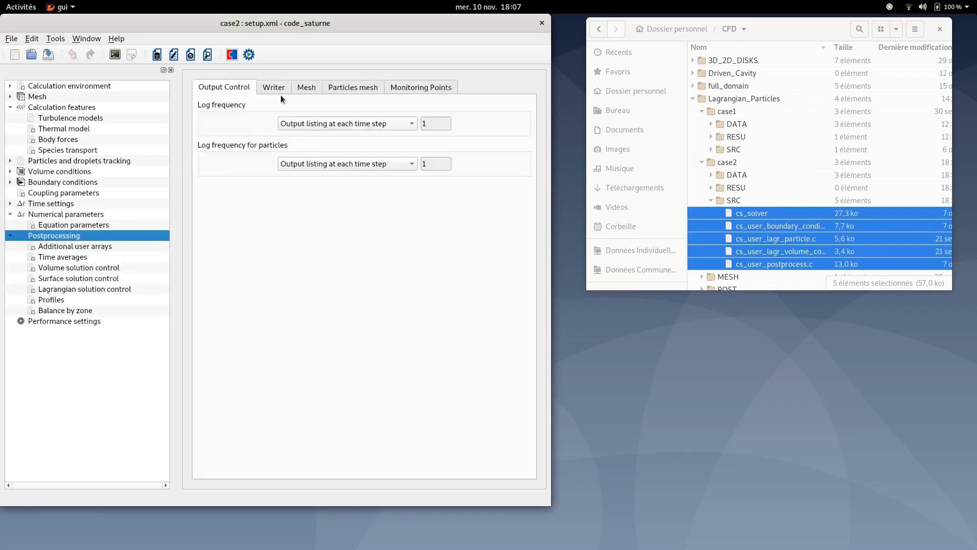
# Set the results writer to output every 0.1 seconds.
pyautogui.click(273, 86)
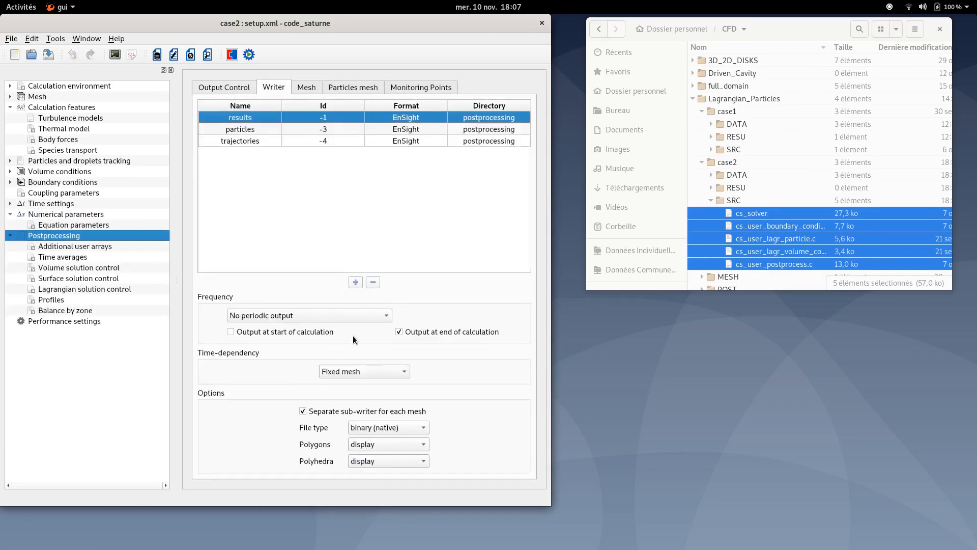
pyautogui.click(308, 315)
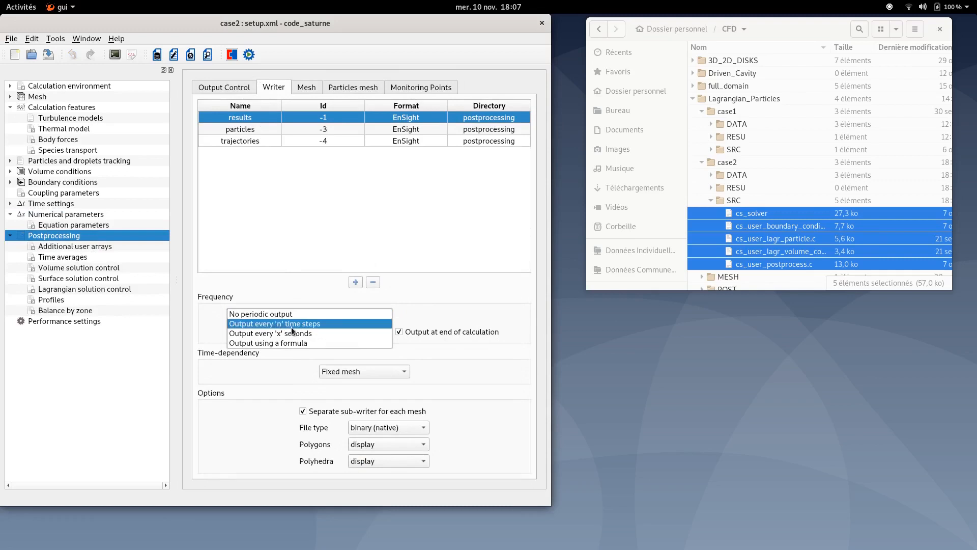
pyautogui.click(269, 333)
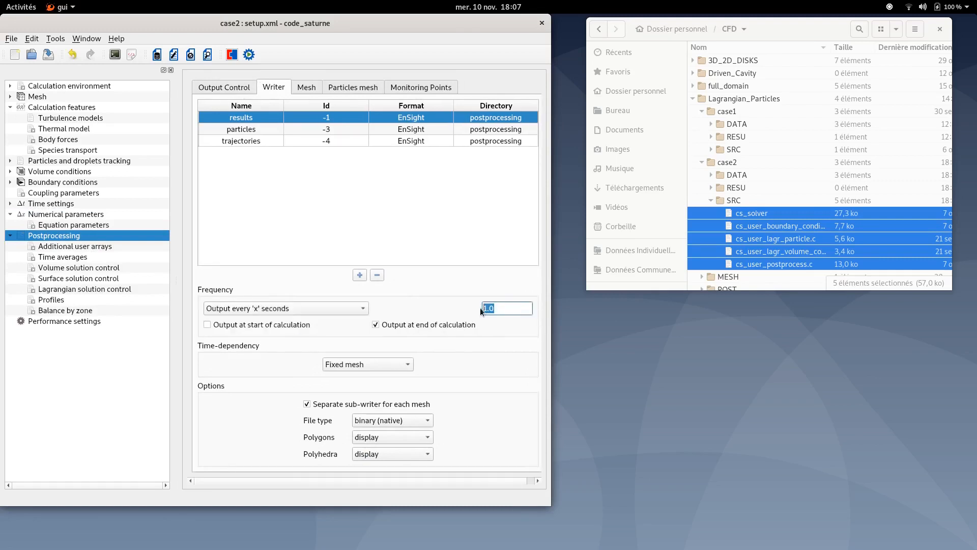
pyautogui.write('0.1')
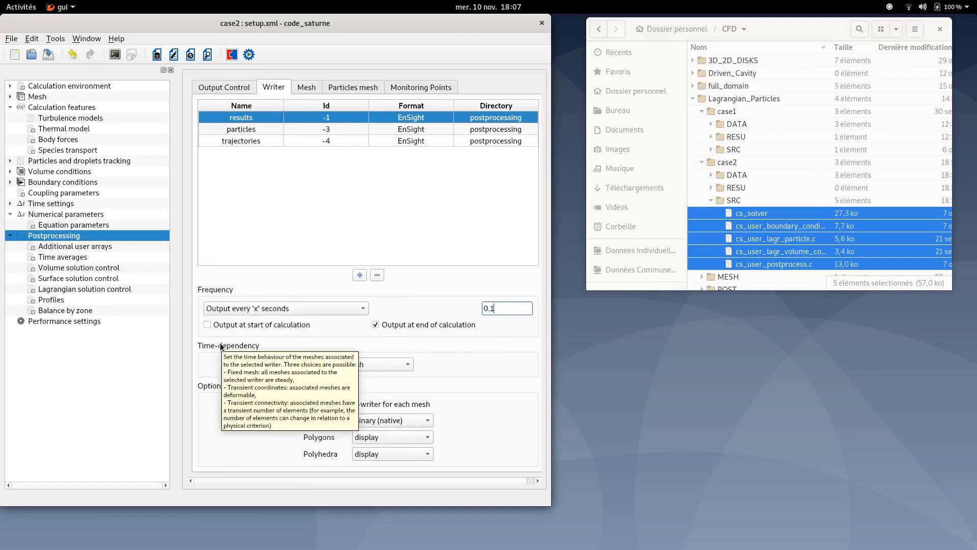
# Set the particles writer to output on a fixed time interval.
pyautogui.click(241, 128)
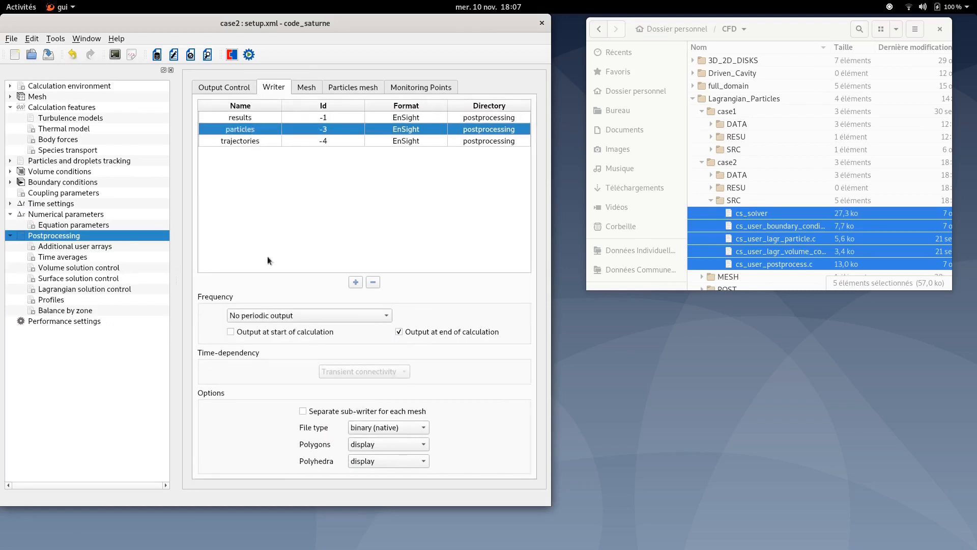
pyautogui.click(308, 314)
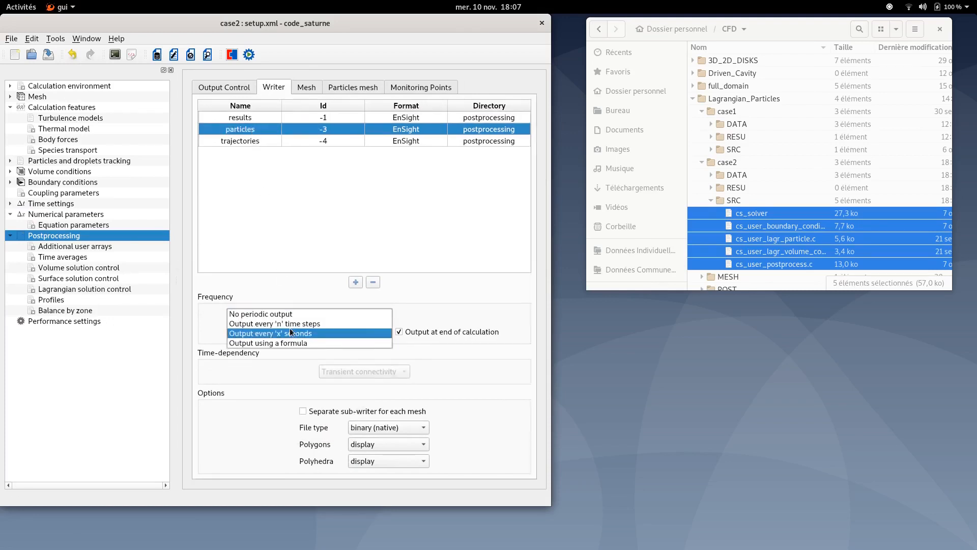
pyautogui.click(269, 333)
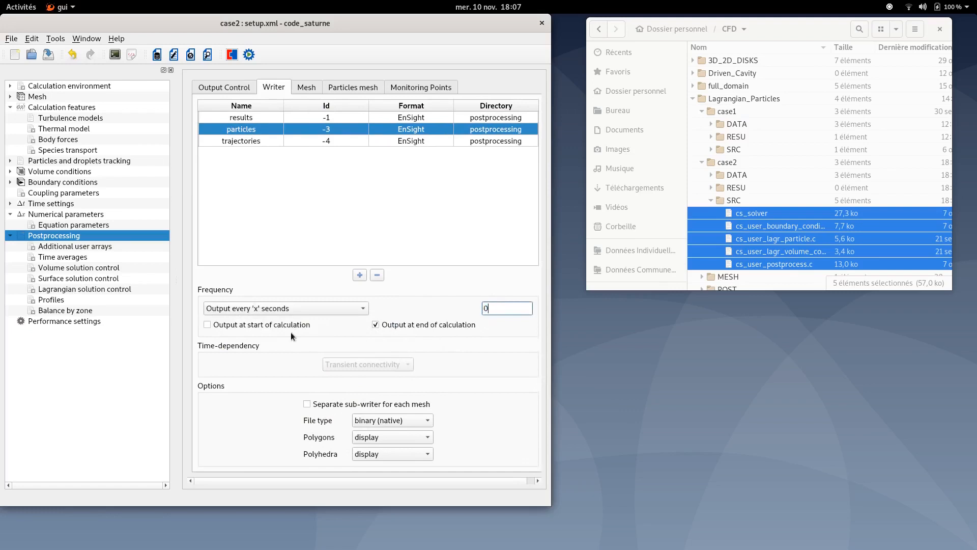
# Set the trajectories writer to output every 0.1 seconds.
pyautogui.click(240, 140)
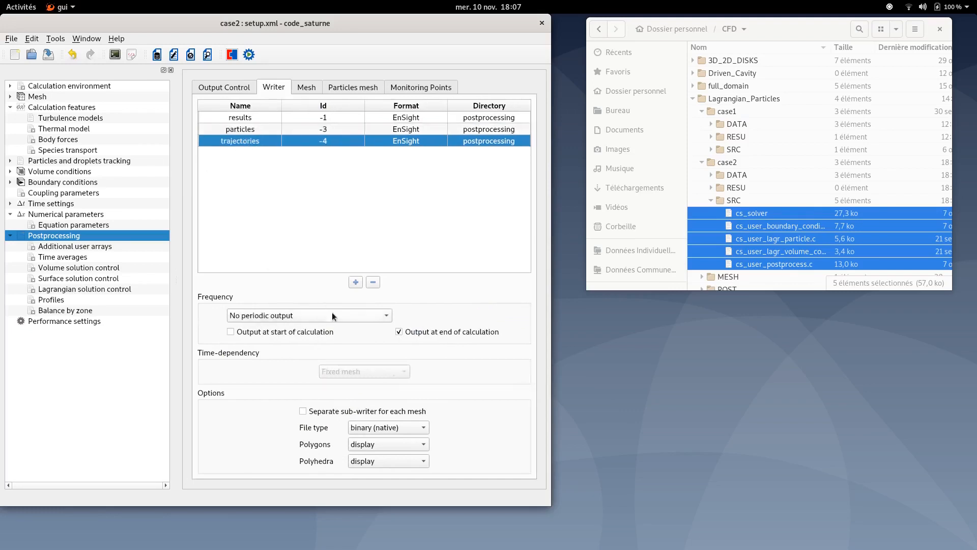
pyautogui.click(308, 315)
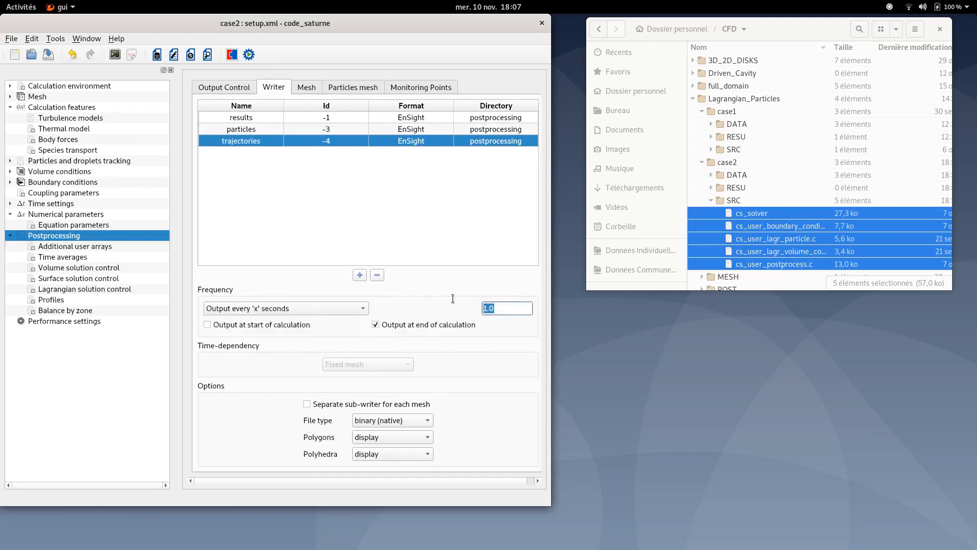
pyautogui.write('0.1')
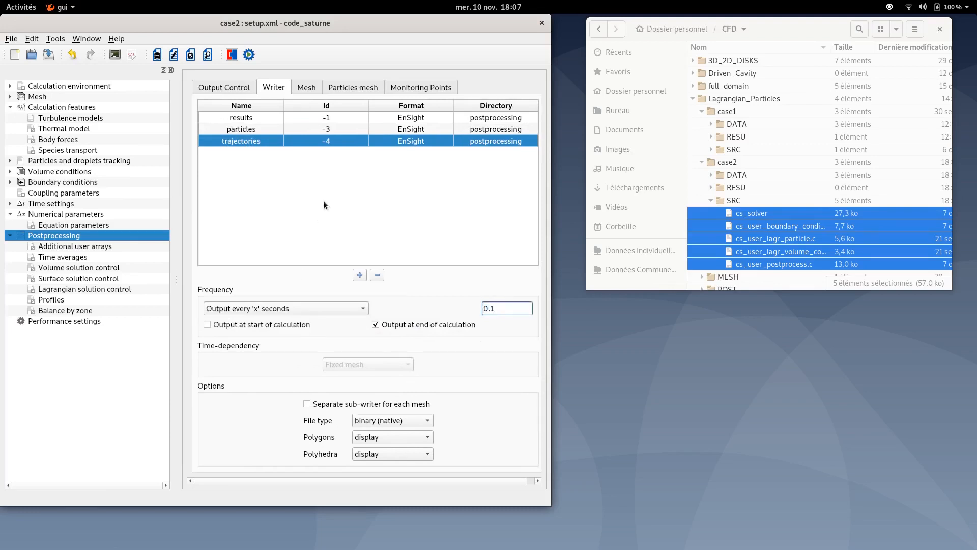
pyautogui.click(421, 86)
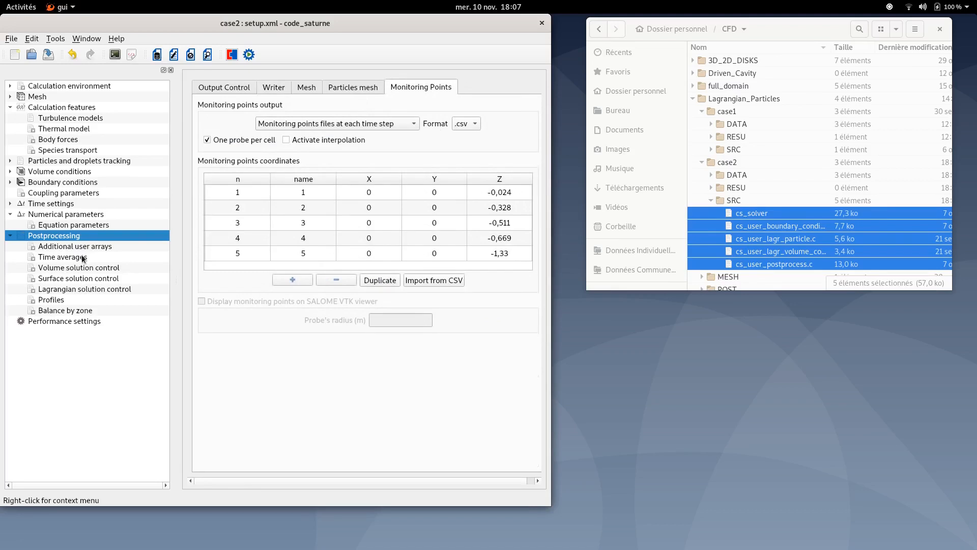
# Enable the particle output variables, from particle velocity through particle mass.
pyautogui.click(85, 288)
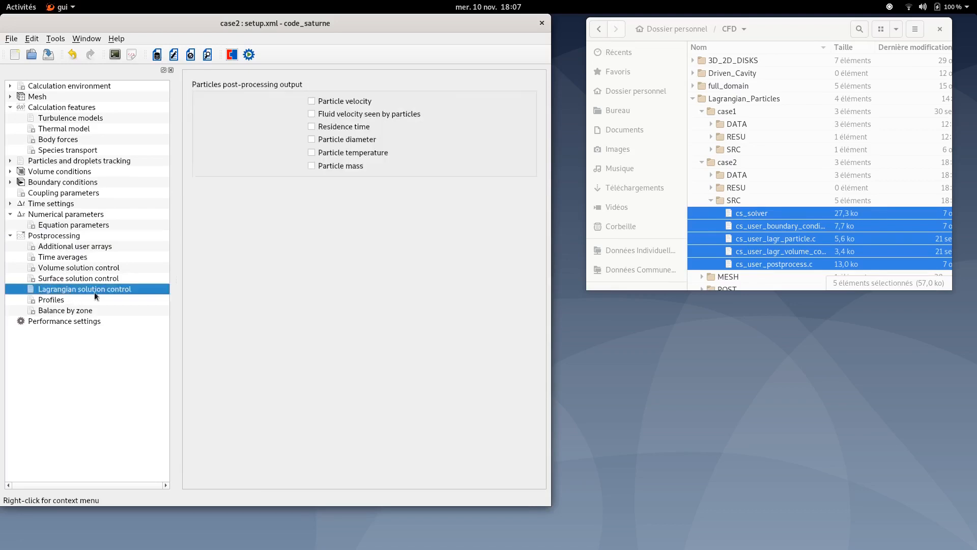
pyautogui.click(311, 101)
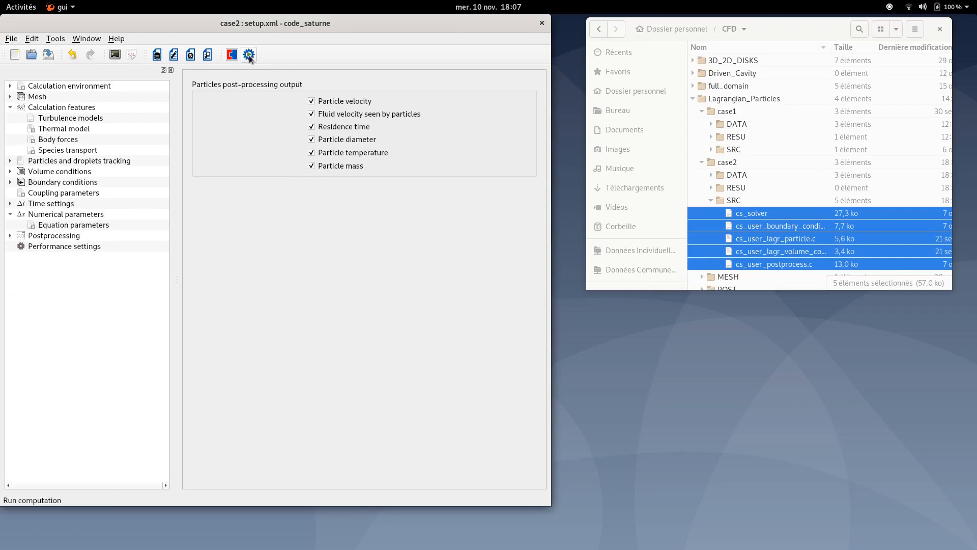
pyautogui.moveTo(232, 54)
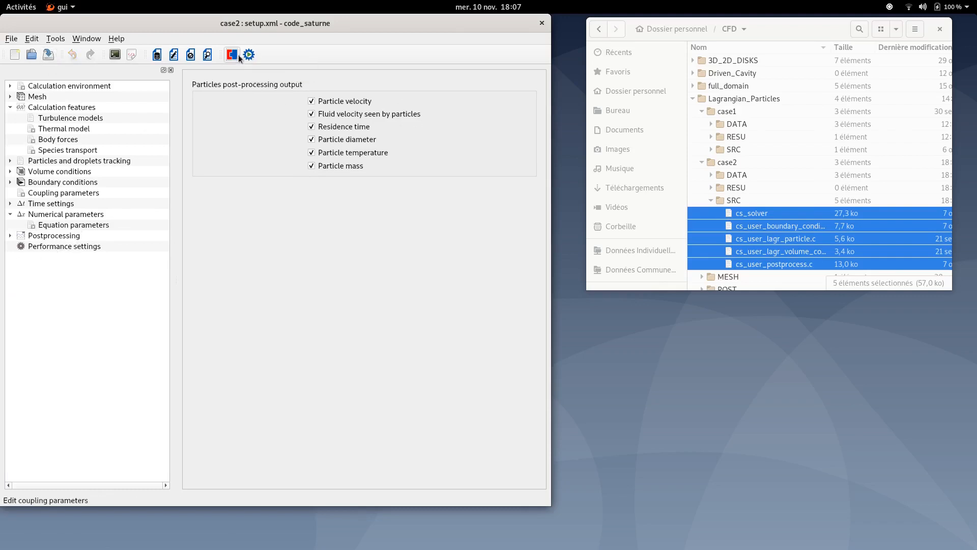
# Set the run computation to use 2 processes.
pyautogui.click(247, 54)
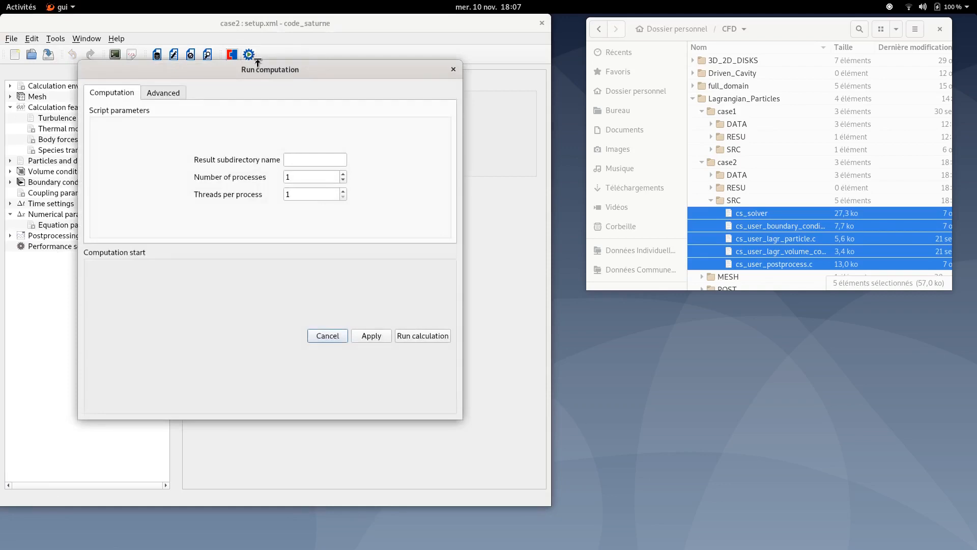
pyautogui.moveTo(342, 181)
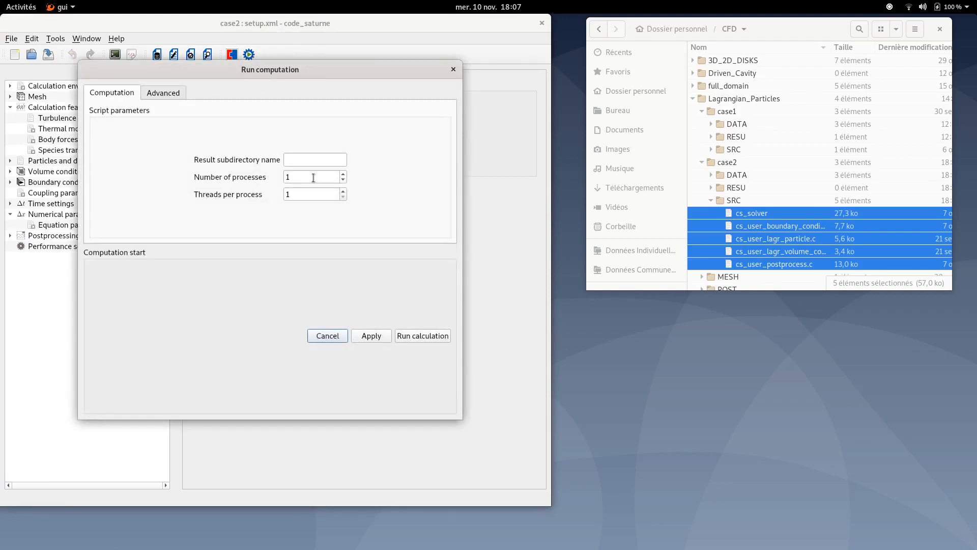
pyautogui.write('2')
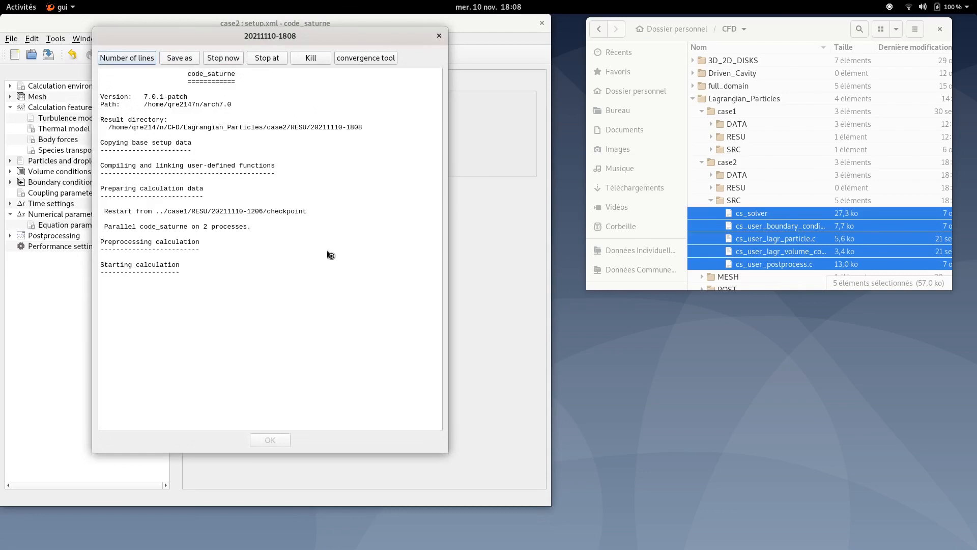
pyautogui.moveTo(320, 253)
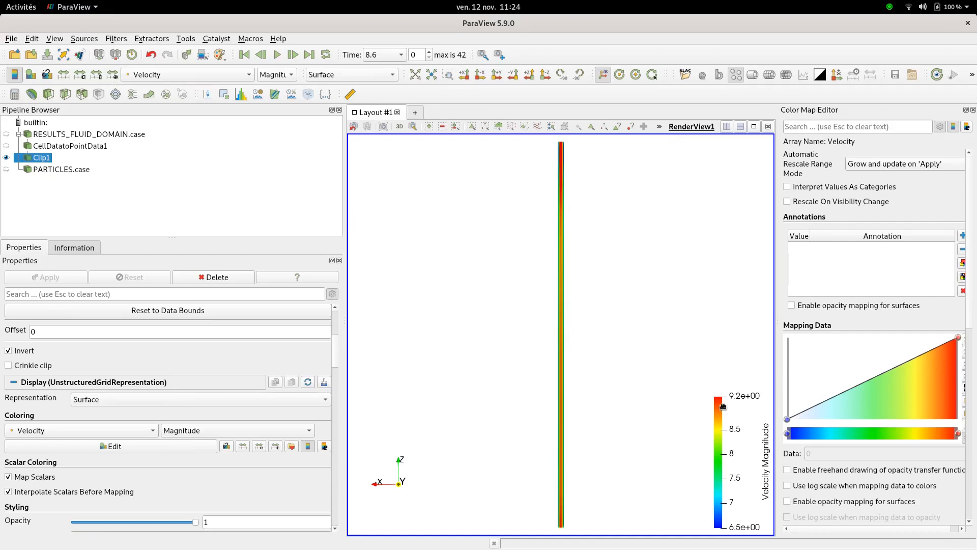
pyautogui.moveTo(737, 400)
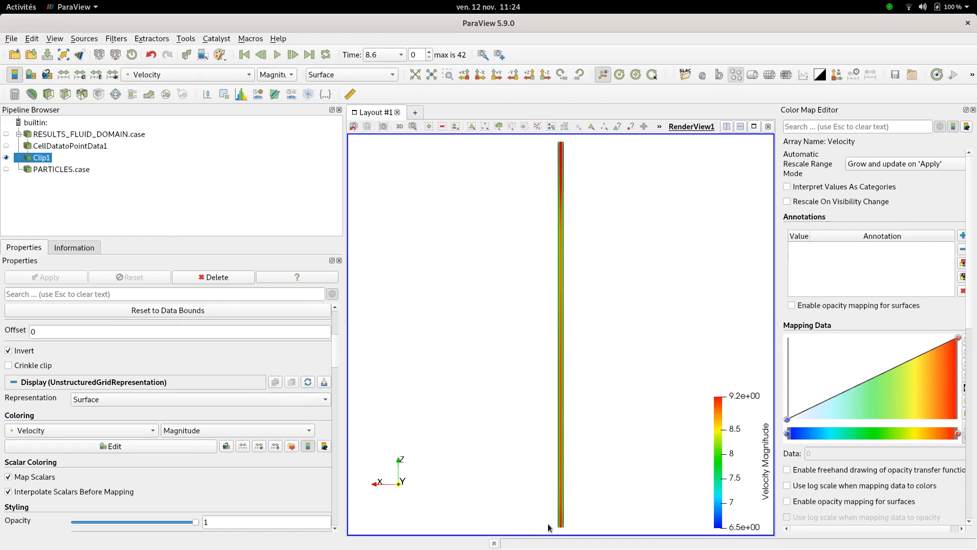
pyautogui.moveTo(547, 522)
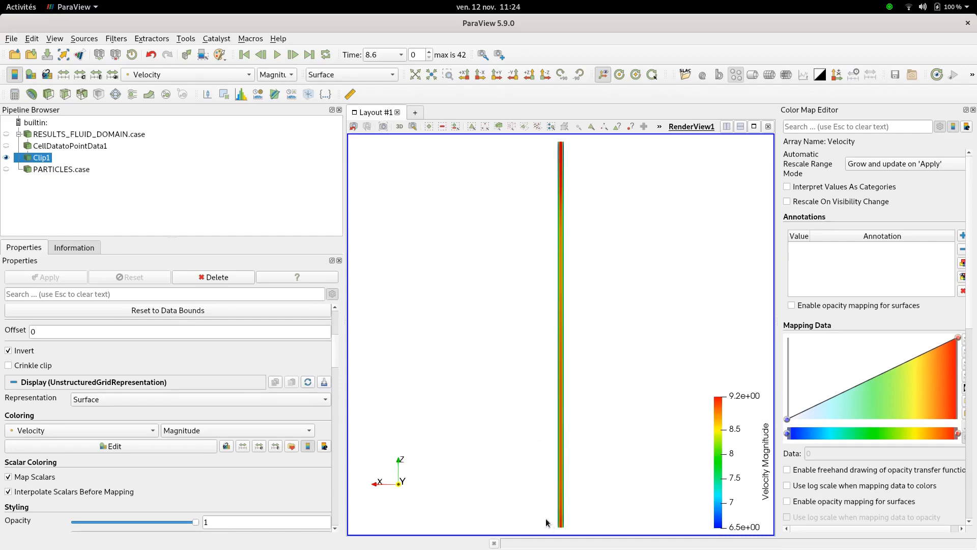
pyautogui.moveTo(403, 213)
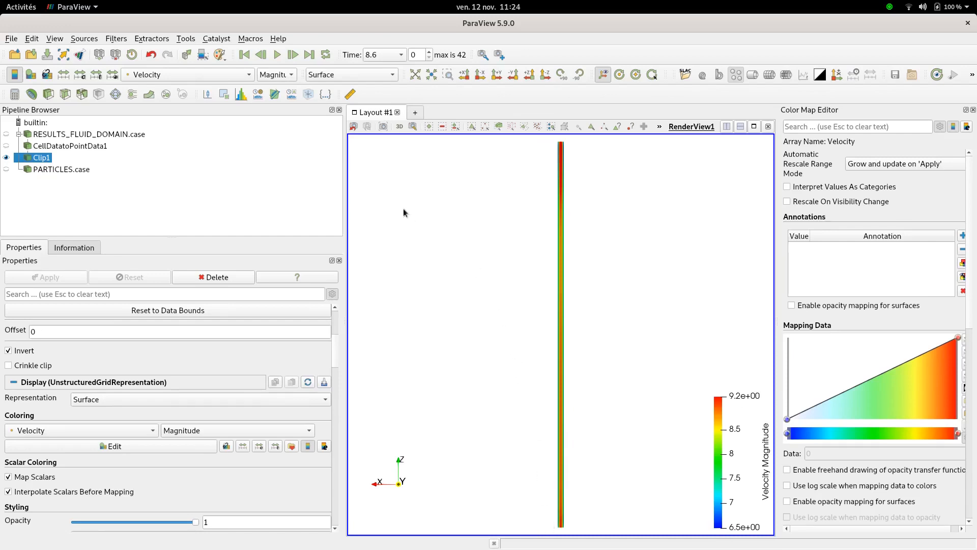
pyautogui.moveTo(45, 178)
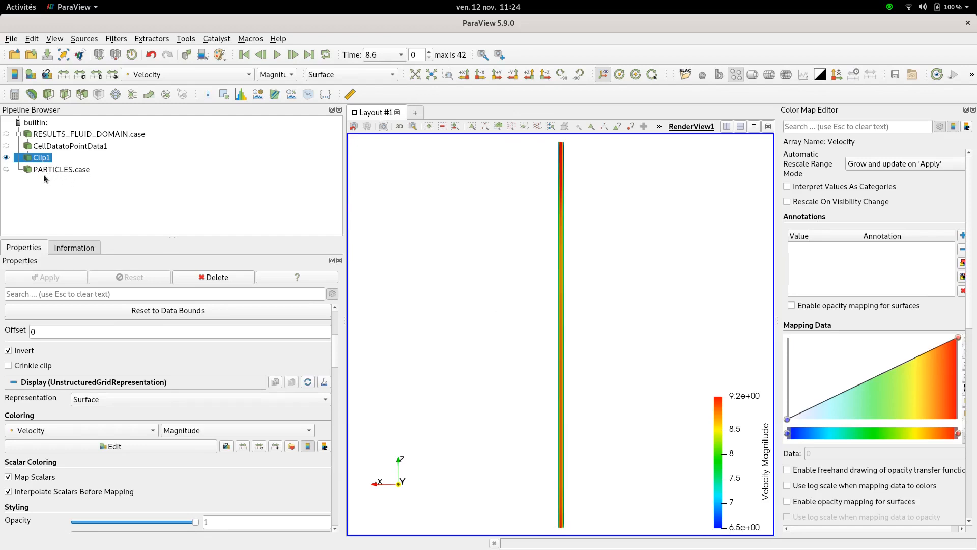
pyautogui.moveTo(61, 169)
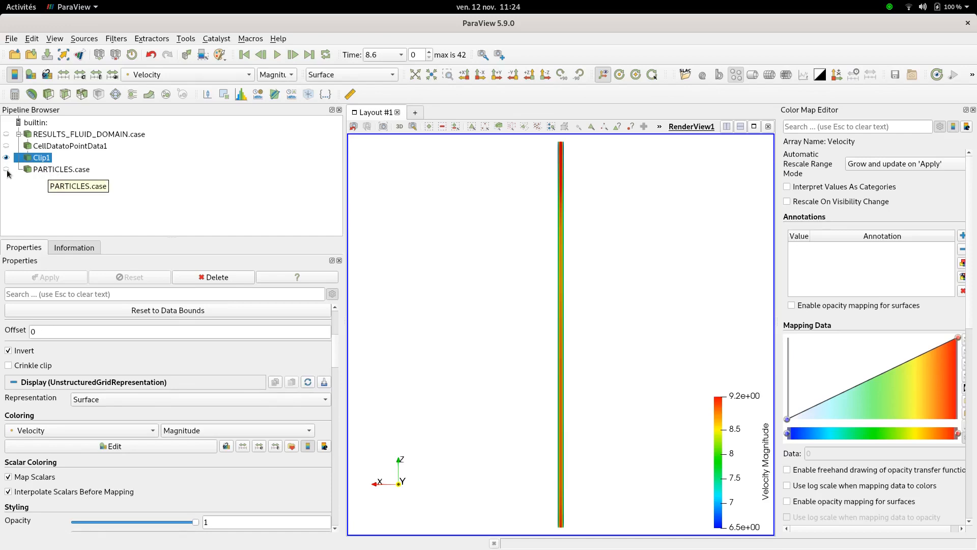
# Show PARTICLES.case and color the particles by particle_velocity magnitude.
pyautogui.click(63, 169)
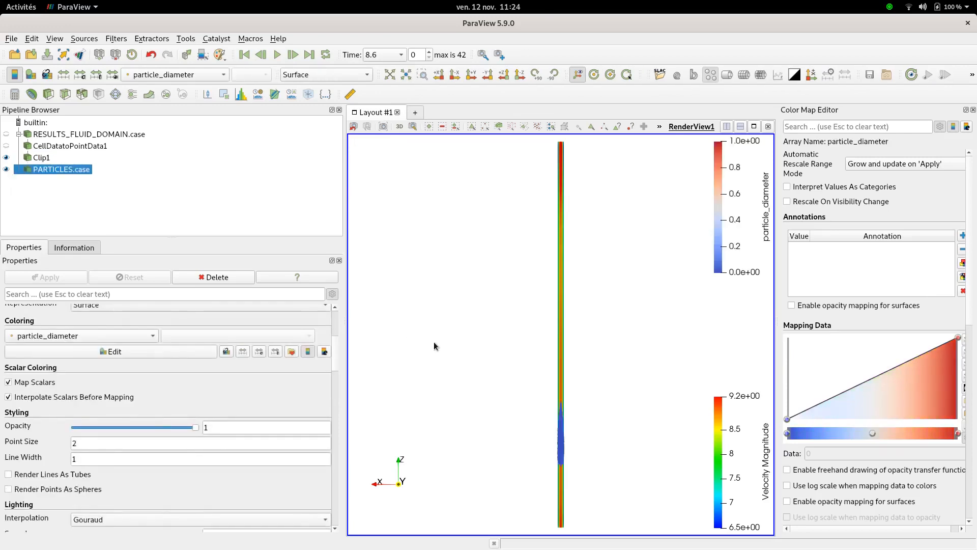
pyautogui.moveTo(189, 77)
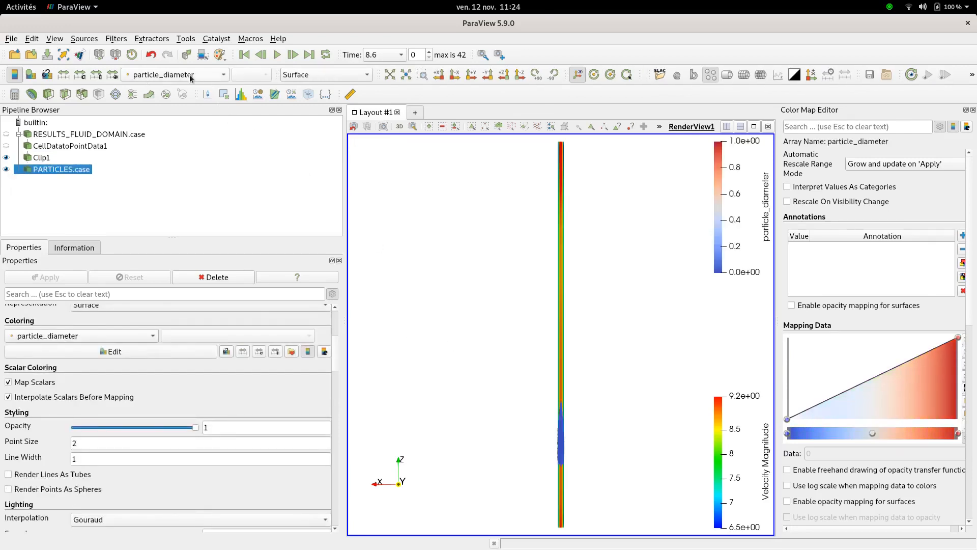
pyautogui.click(175, 74)
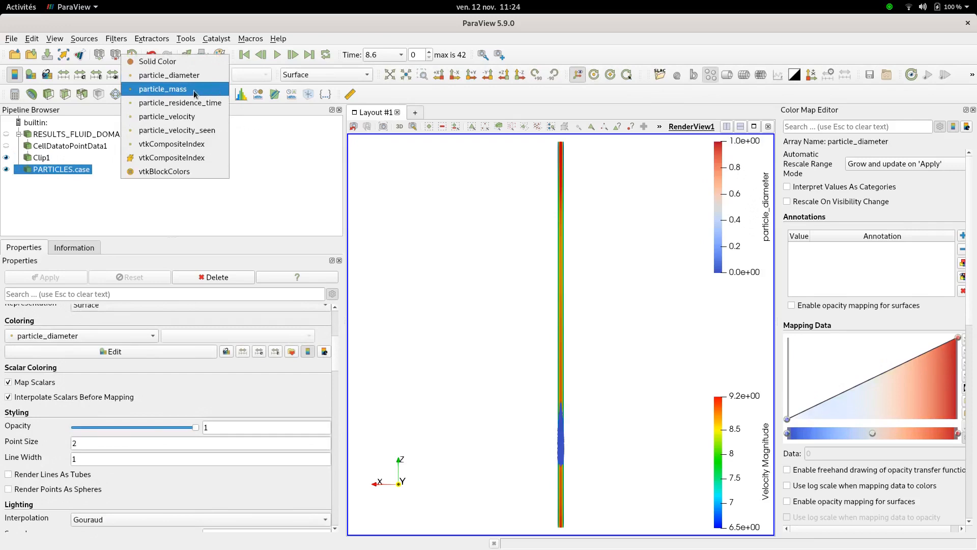
pyautogui.moveTo(166, 116)
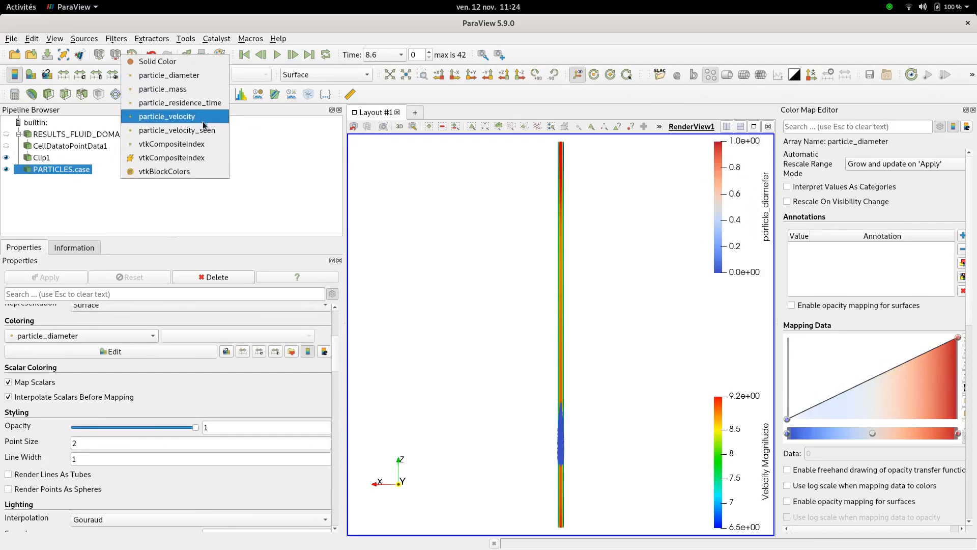
pyautogui.click(167, 117)
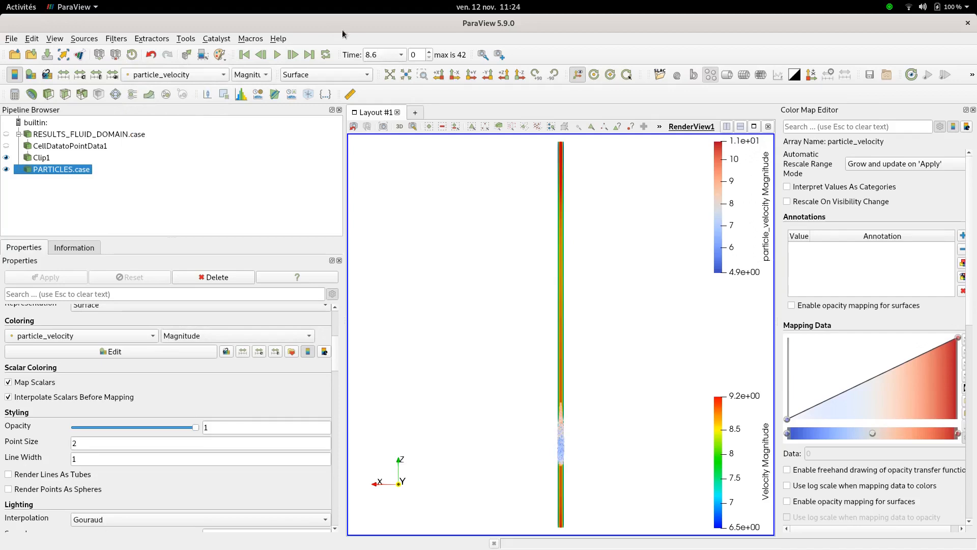
pyautogui.moveTo(590, 426)
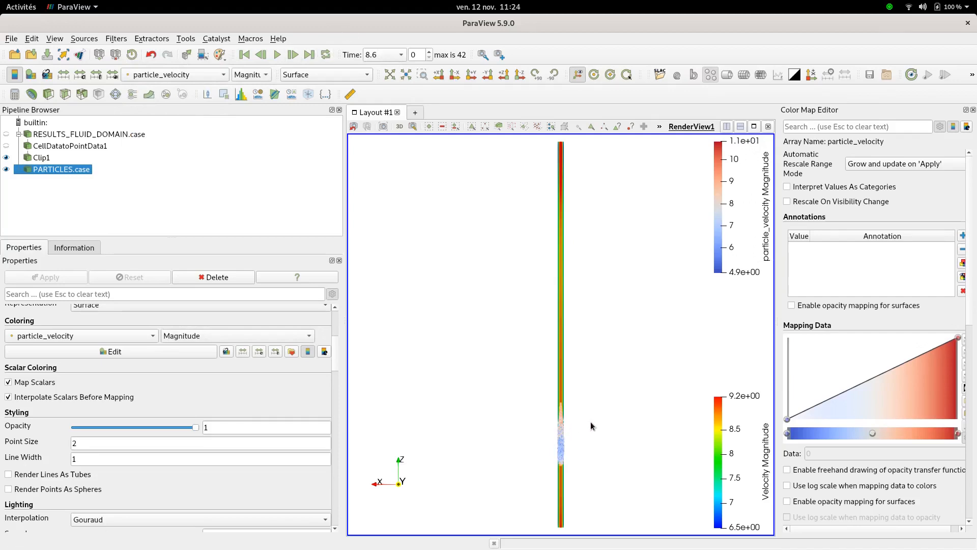
pyautogui.moveTo(584, 466)
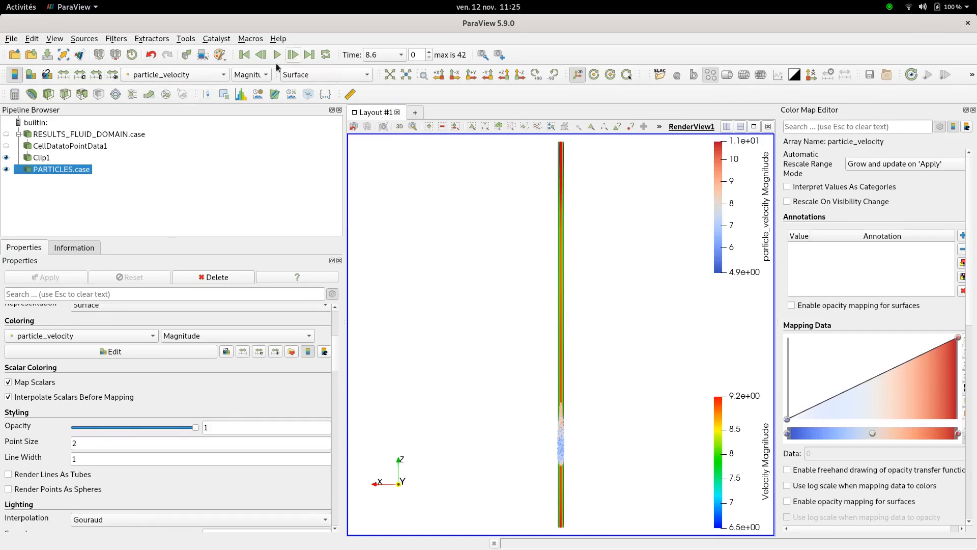
# Step the animation frame by frame from time 8.6 to 10.1 (step 15).
pyautogui.click(293, 54)
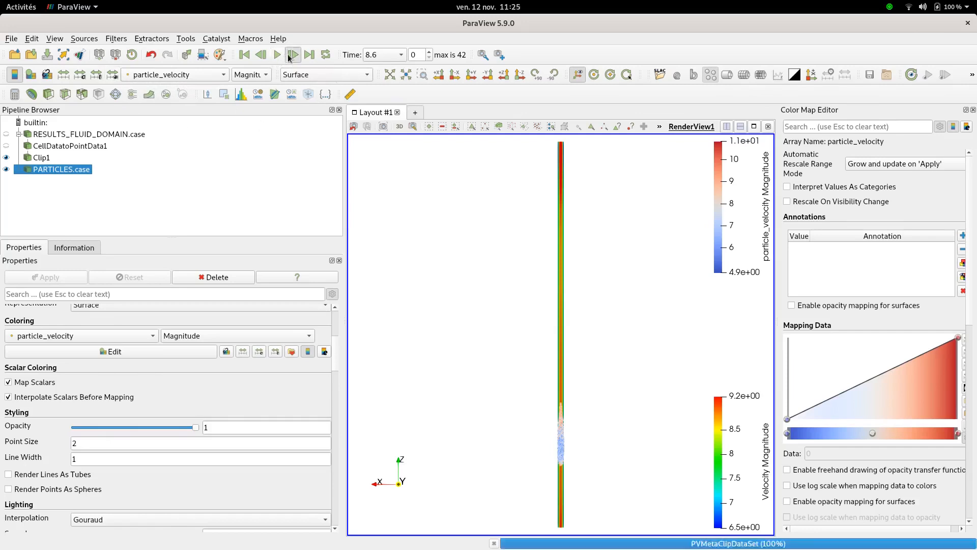
pyautogui.click(293, 54)
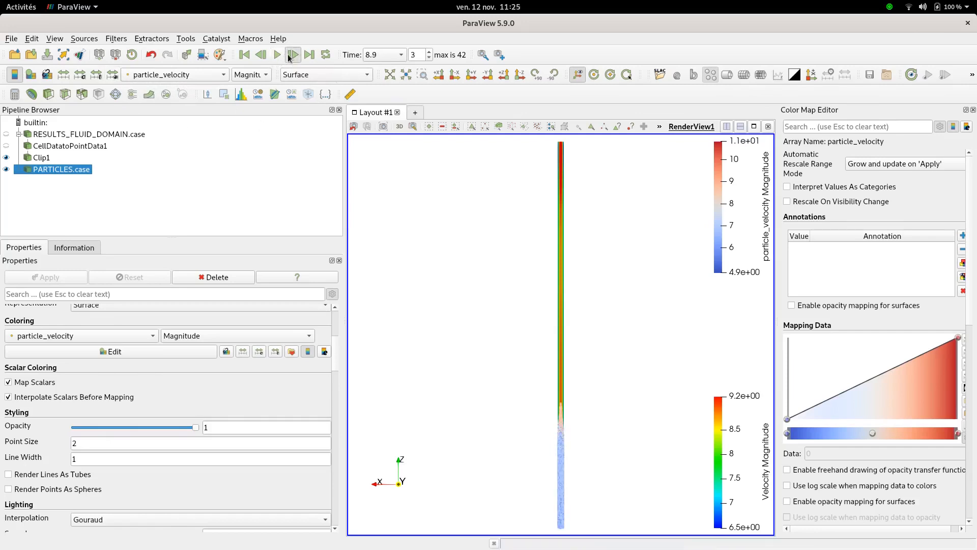
pyautogui.click(292, 55)
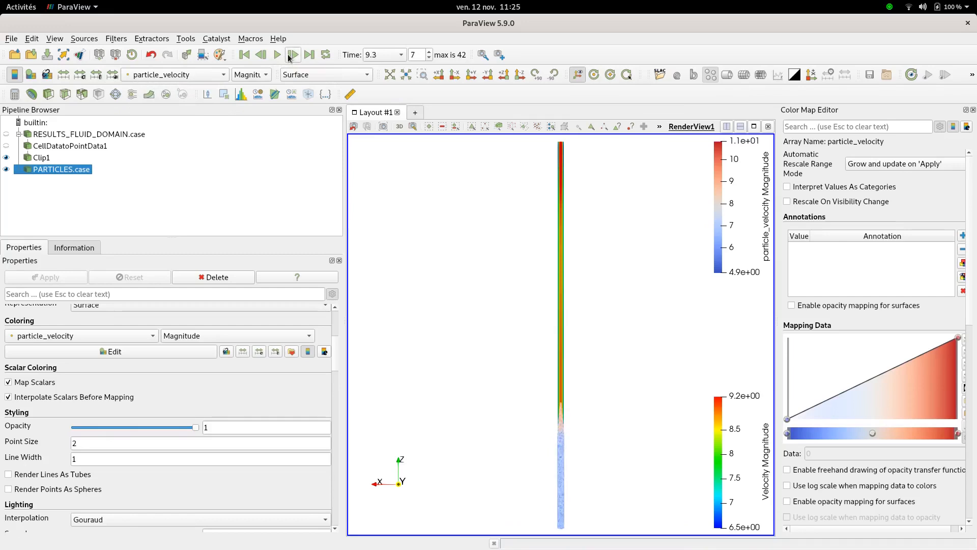
pyautogui.click(293, 55)
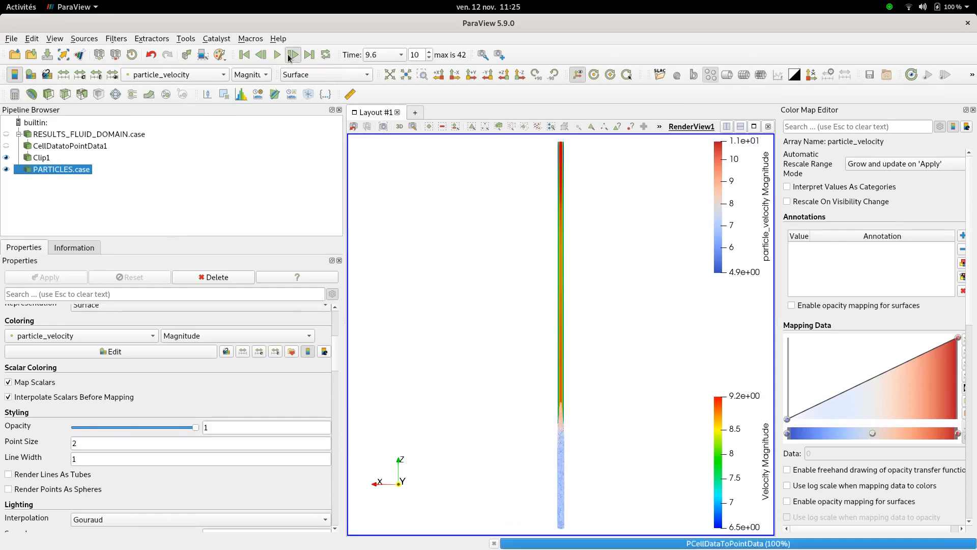
pyautogui.click(292, 54)
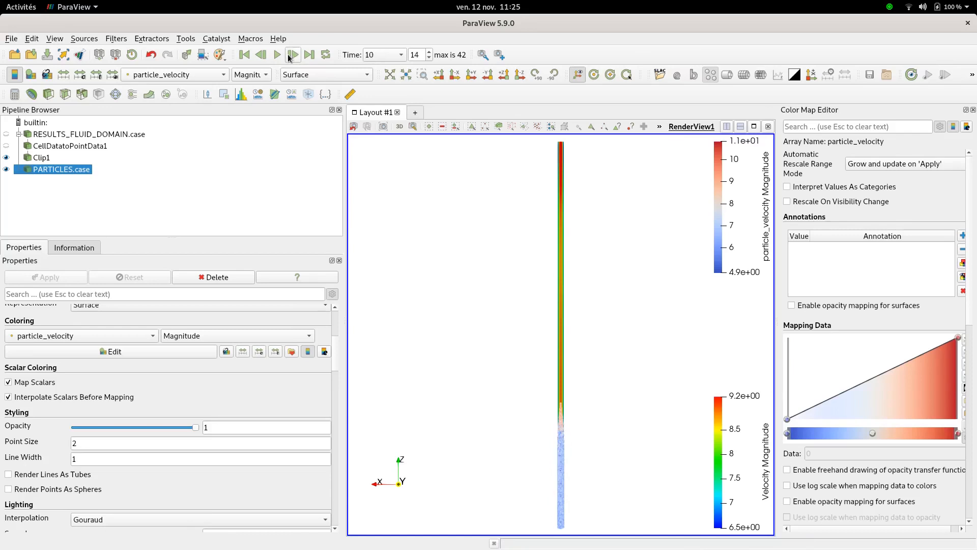
pyautogui.click(293, 54)
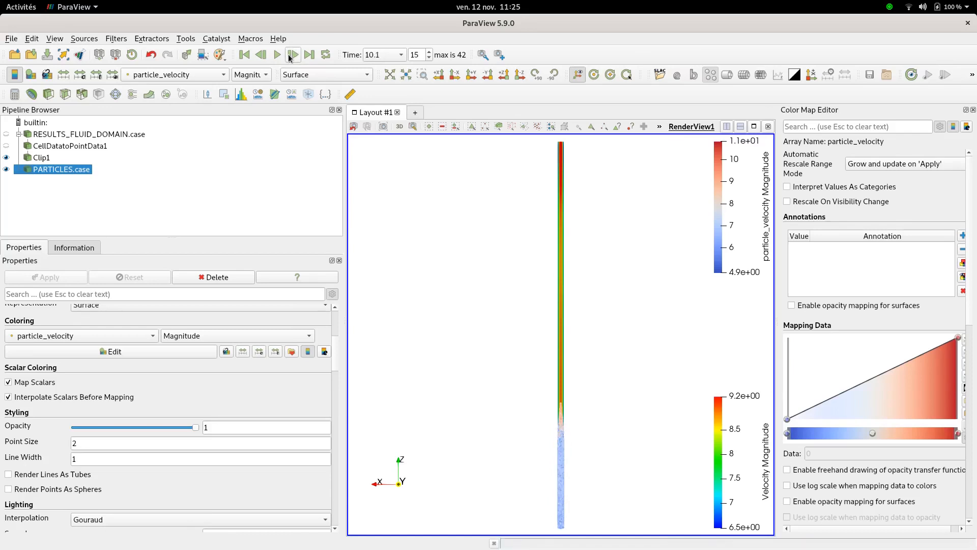
pyautogui.moveTo(294, 55)
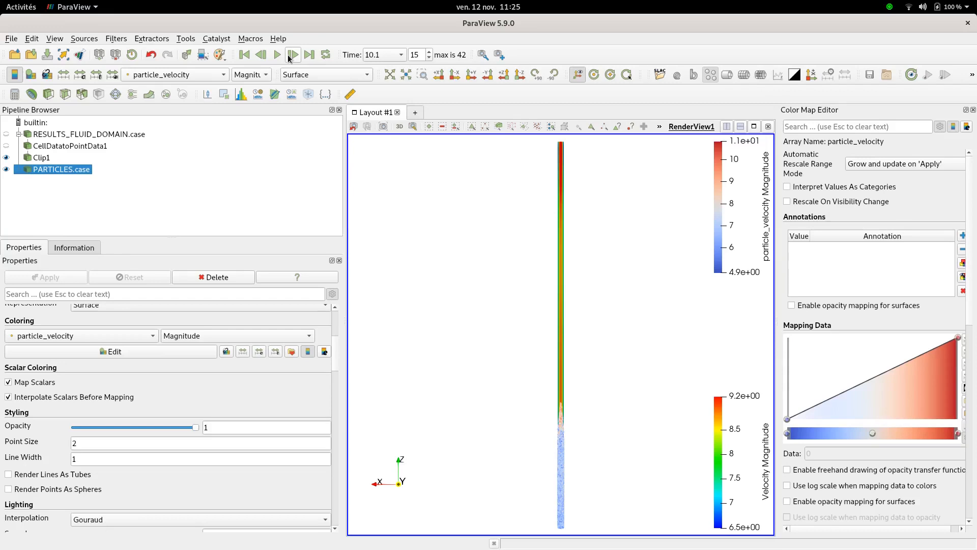
pyautogui.moveTo(287, 58)
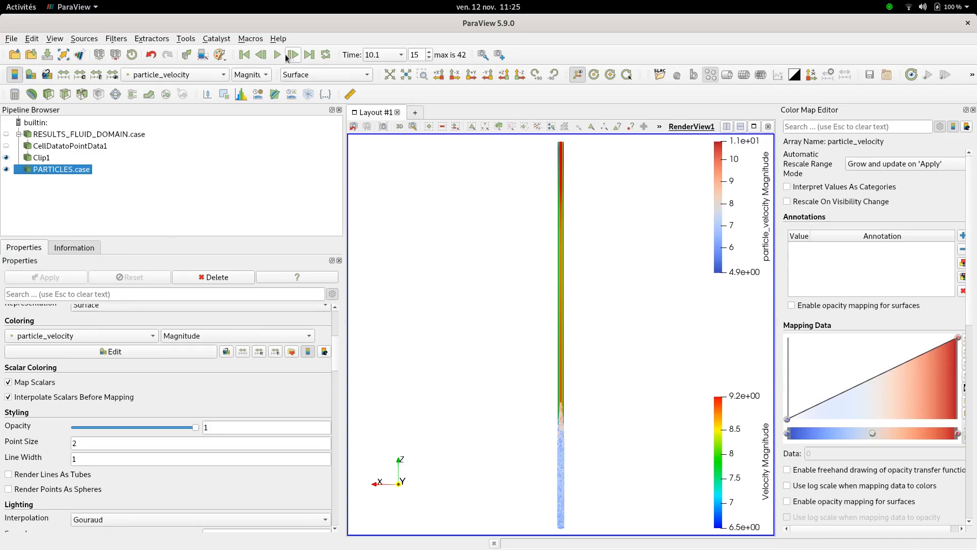
pyautogui.moveTo(292, 55)
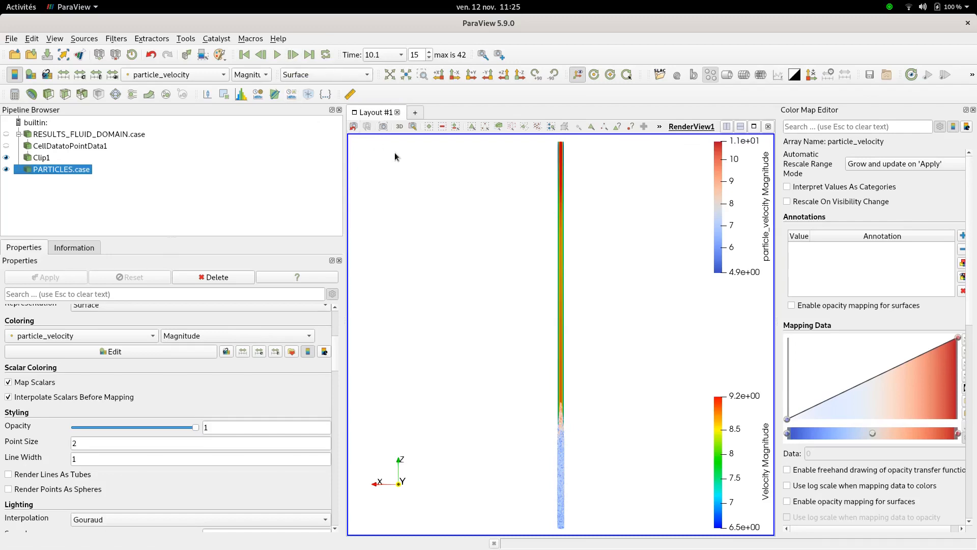
pyautogui.moveTo(381, 152)
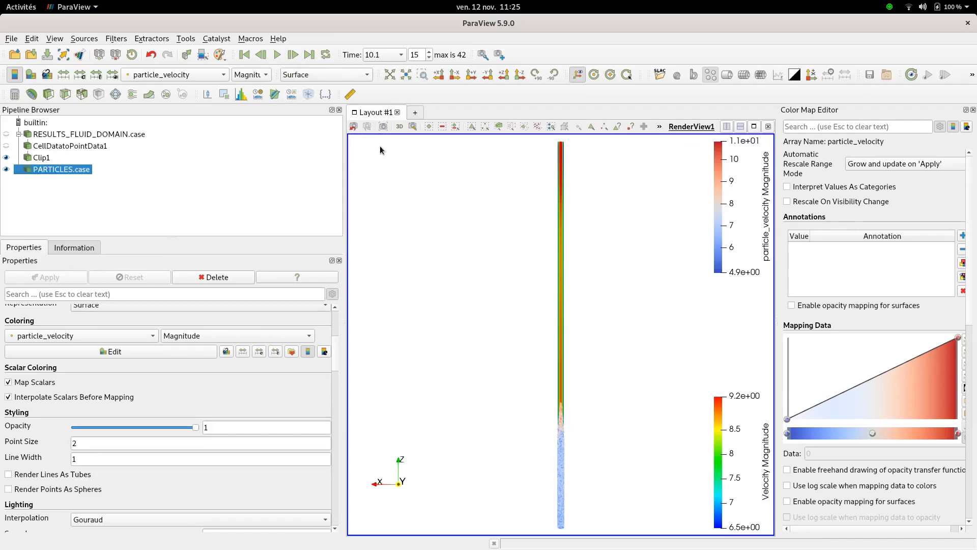